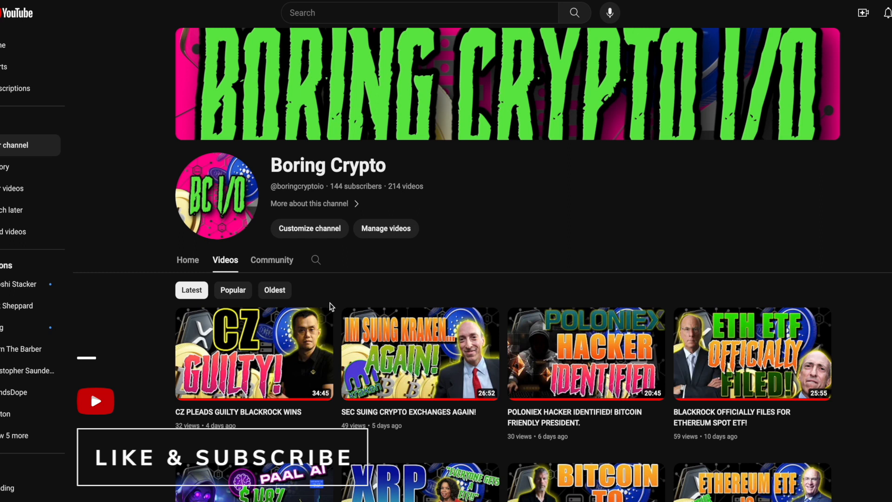
mouse_move(818, 128)
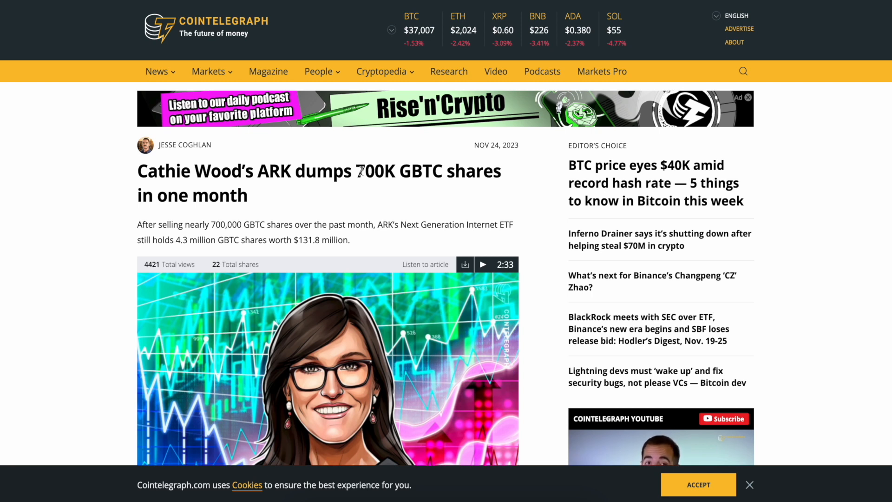
mouse_move(295, 212)
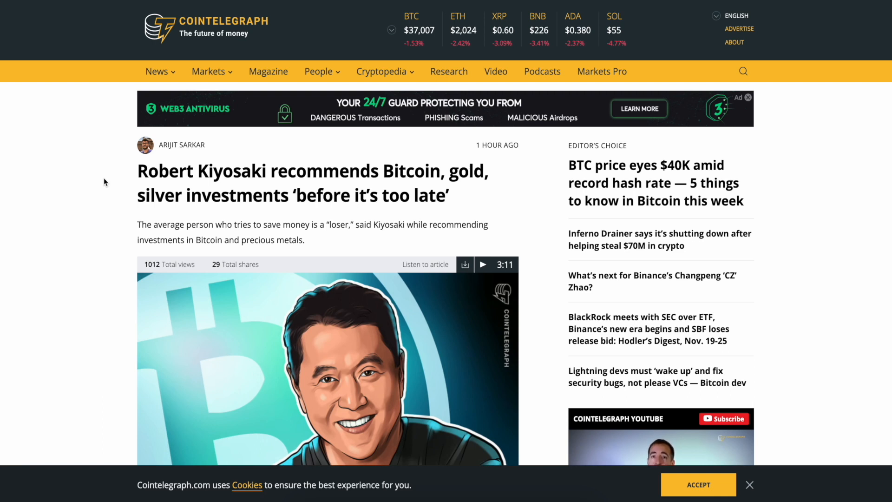
mouse_move(367, 215)
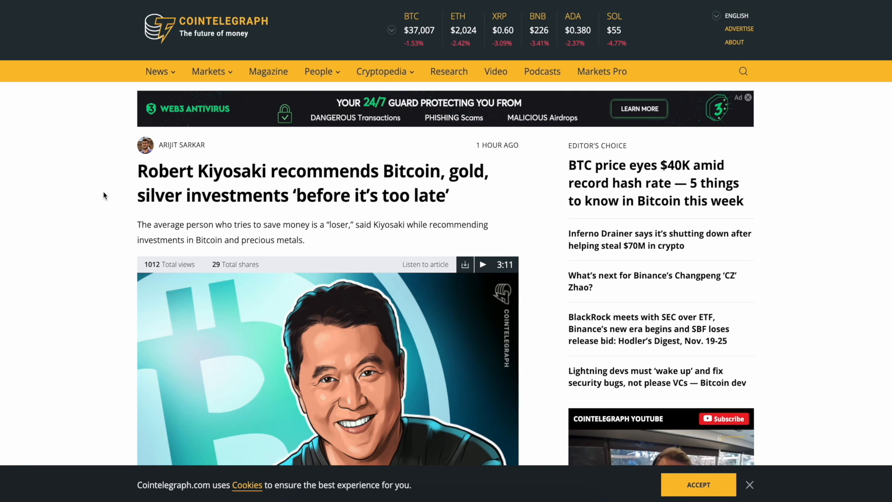
mouse_move(186, 358)
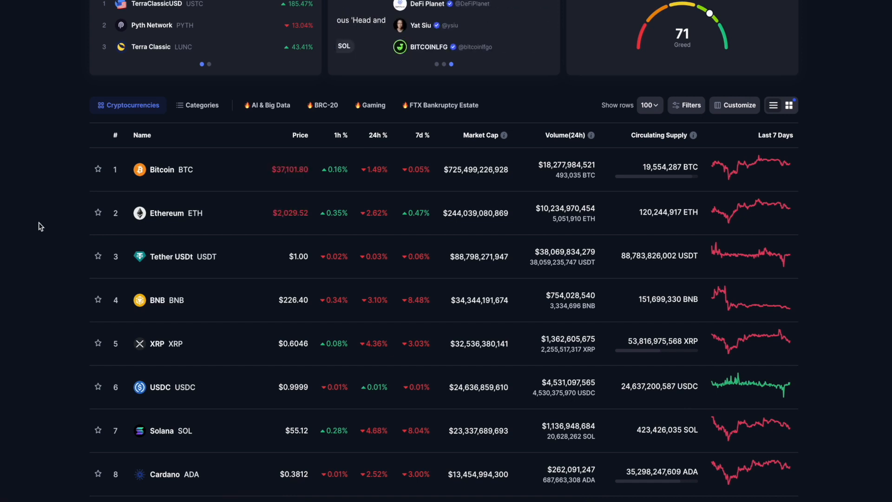
Scroll down the coin rankings from rank 66 past TerraClassicUSD toward the lower ranks.
scroll("down", 3)
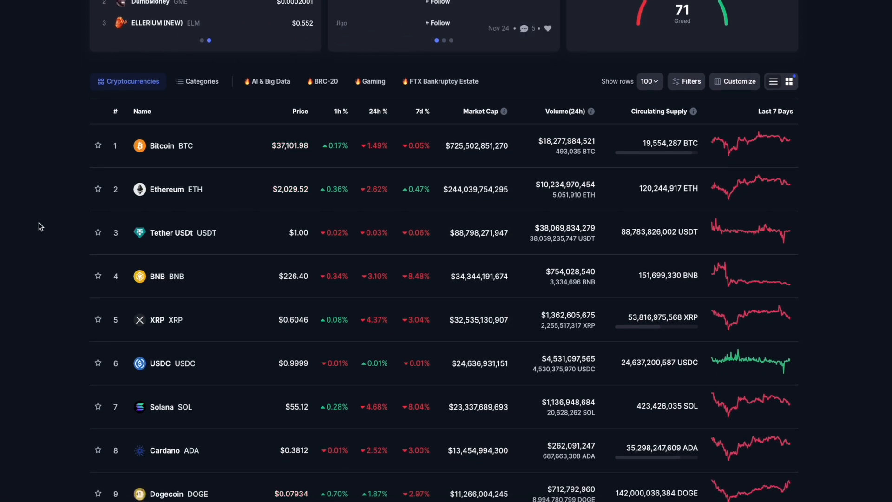
scroll("down", 3)
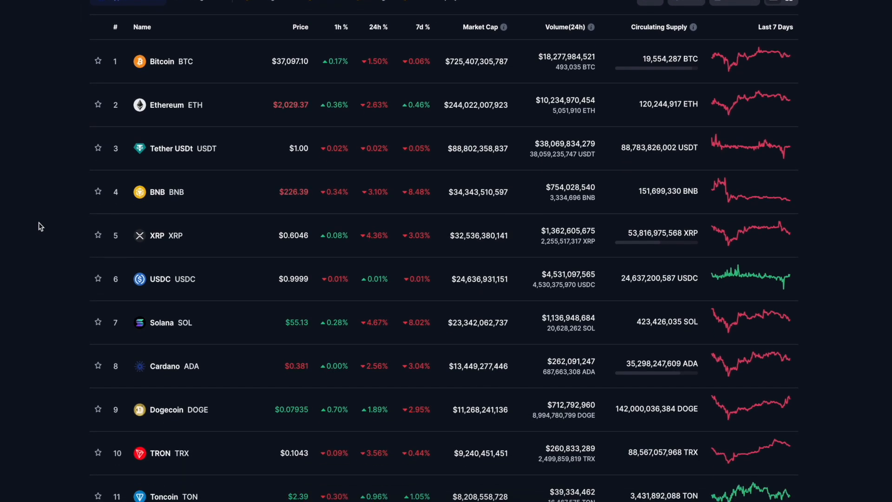
scroll("down", 3)
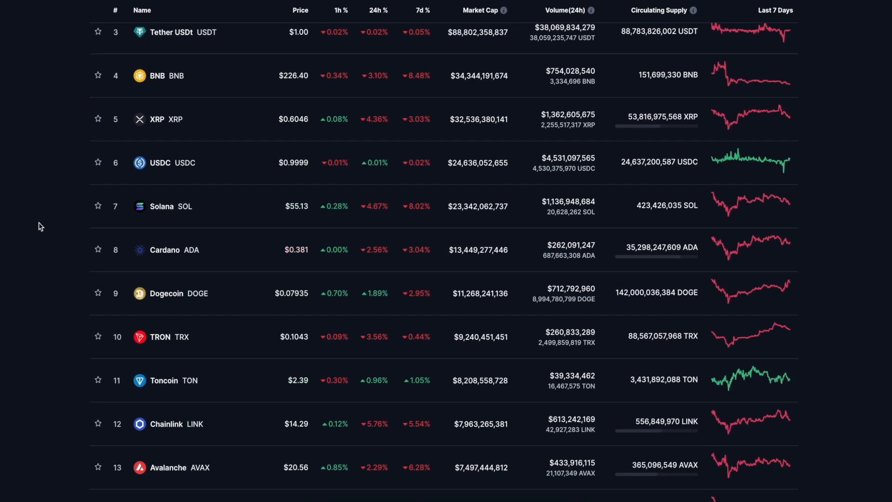
scroll("down", 3)
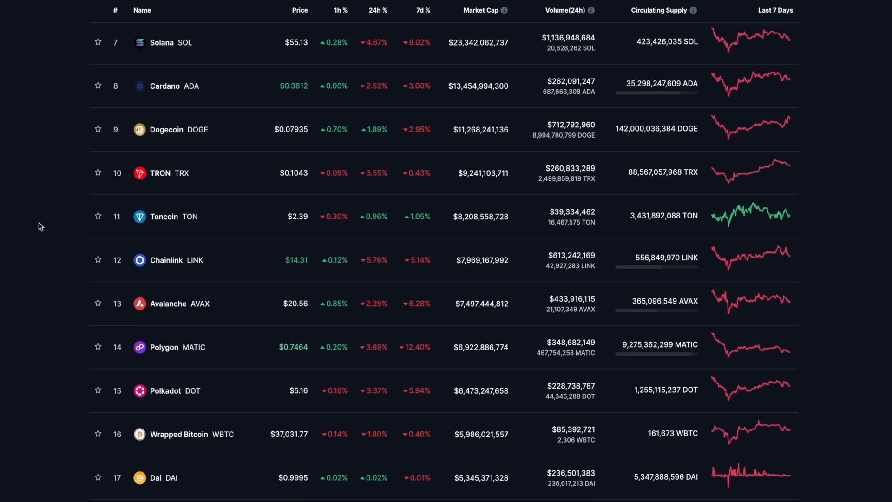
scroll("down", 3)
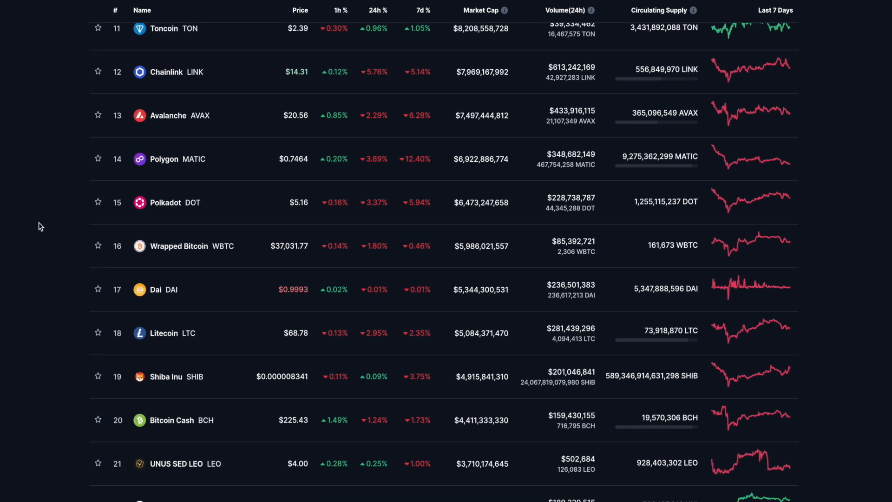
scroll("down", 3)
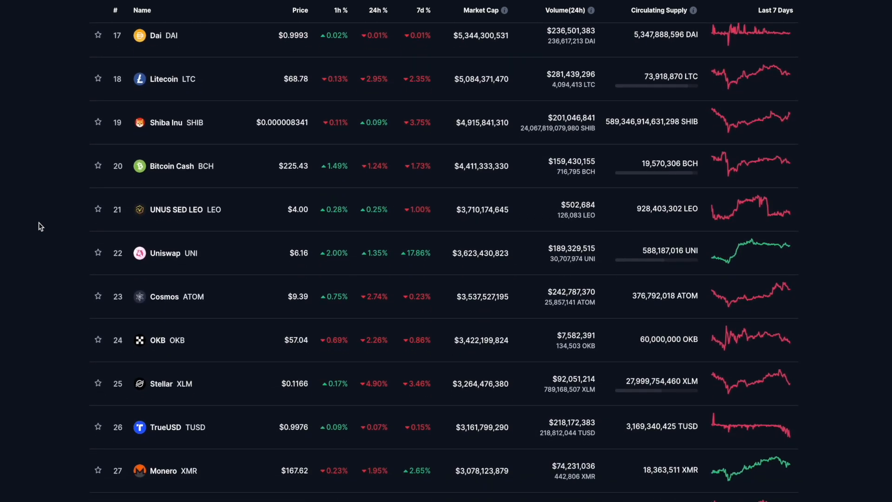
scroll("down", 3)
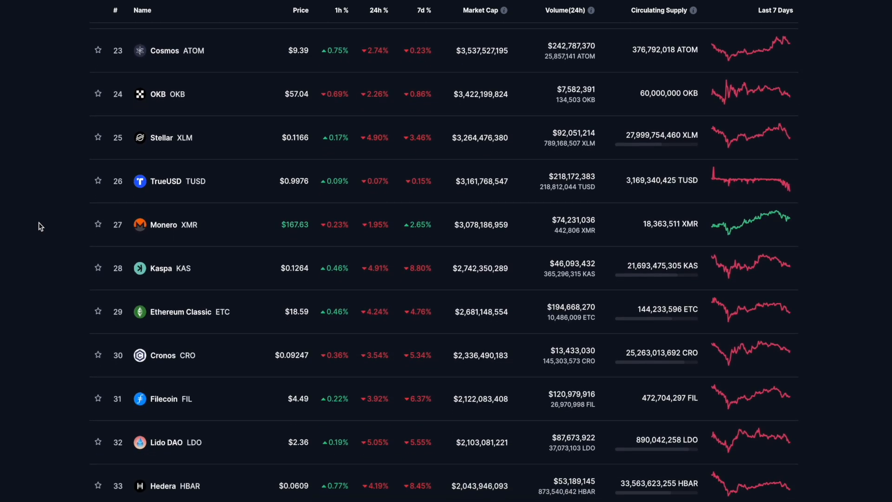
scroll("down", 3)
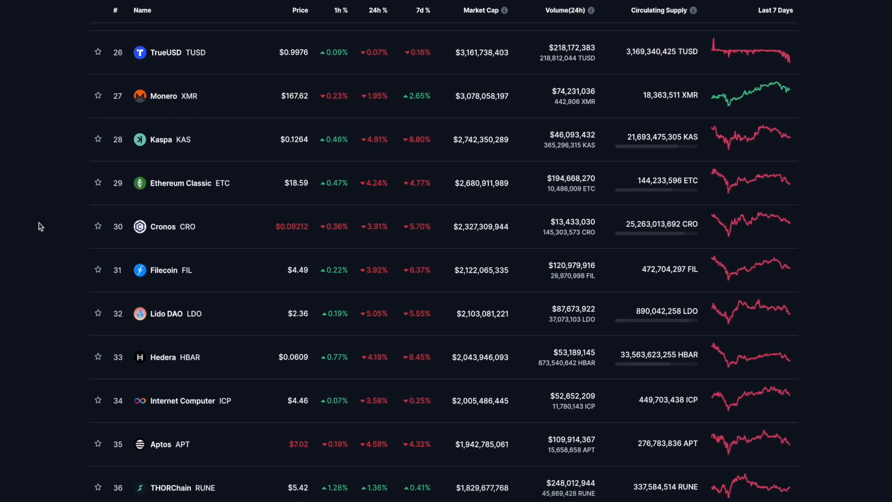
scroll("down", 3)
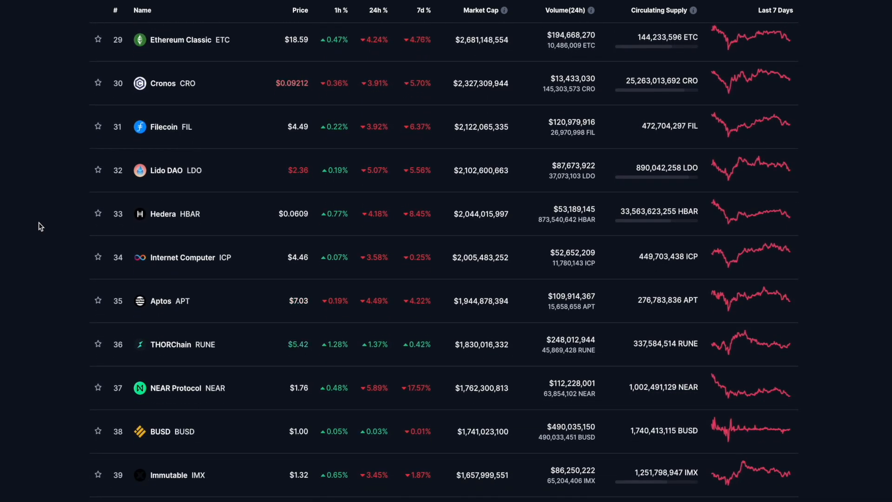
scroll("down", 3)
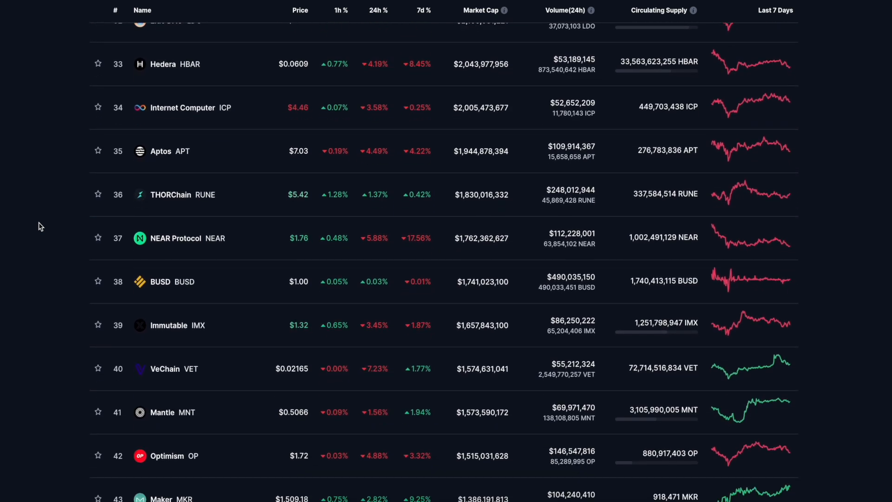
scroll("down", 3)
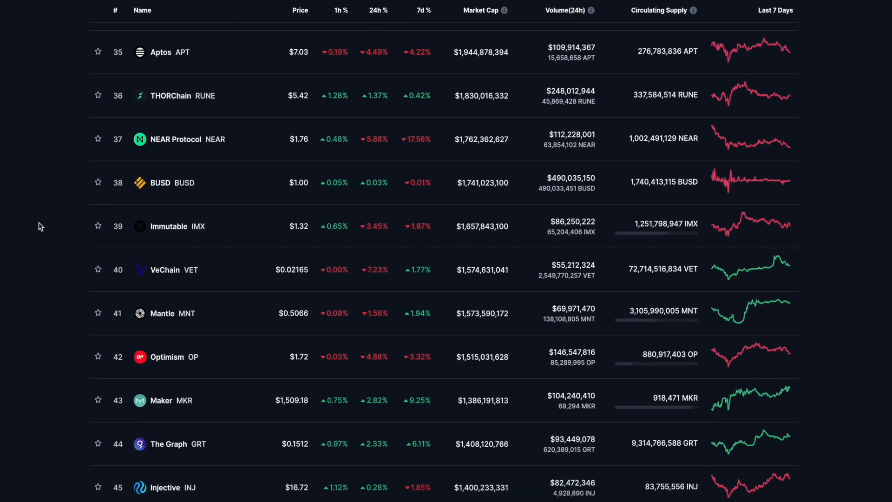
scroll("down", 3)
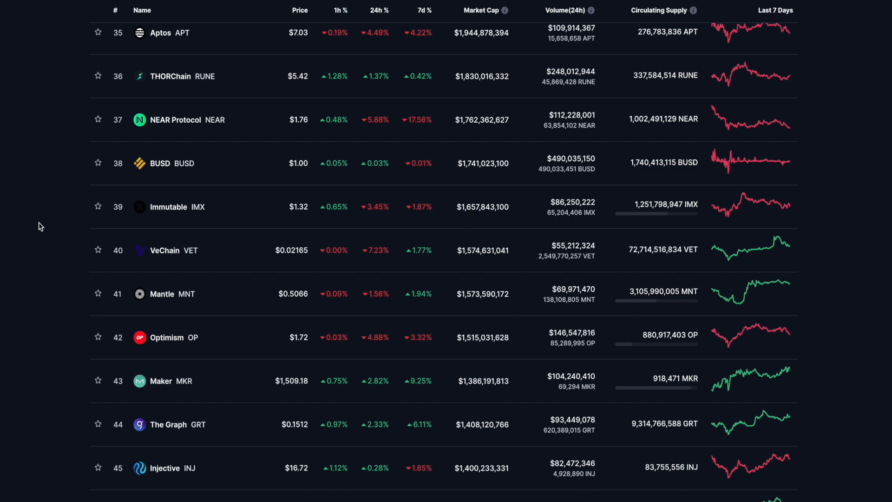
scroll("down", 3)
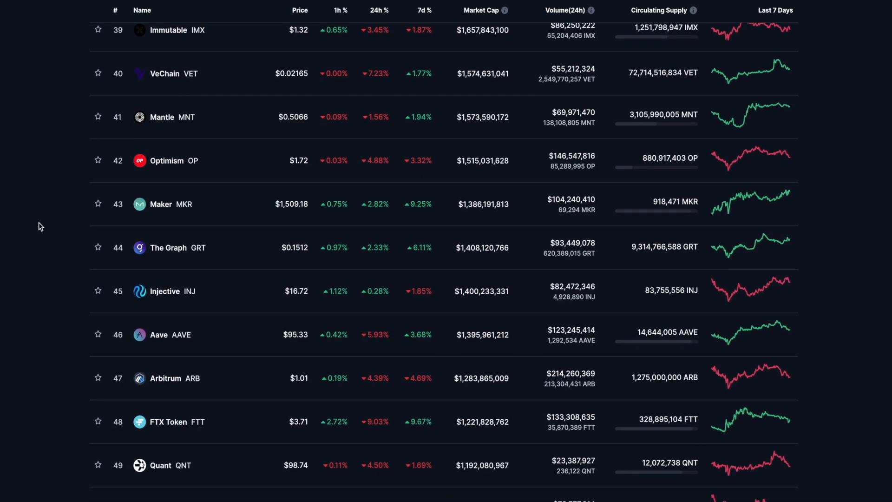
scroll("down", 3)
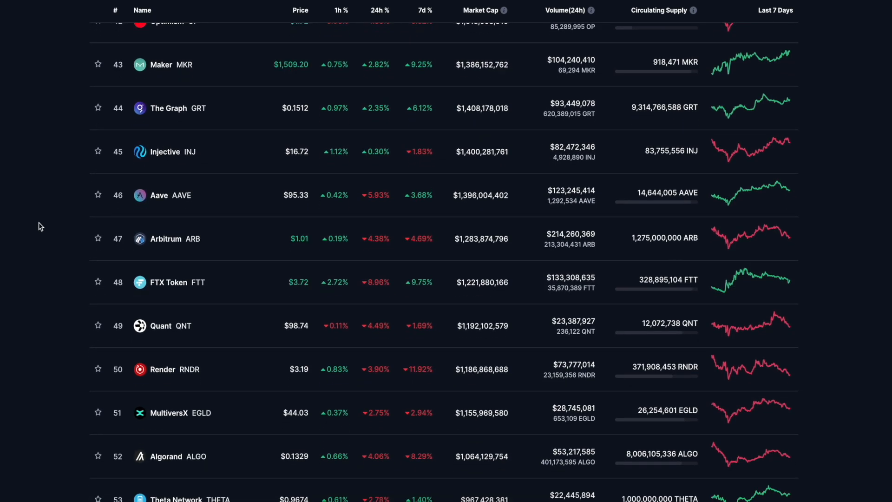
scroll("down", 3)
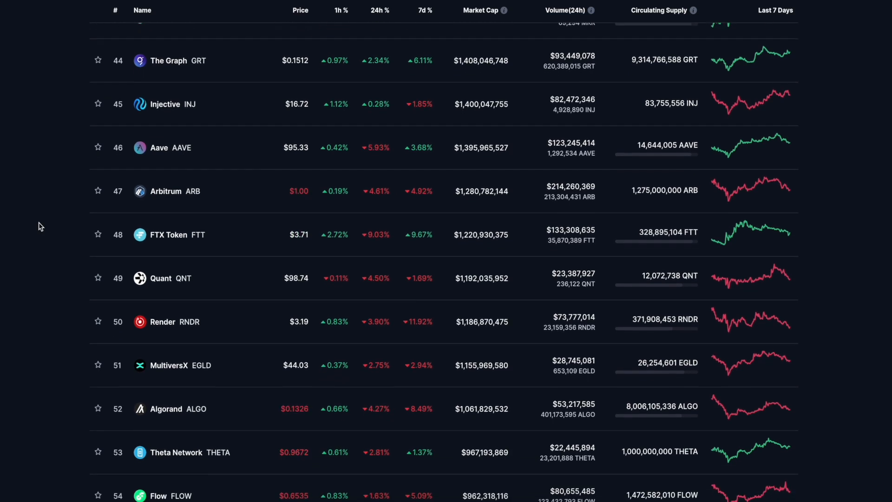
scroll("down", 3)
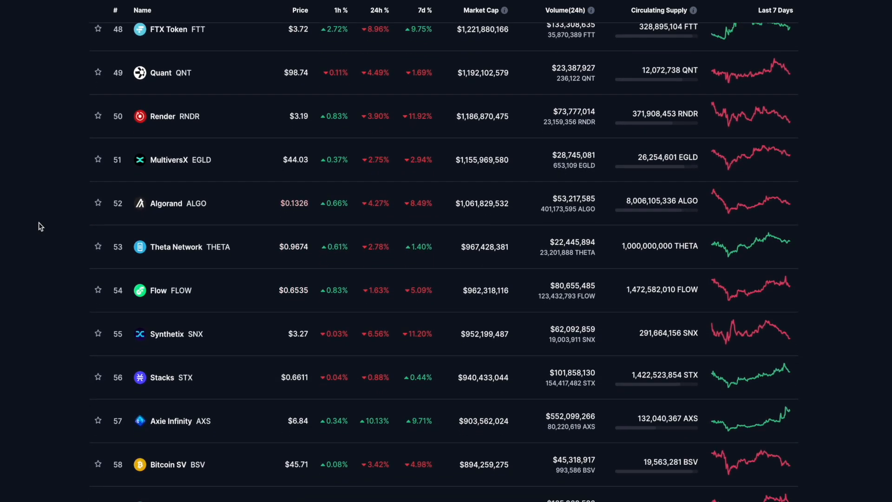
scroll("down", 3)
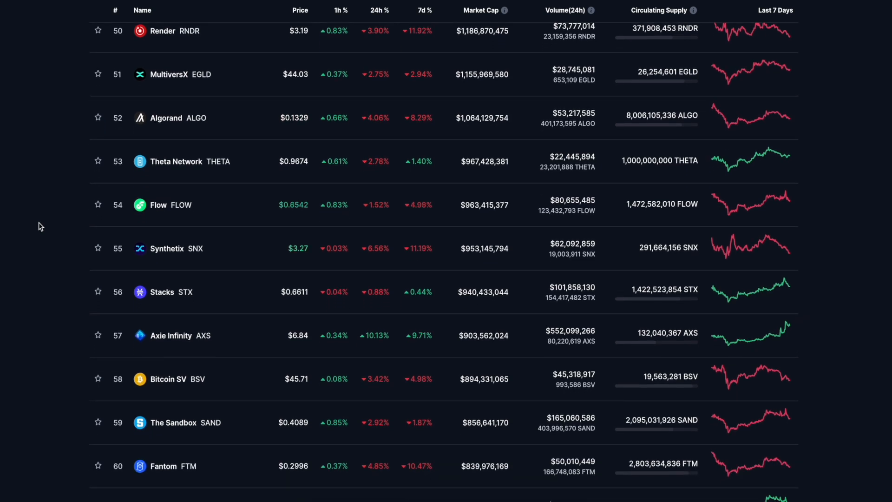
scroll("down", 3)
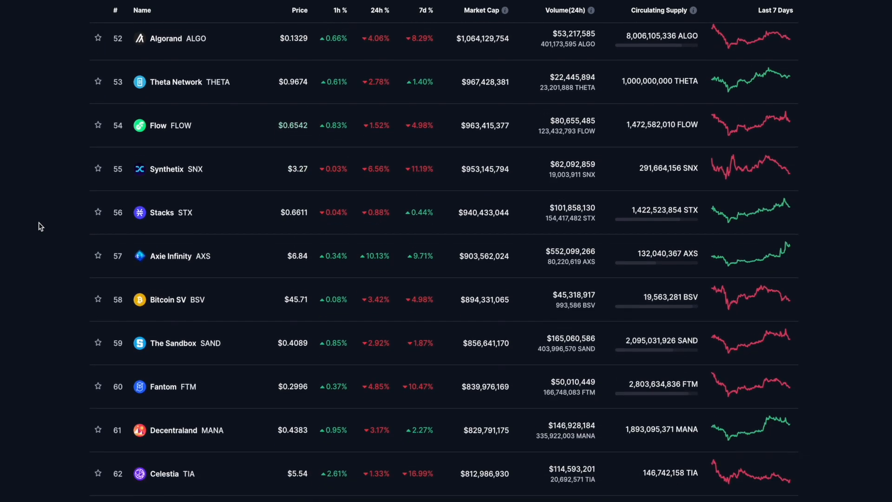
scroll("down", 3)
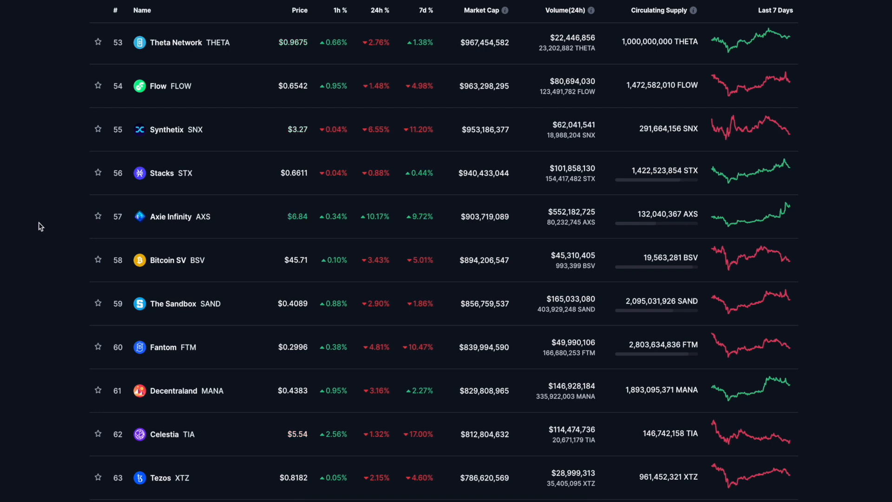
Continue scrolling to the bottom of page 1 of 89, coins 91 to 100 ending with GMX.
scroll("down", 3)
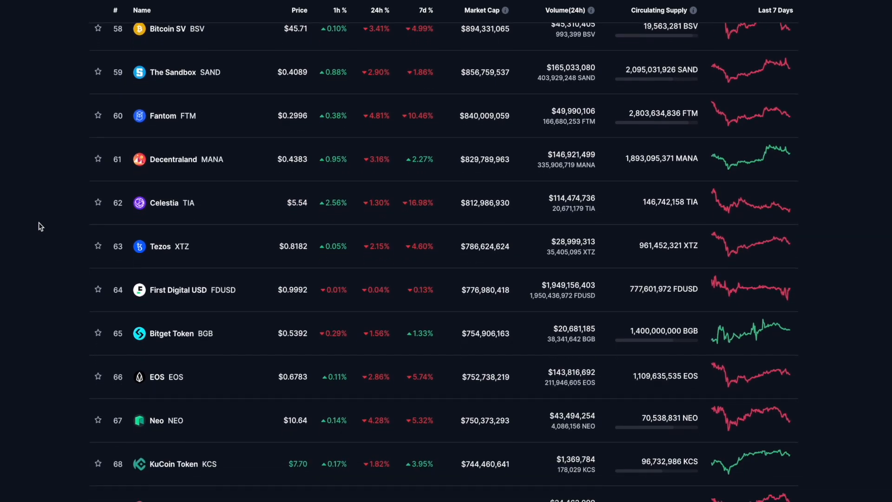
scroll("down", 3)
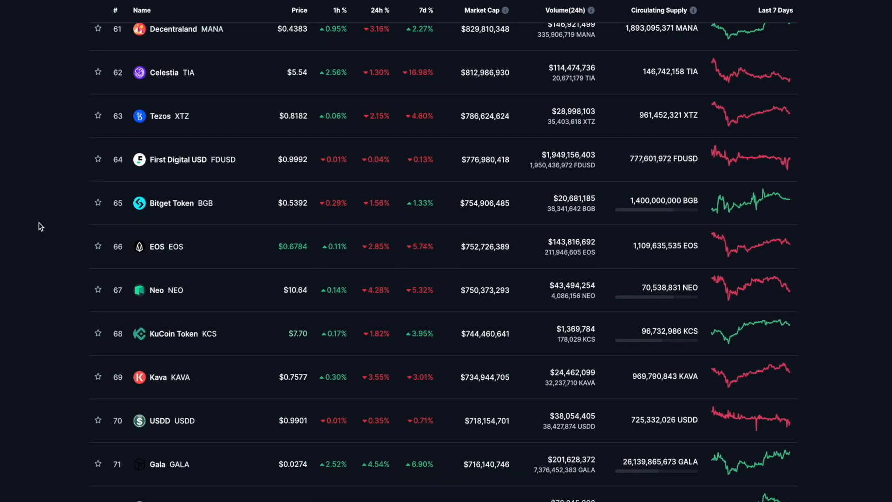
scroll("down", 3)
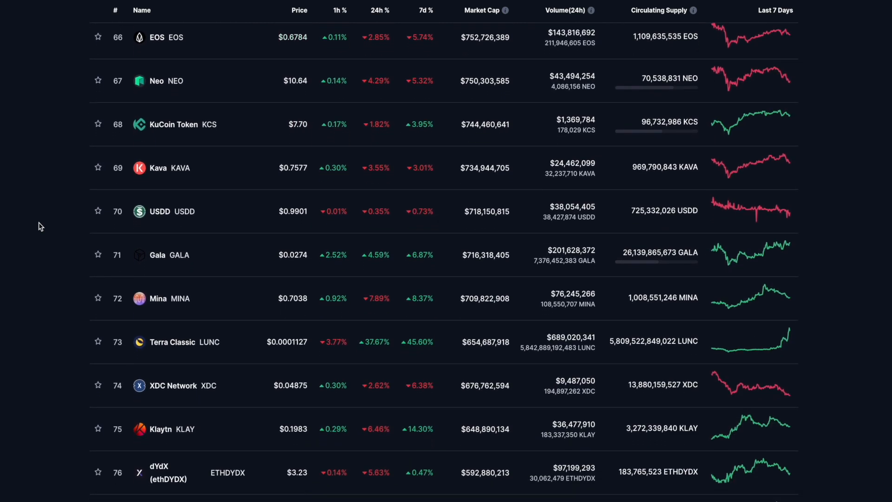
scroll("down", 3)
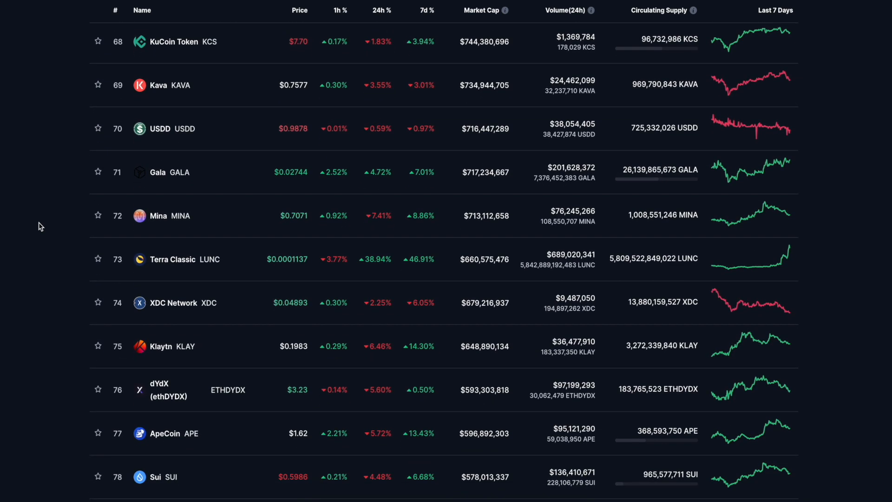
scroll("down", 3)
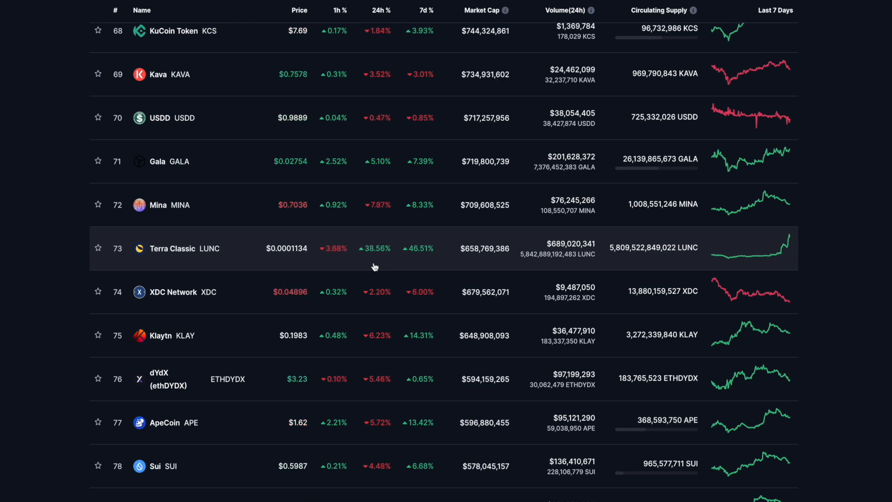
mouse_move(31, 229)
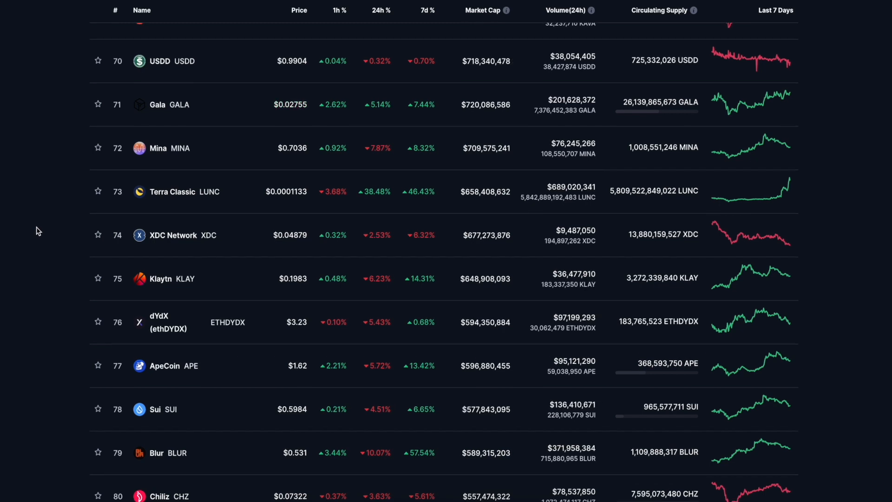
scroll("down", 3)
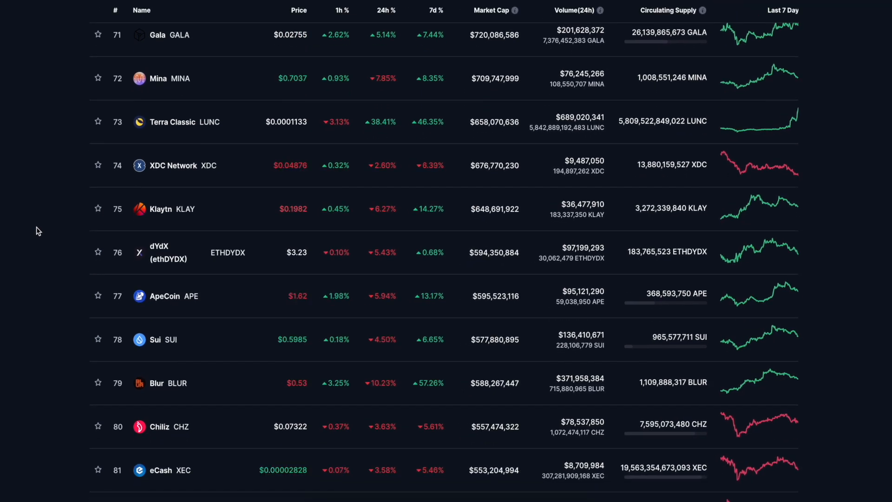
scroll("down", 3)
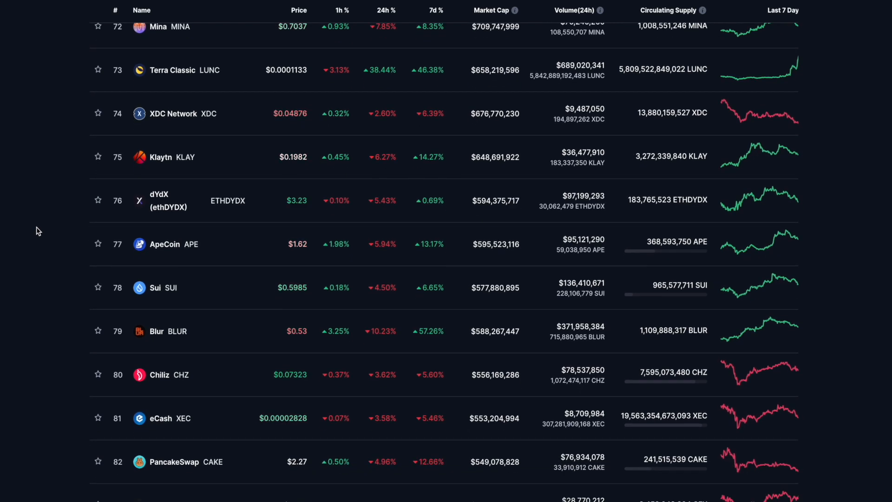
scroll("down", 3)
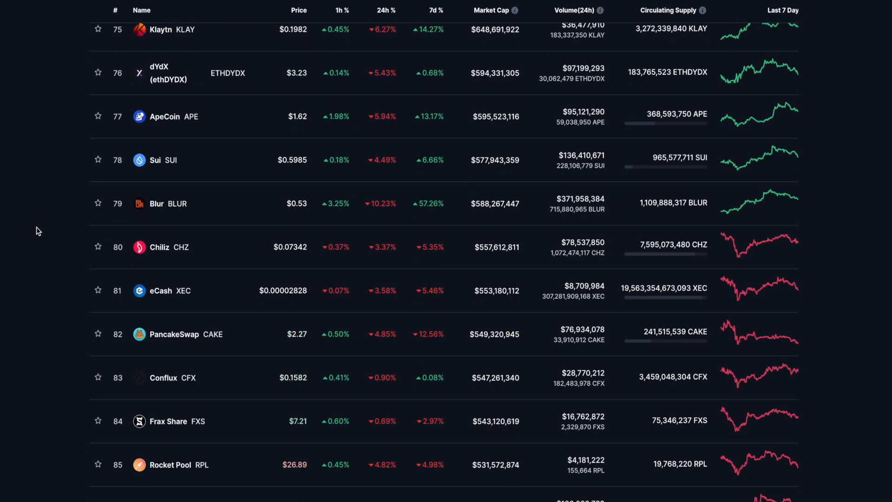
scroll("down", 3)
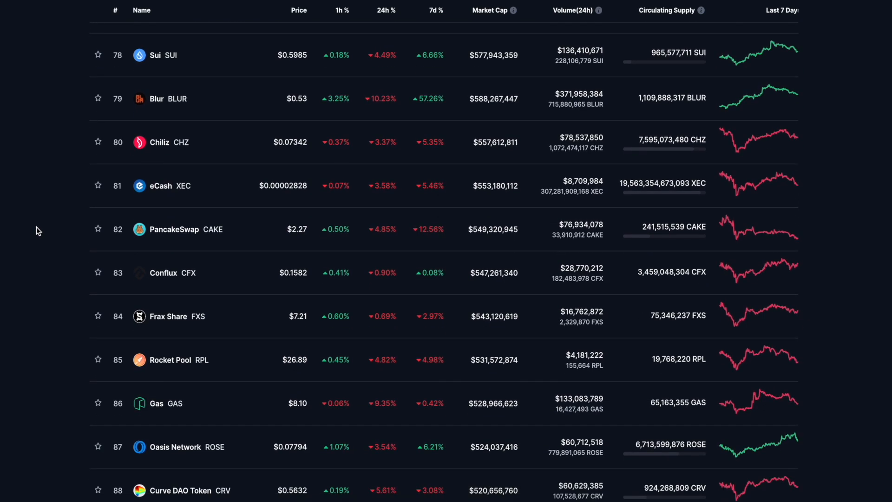
scroll("down", 3)
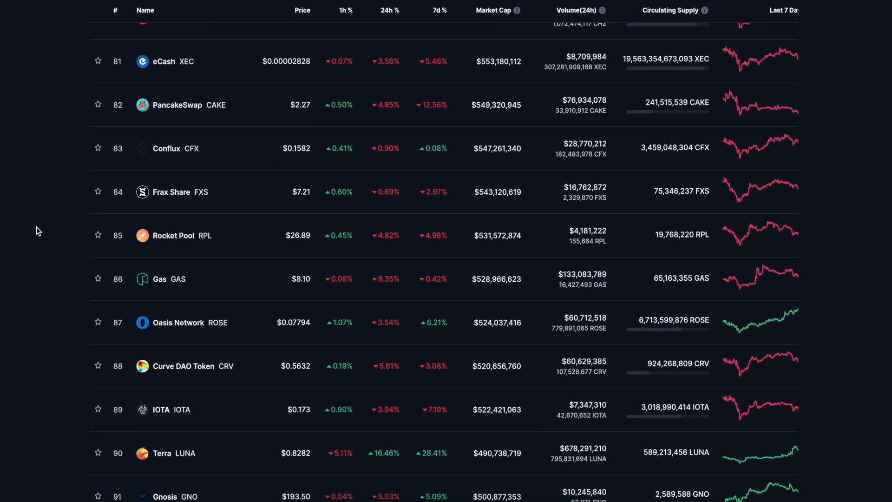
scroll("down", 3)
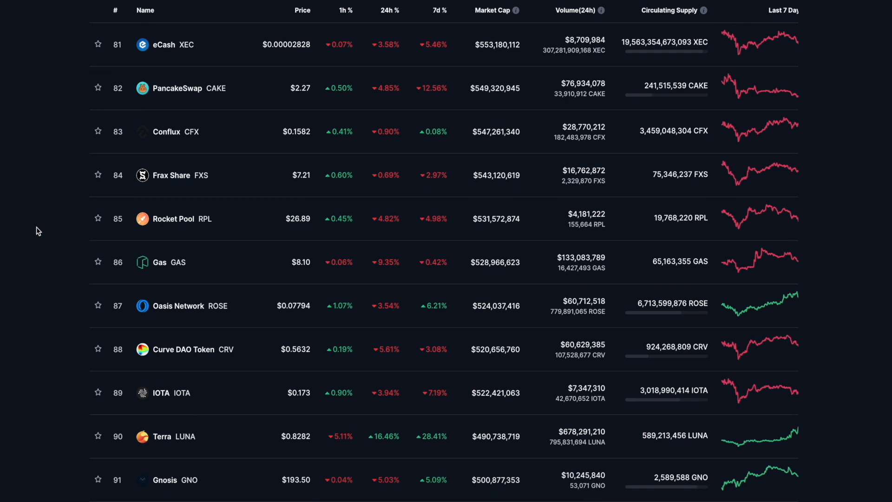
scroll("down", 3)
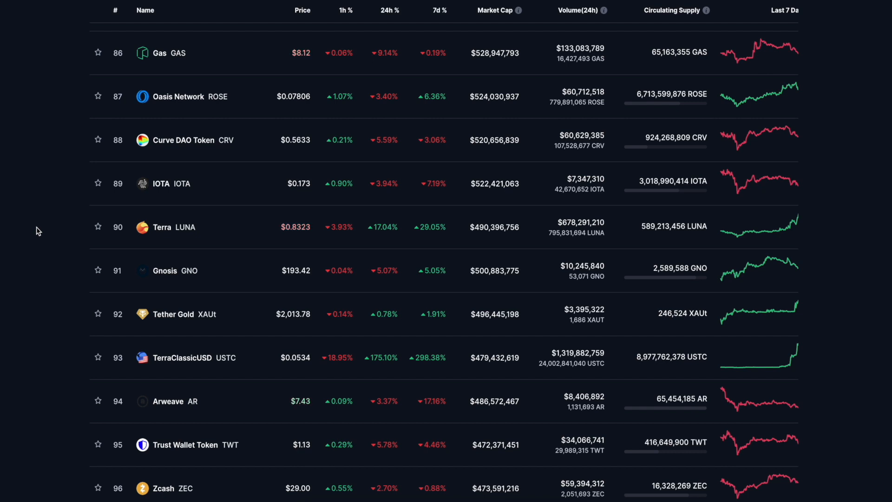
scroll("down", 3)
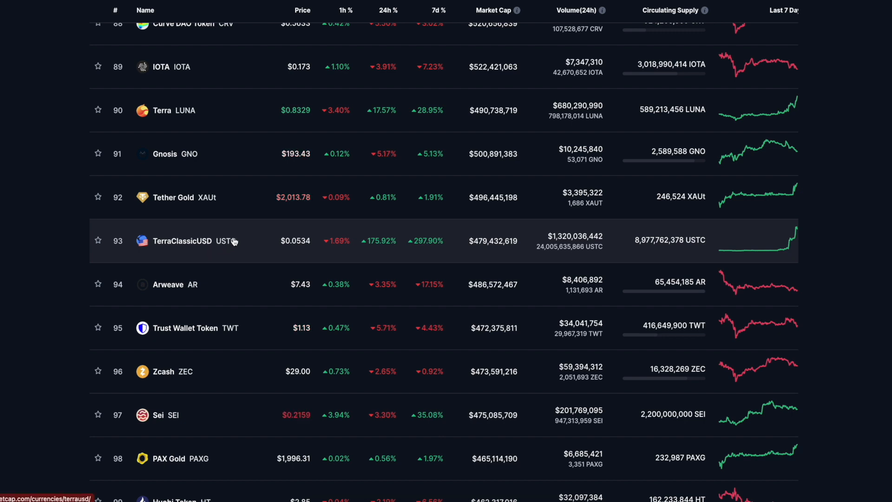
mouse_move(65, 238)
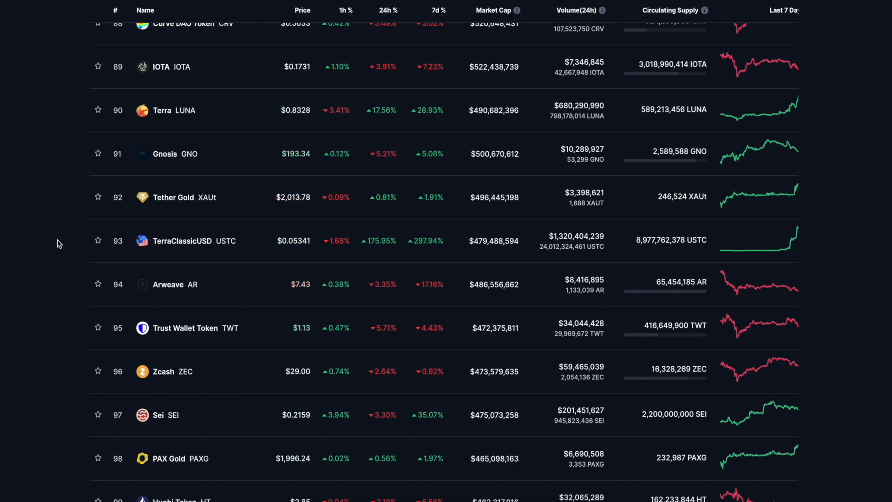
scroll("down", 3)
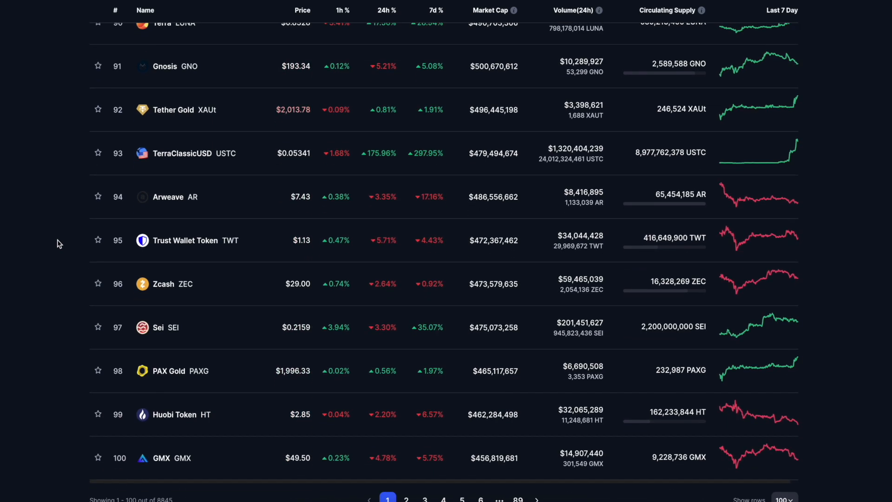
scroll("down", 3)
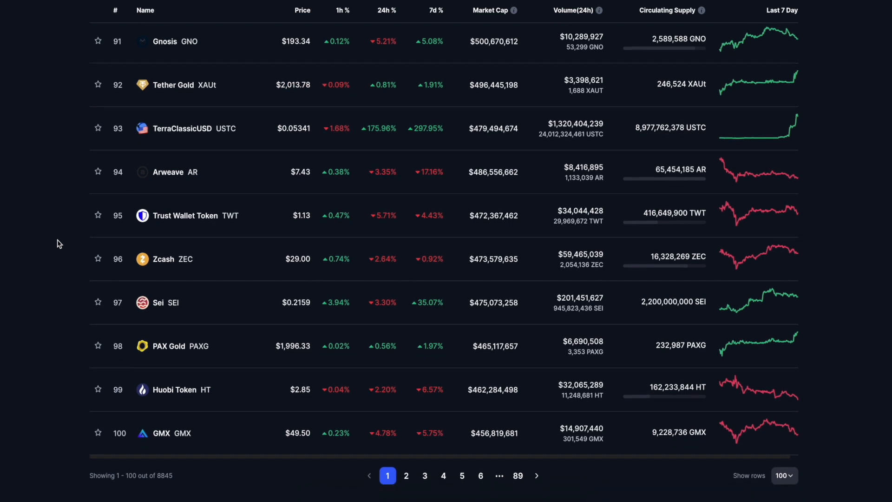
Scroll the rankings list to the Mina and Terra Classic rows around ranks 72 to 82.
scroll("down", 3)
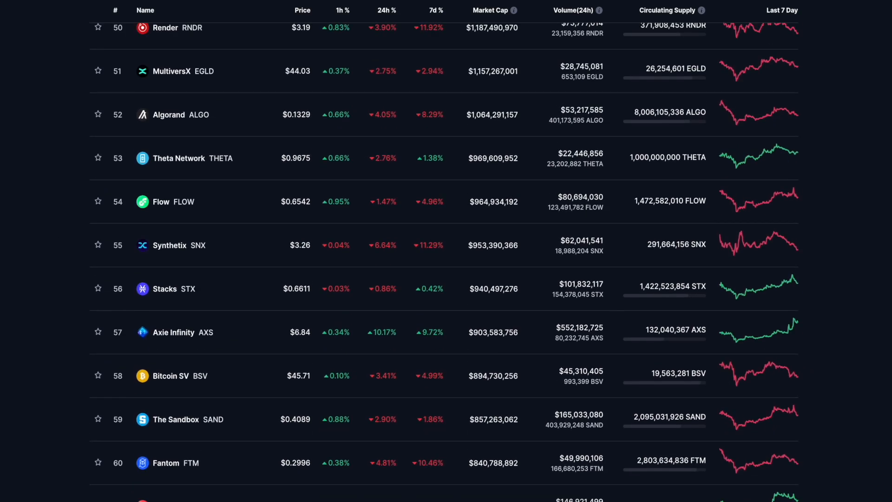
scroll("down", 3)
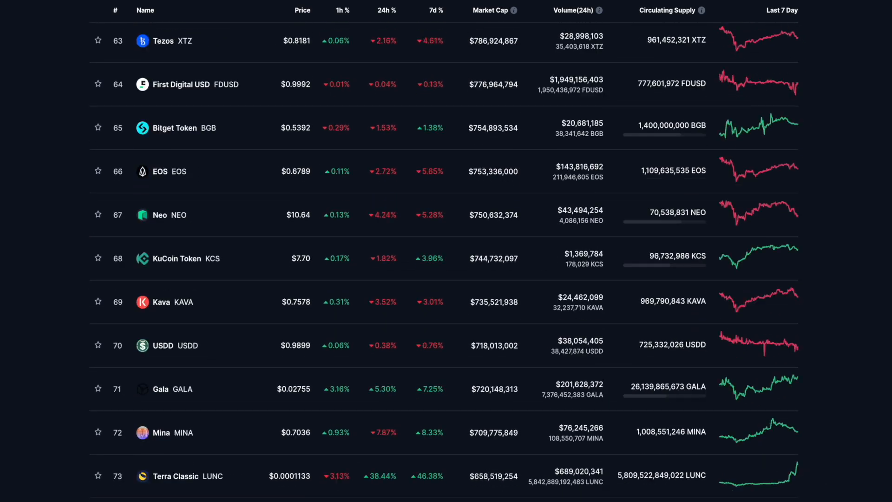
scroll("down", 3)
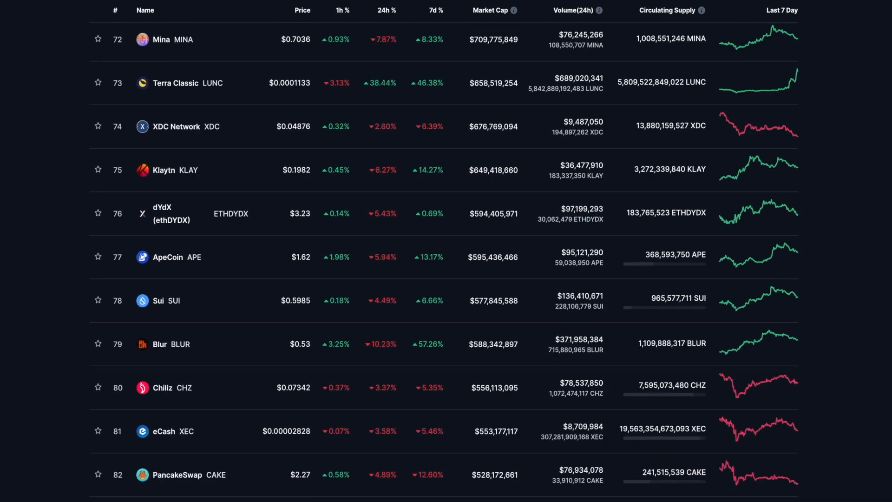
scroll("down", 3)
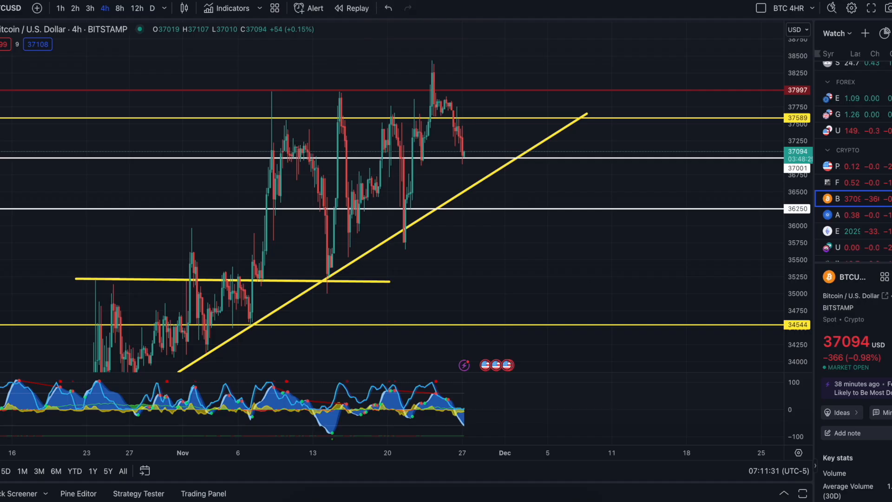
mouse_move(757, 273)
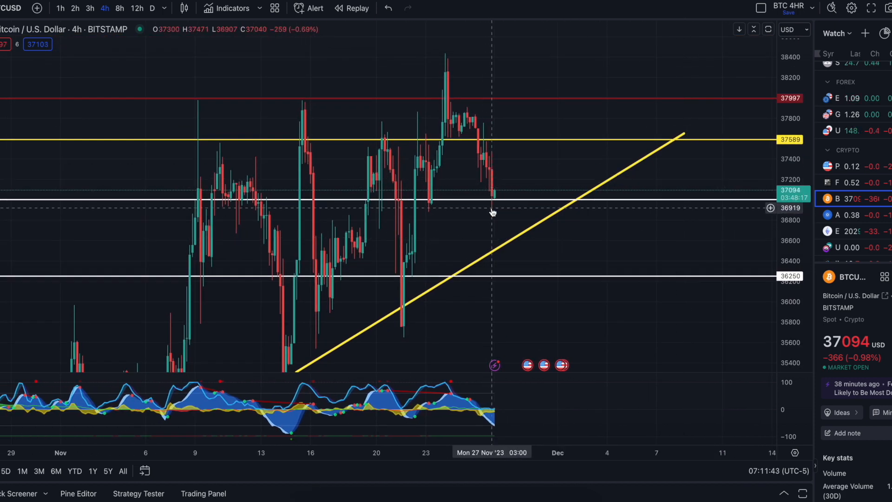
mouse_move(535, 215)
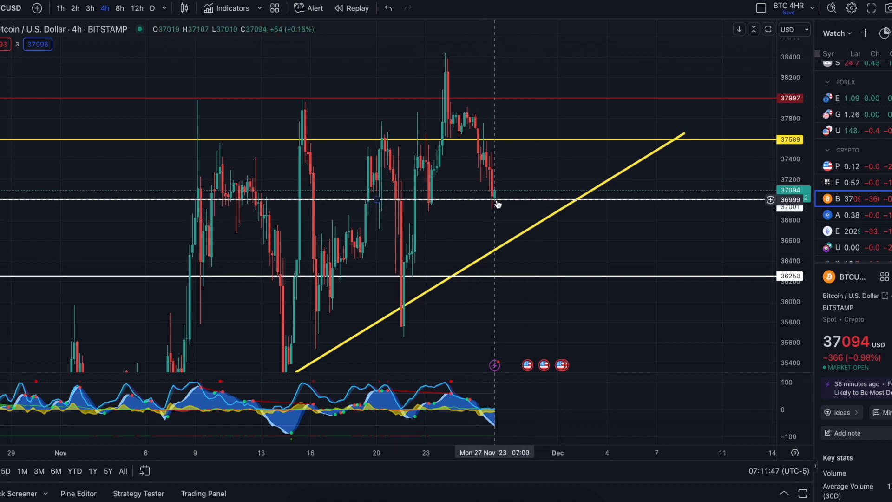
mouse_move(691, 238)
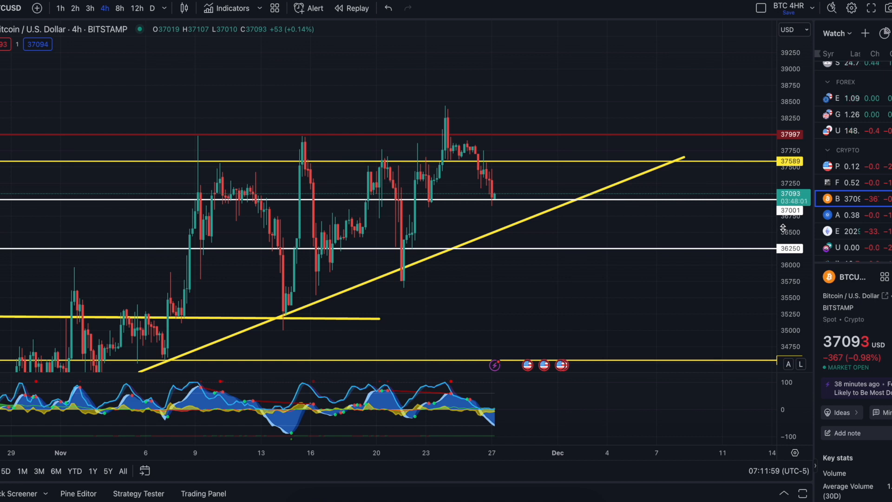
mouse_move(386, 280)
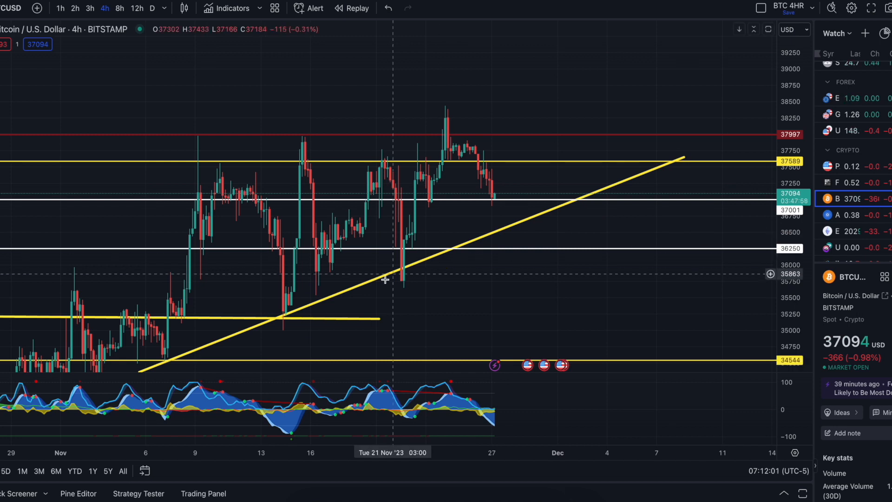
mouse_move(667, 172)
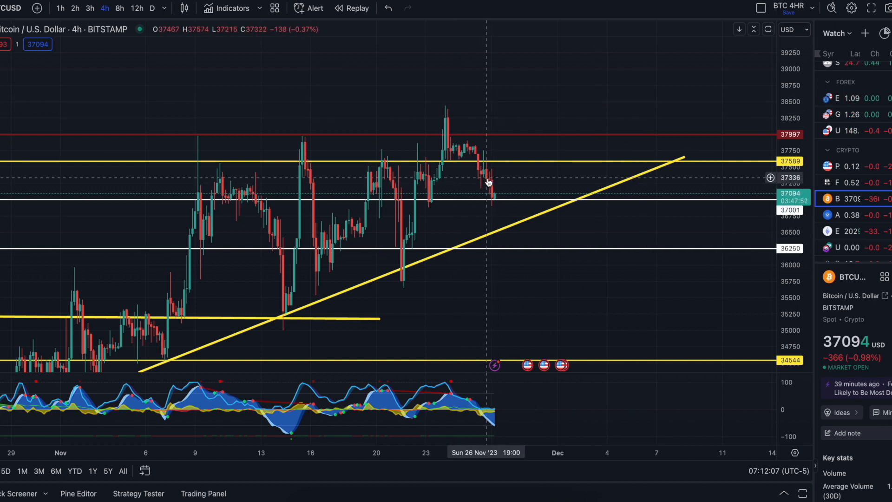
mouse_move(755, 293)
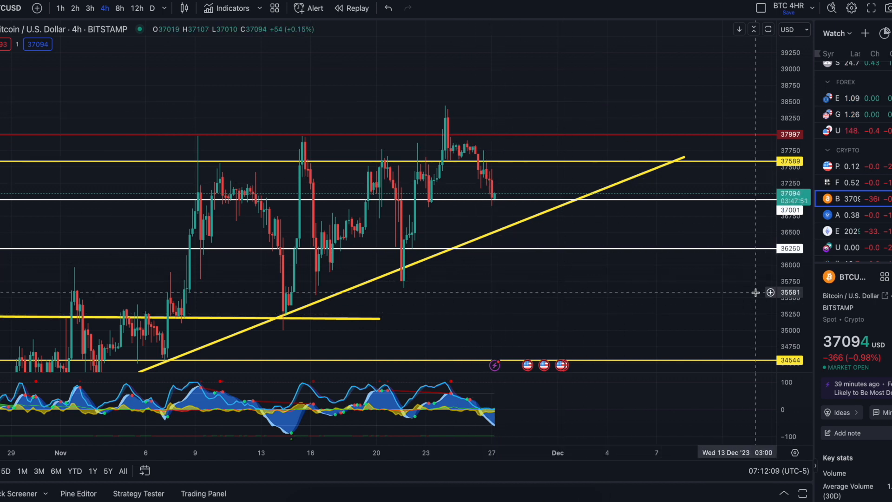
mouse_move(349, 321)
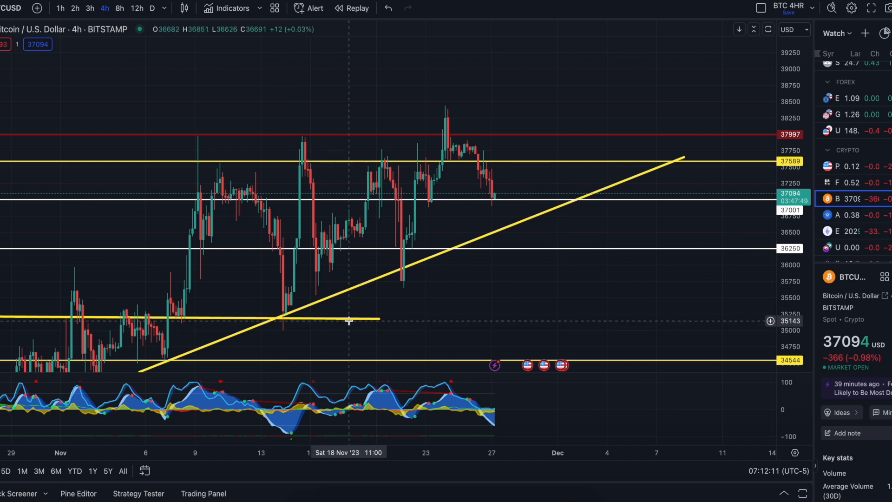
mouse_move(354, 318)
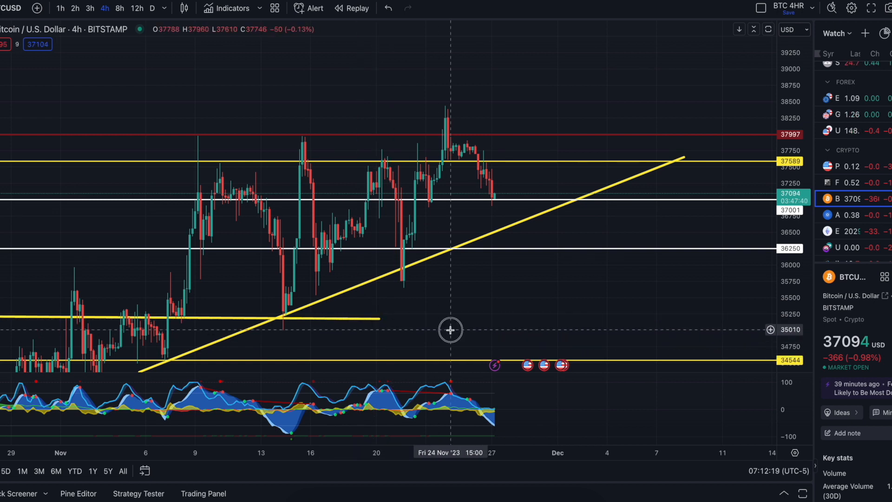
Pan the 4h BTC/USD chart to reveal lower support lines near 35,200 and 34,544.
left_click_drag(450, 330, 446, 267)
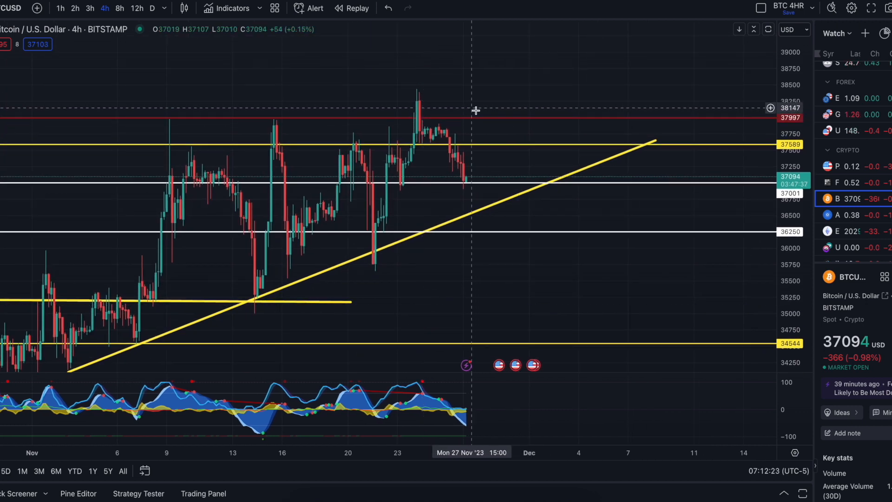
mouse_move(399, 99)
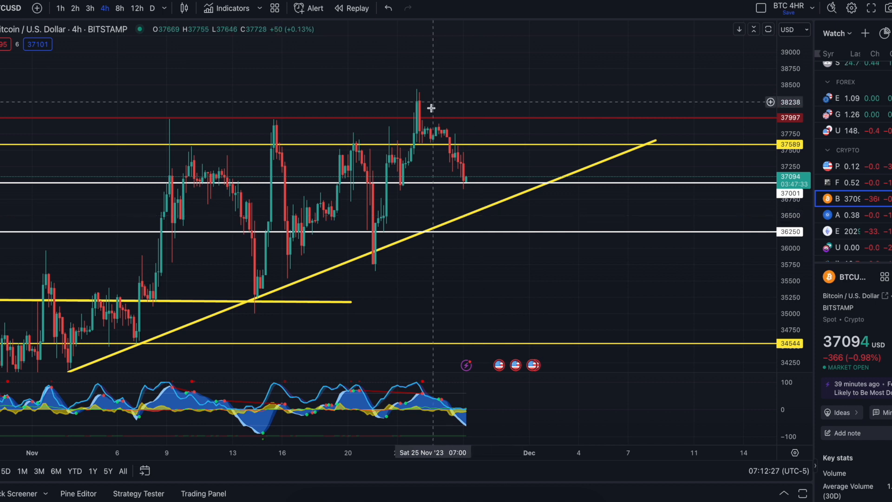
mouse_move(471, 206)
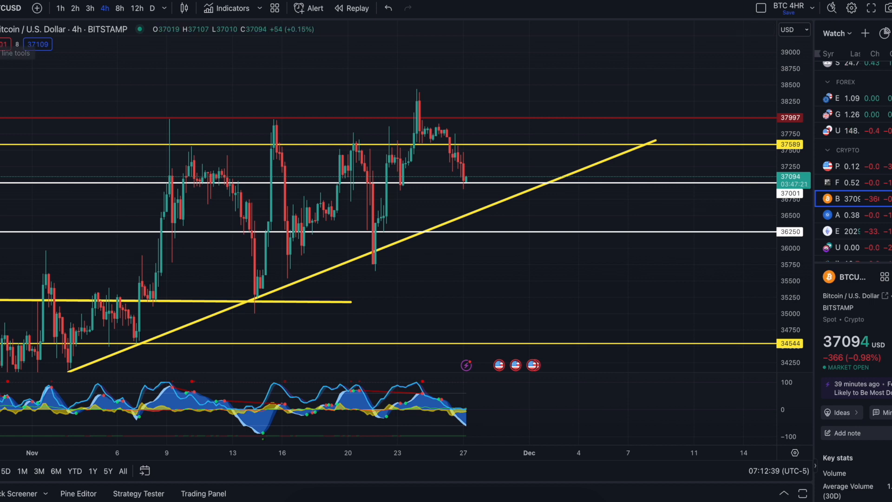
Draw a purple rectangle over the resistance zone above 37,589 and extend it to the right.
left_click(16, 53)
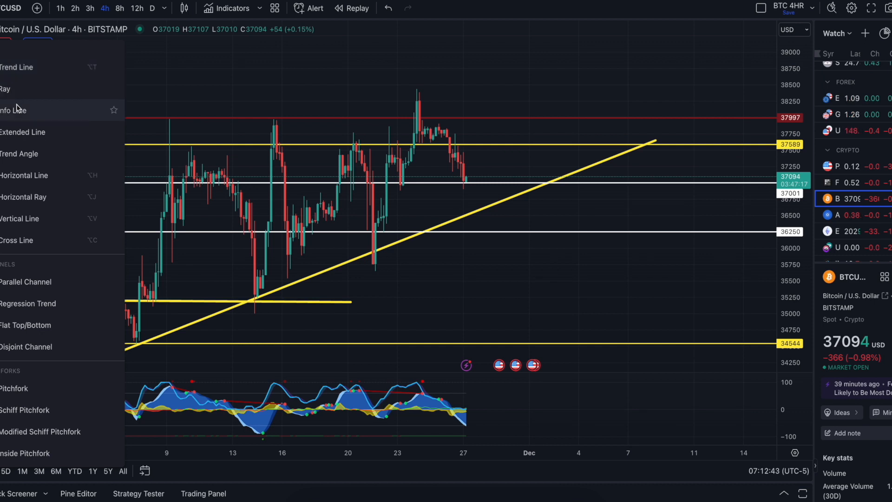
mouse_move(32, 218)
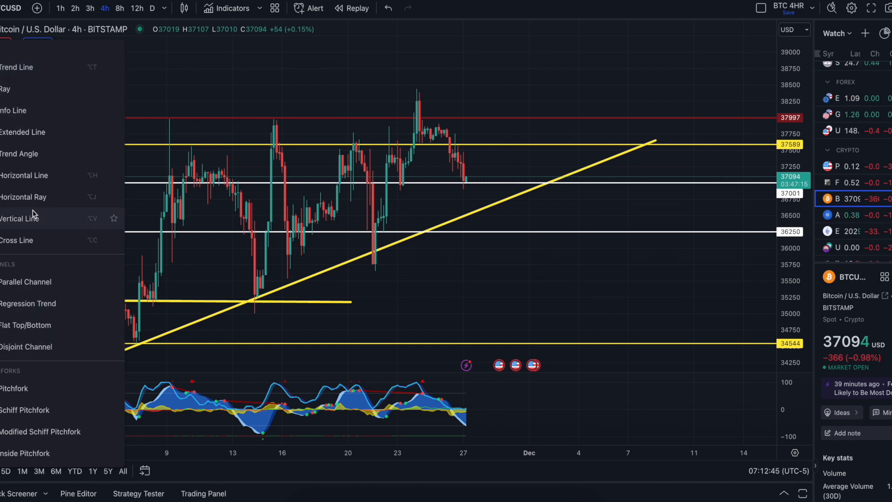
mouse_move(26, 346)
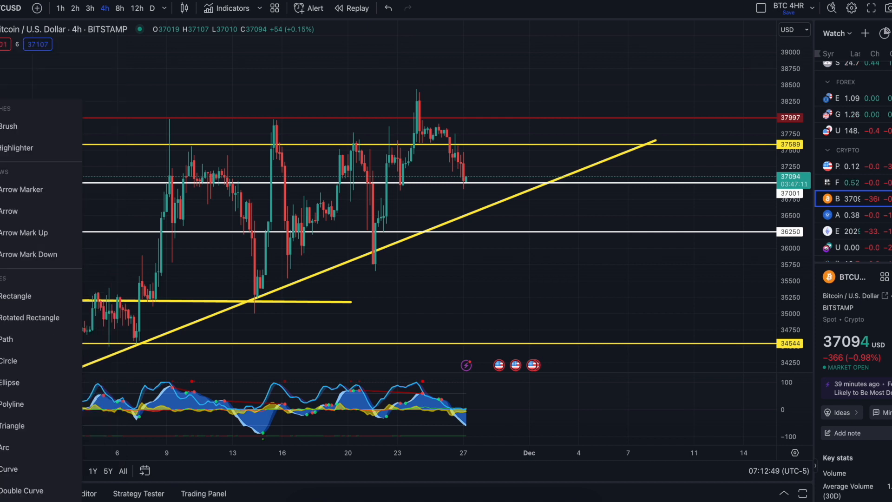
mouse_move(23, 295)
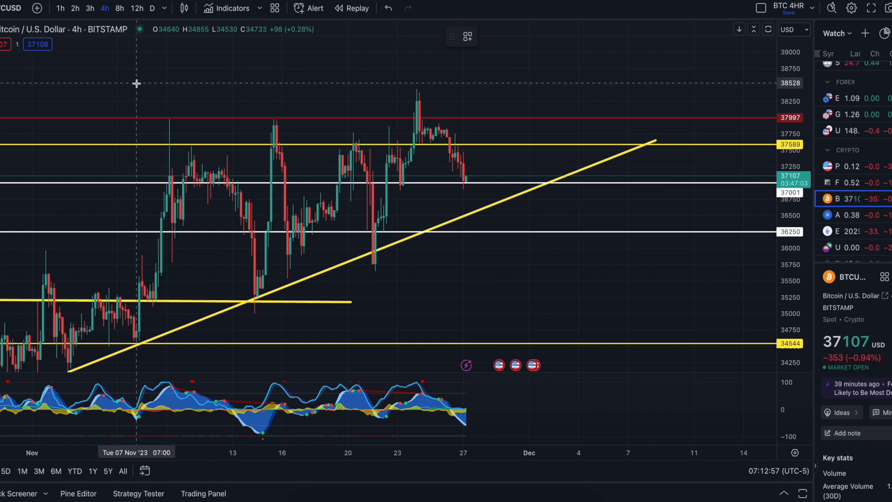
left_click_drag(137, 82, 264, 142)
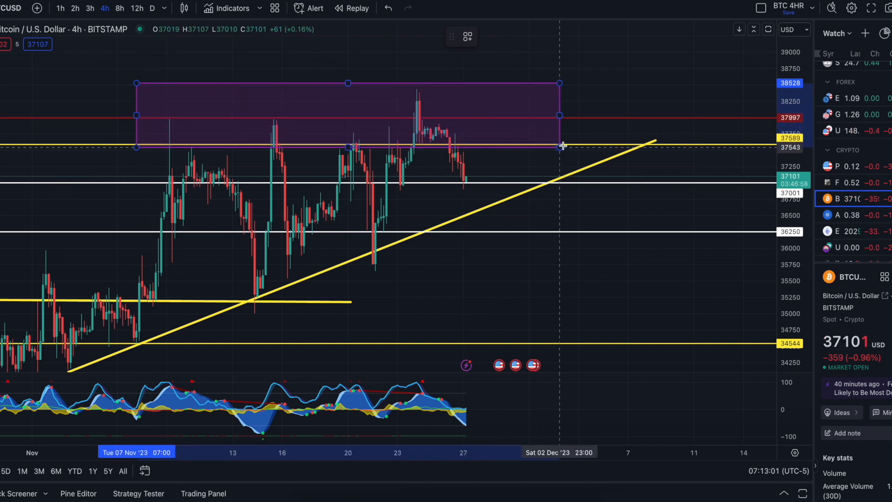
left_click_drag(560, 145, 670, 140)
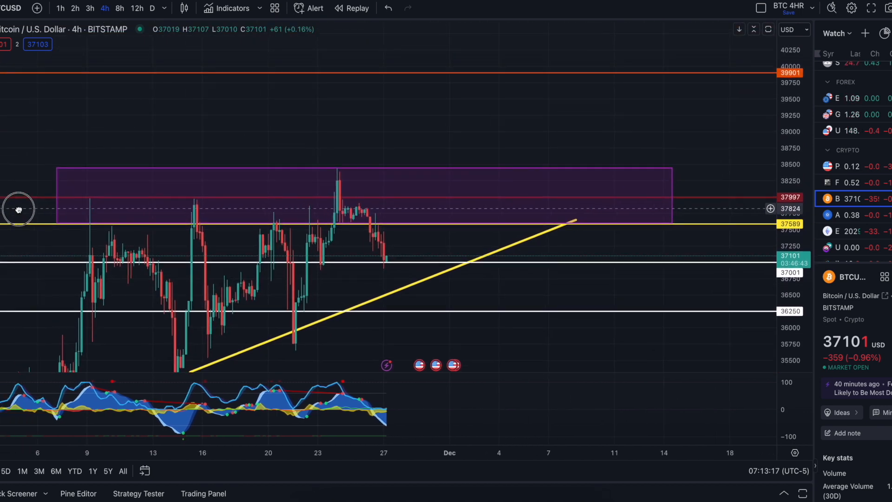
mouse_move(397, 212)
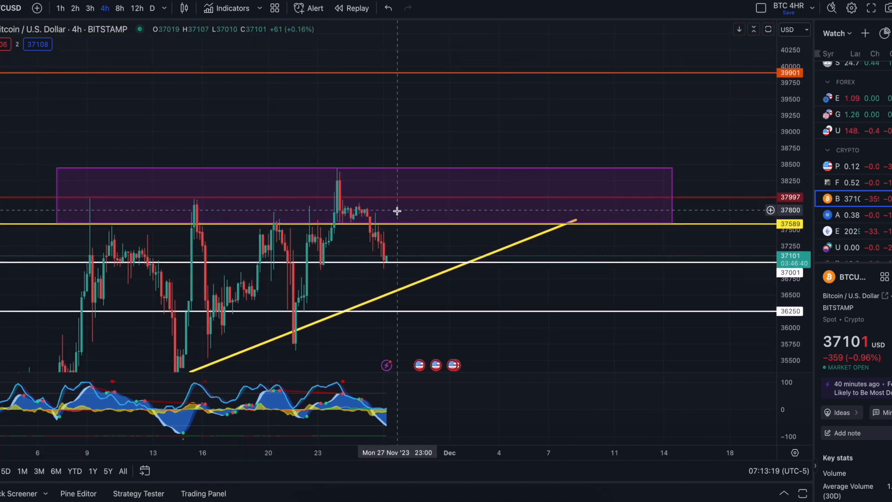
mouse_move(597, 209)
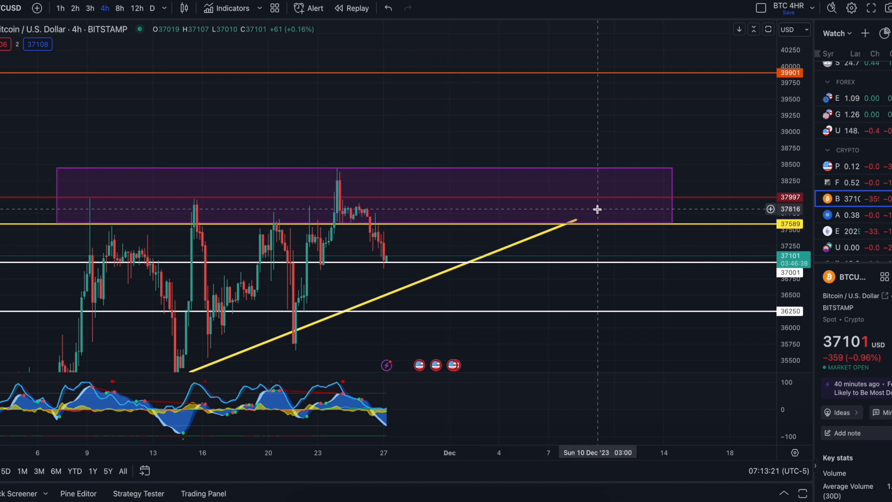
mouse_move(531, 209)
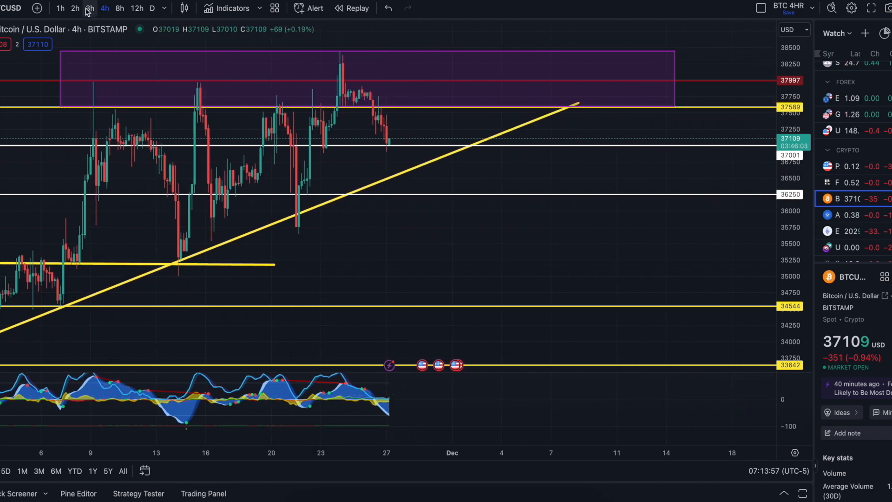
Step the BTC/USD chart timeframe down through 3h and 2h to 1-hour candles.
left_click(89, 8)
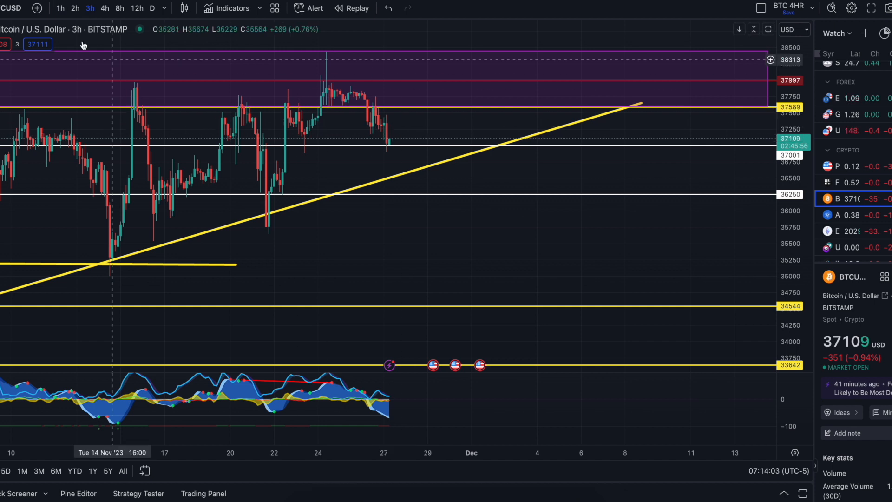
left_click(75, 8)
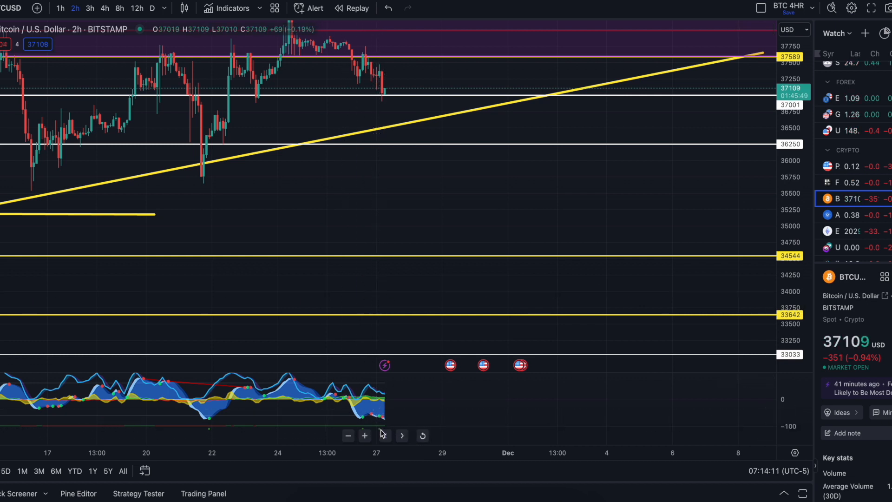
mouse_move(495, 411)
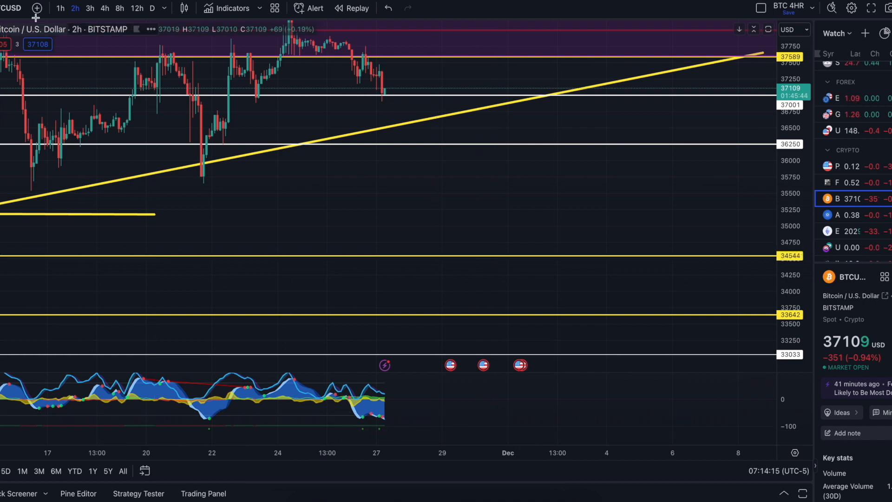
left_click(60, 9)
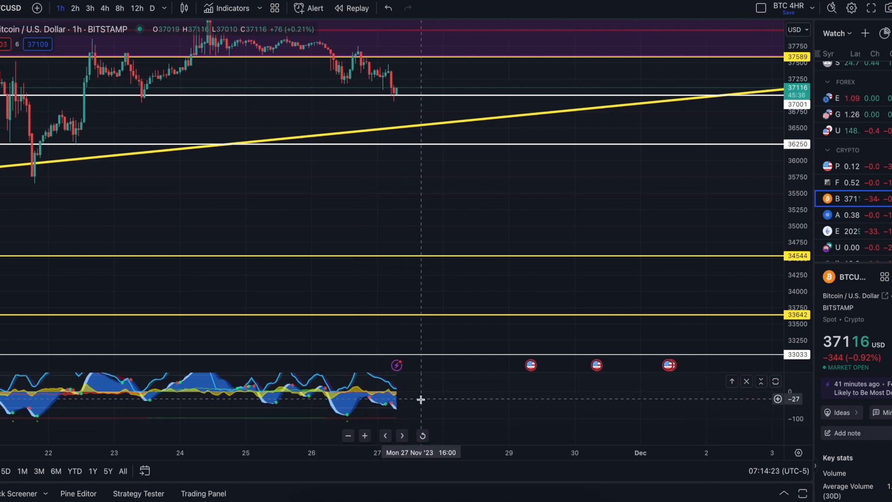
left_click(59, 9)
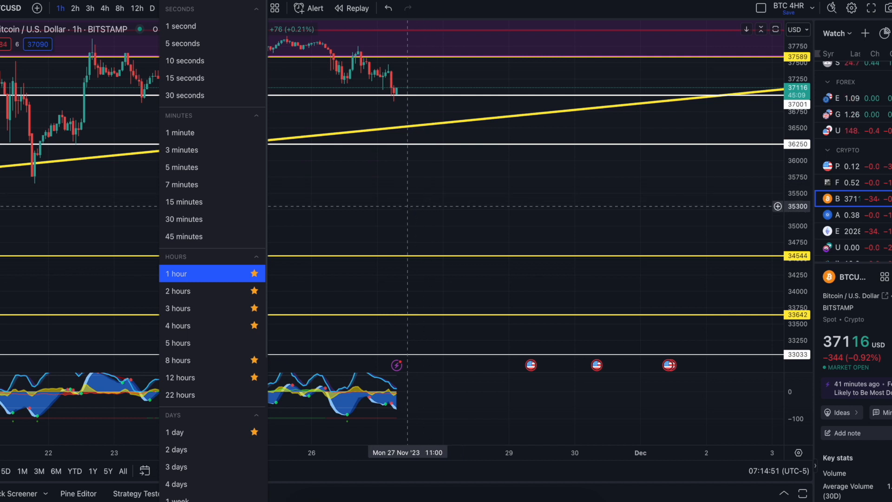
mouse_move(406, 206)
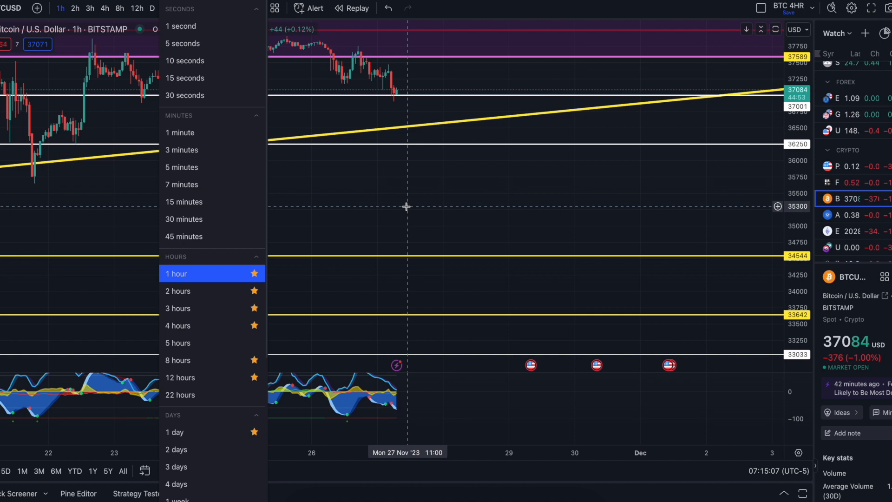
mouse_move(408, 224)
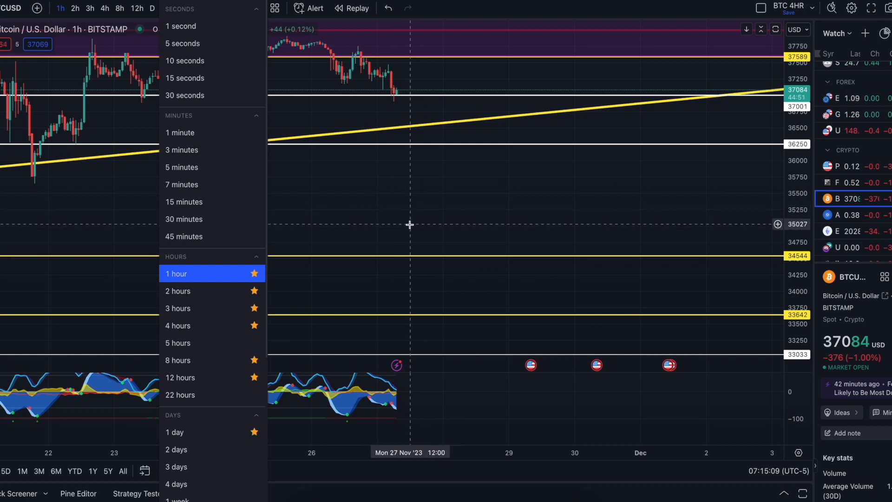
mouse_move(410, 210)
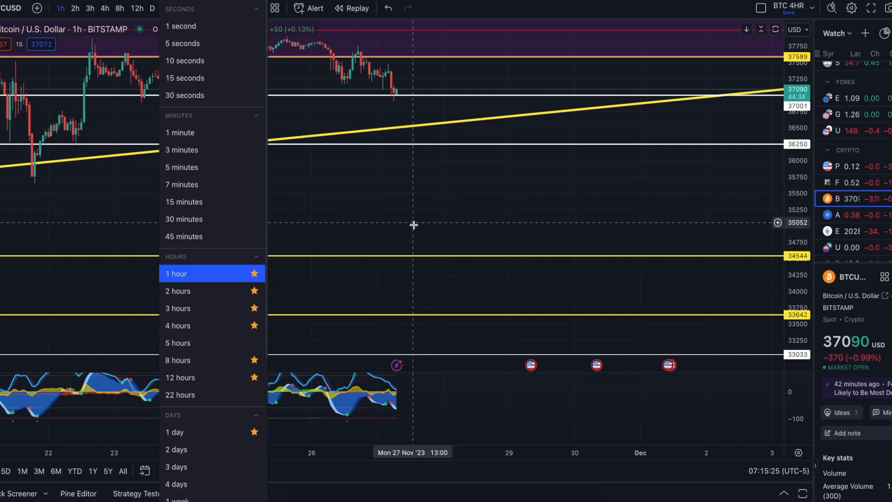
mouse_move(411, 228)
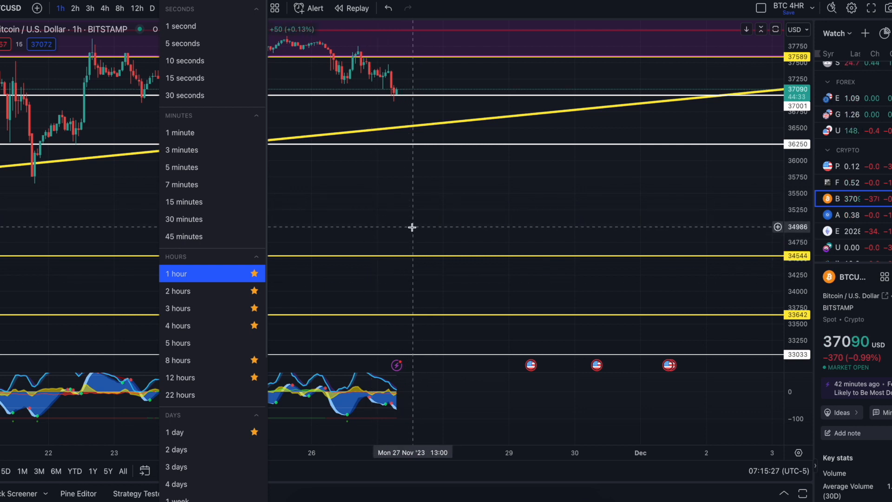
mouse_move(390, 214)
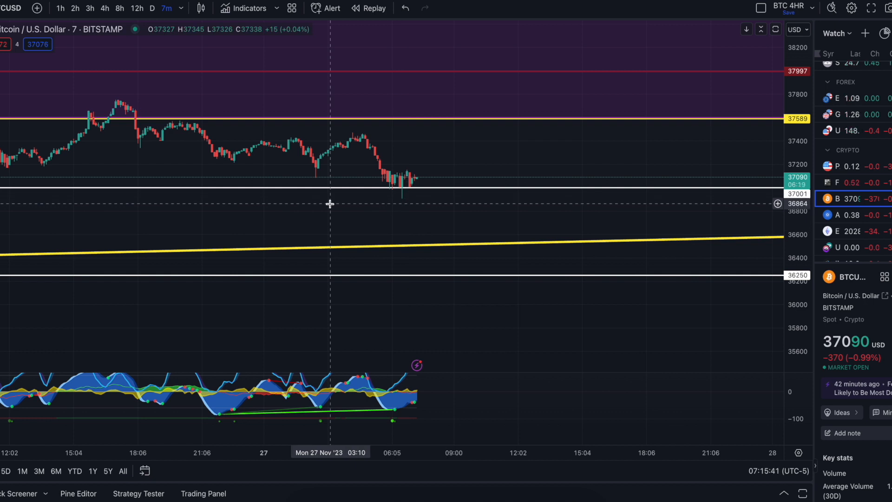
mouse_move(367, 316)
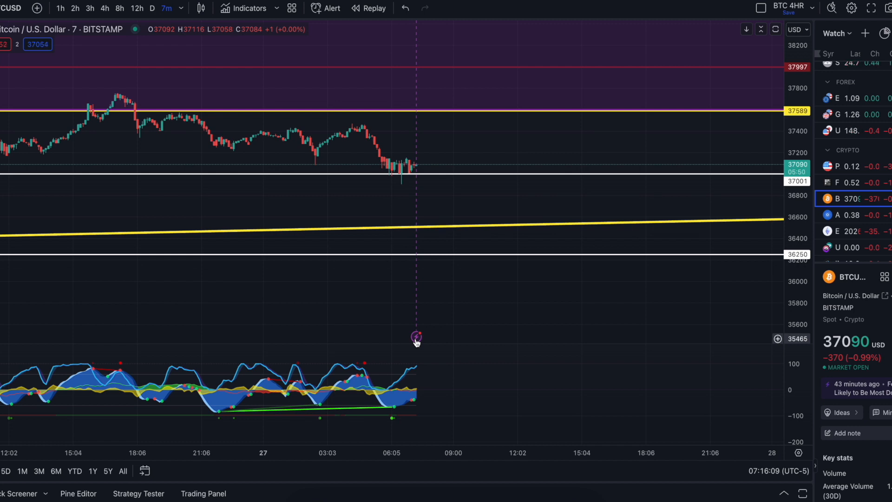
mouse_move(345, 247)
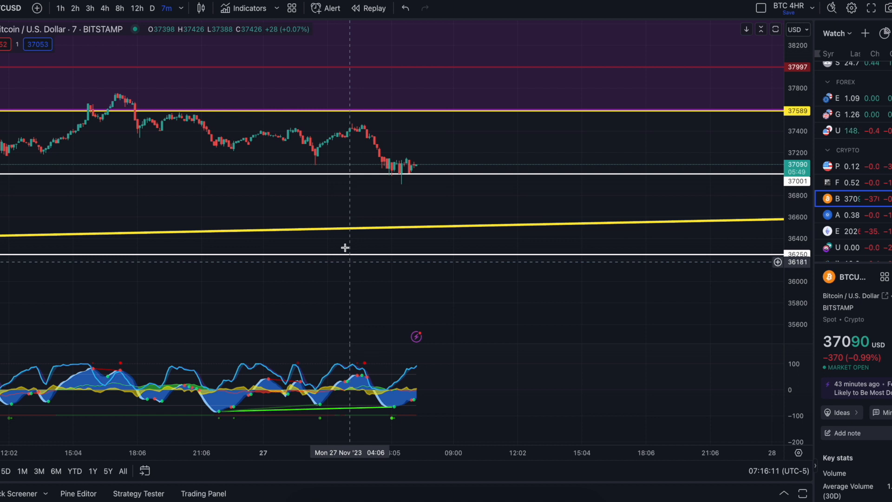
left_click(105, 8)
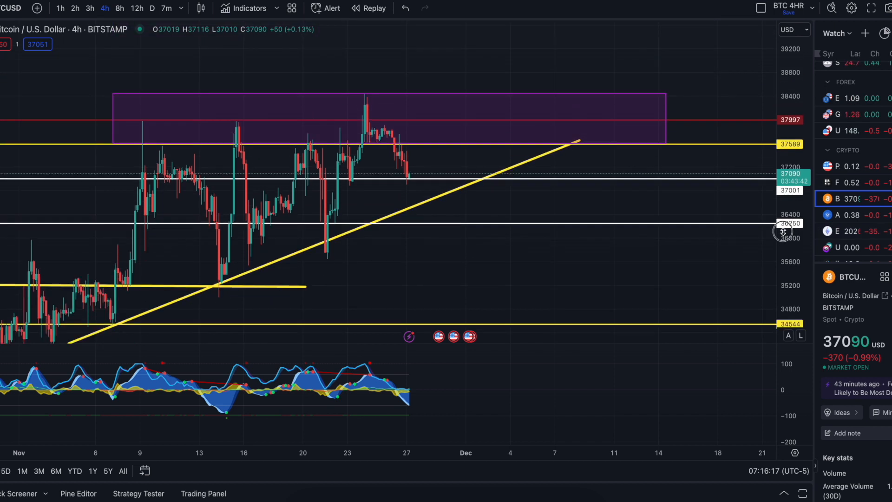
mouse_move(329, 252)
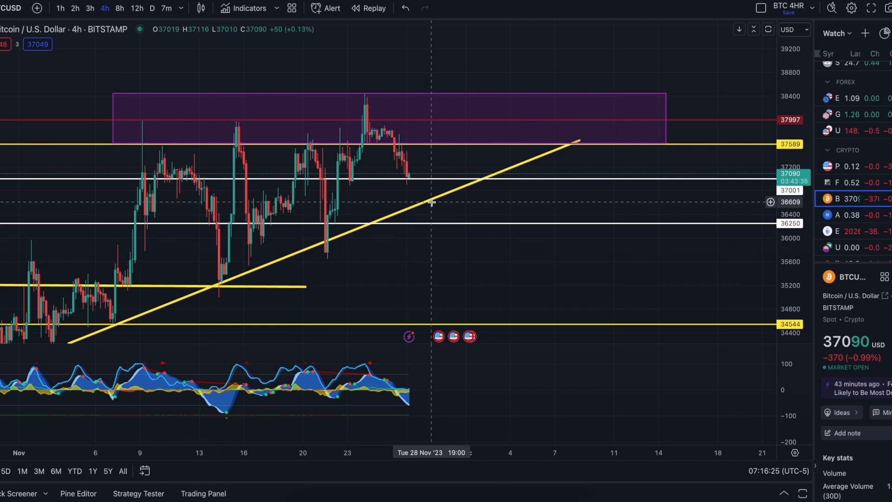
mouse_move(387, 185)
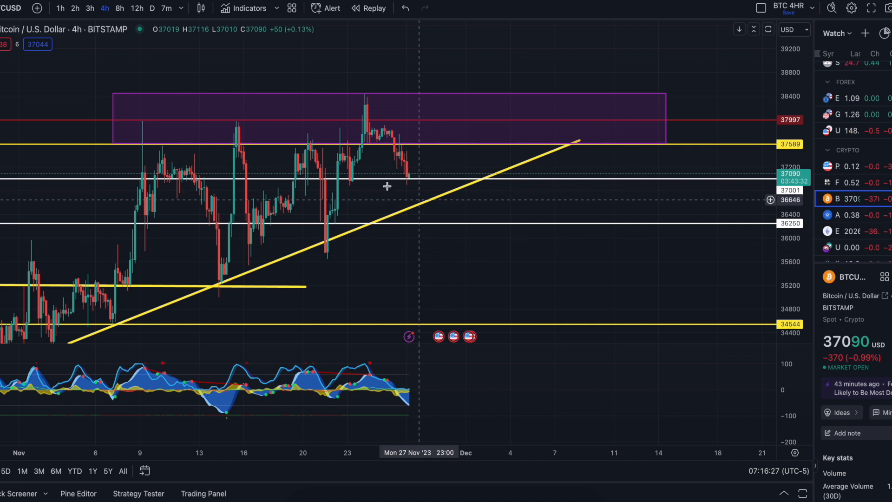
left_click(151, 8)
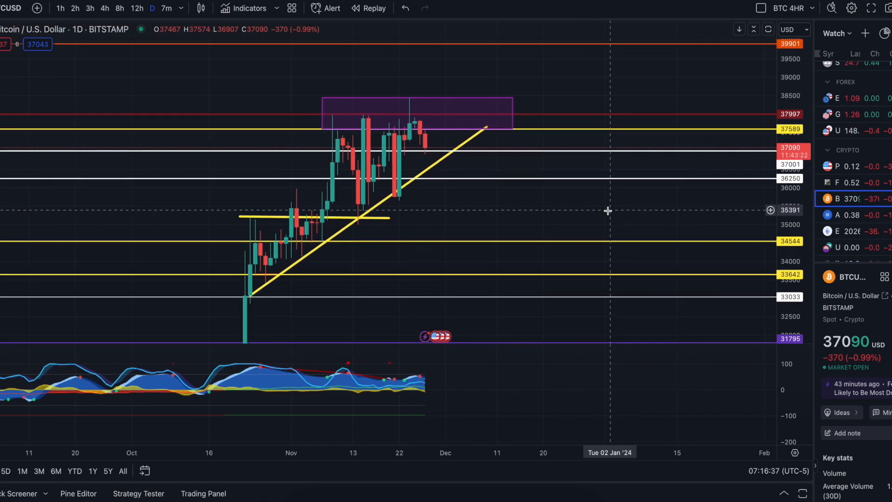
mouse_move(383, 180)
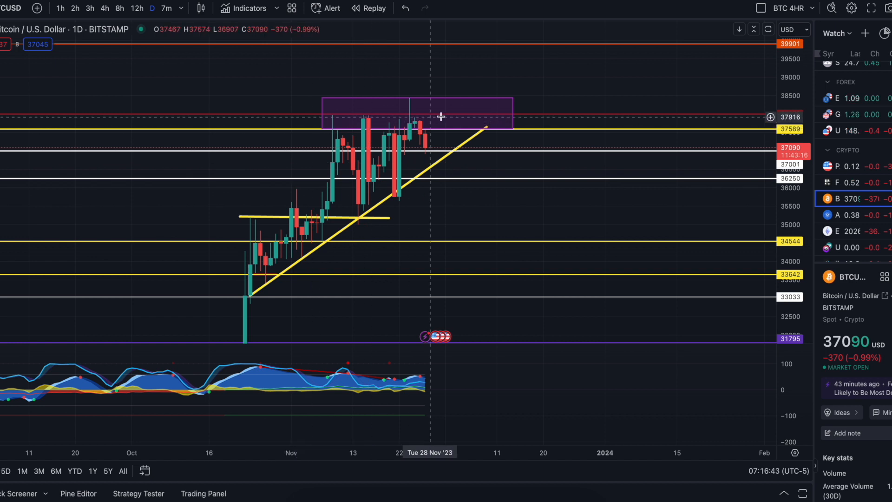
mouse_move(497, 121)
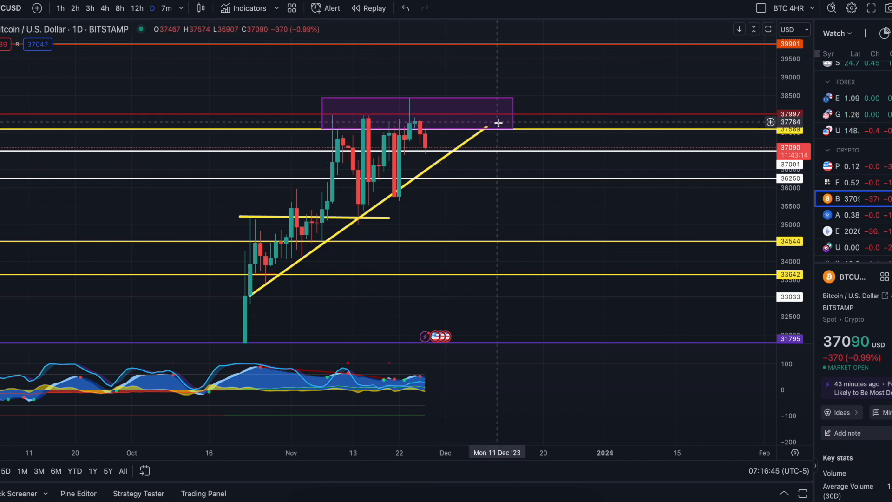
mouse_move(337, 202)
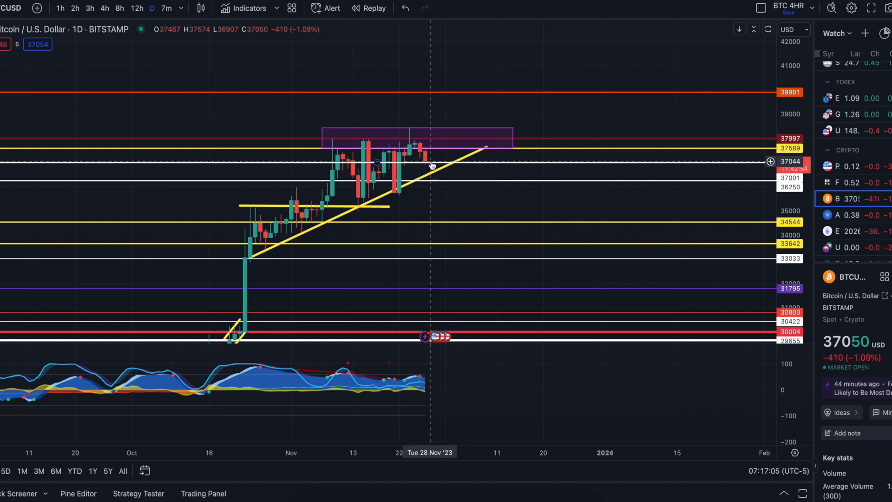
mouse_move(408, 200)
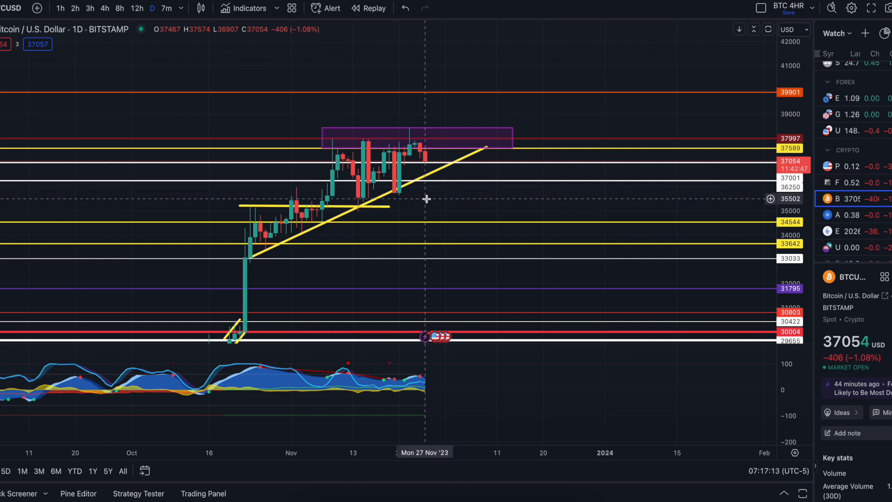
mouse_move(445, 213)
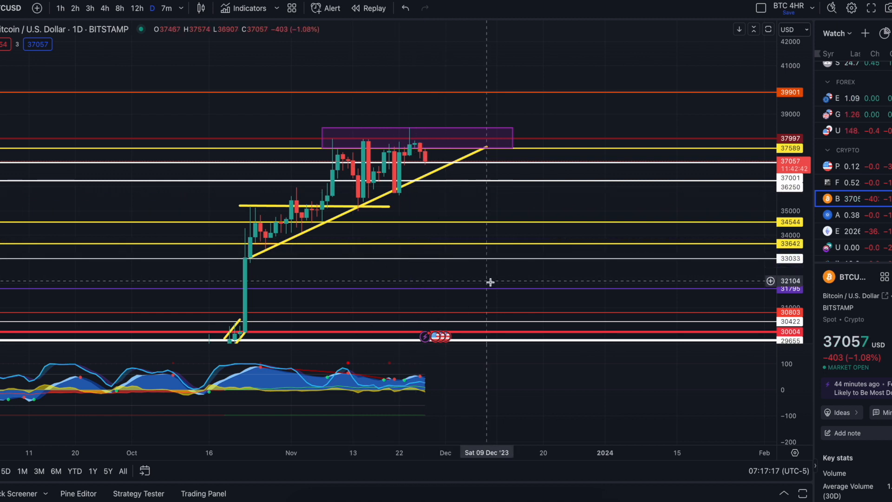
mouse_move(389, 164)
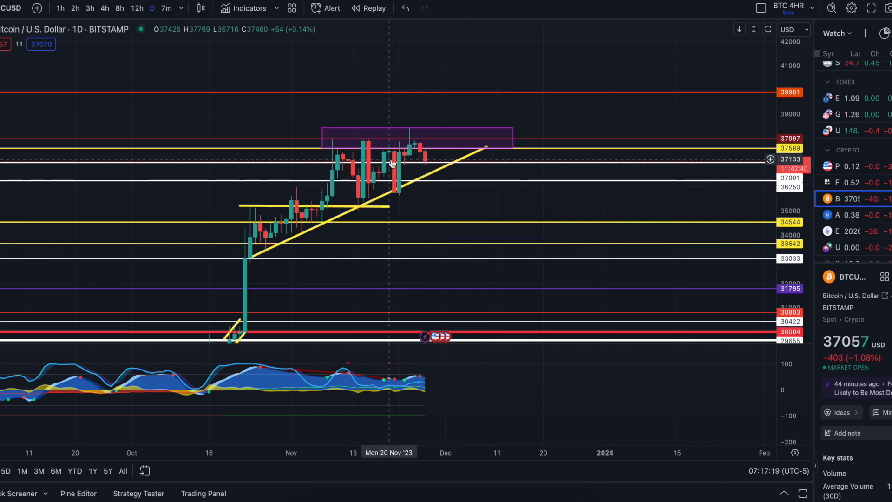
mouse_move(495, 196)
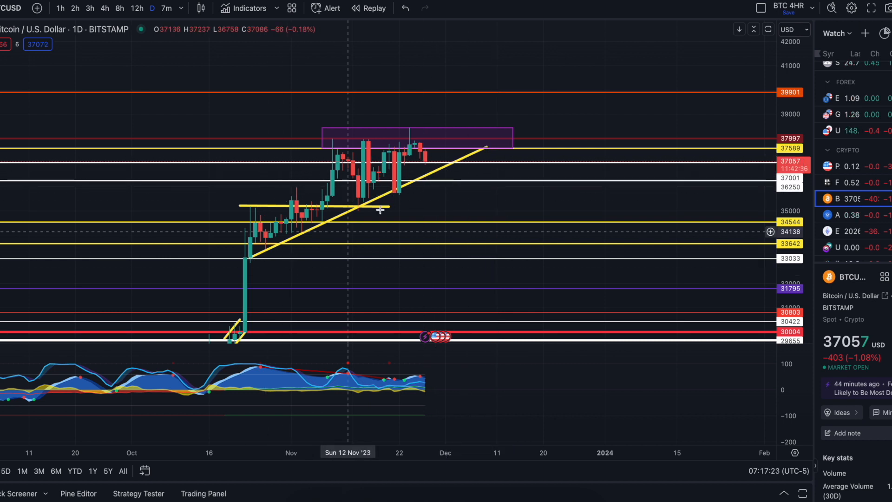
mouse_move(416, 215)
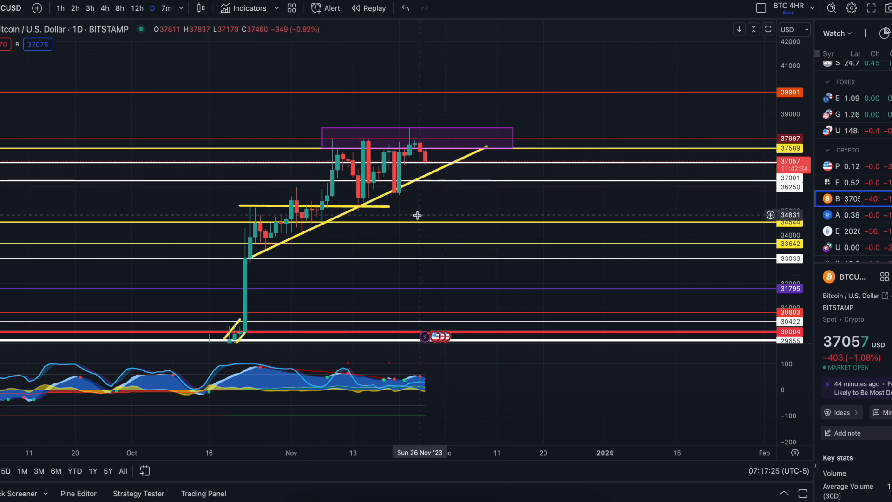
mouse_move(190, 130)
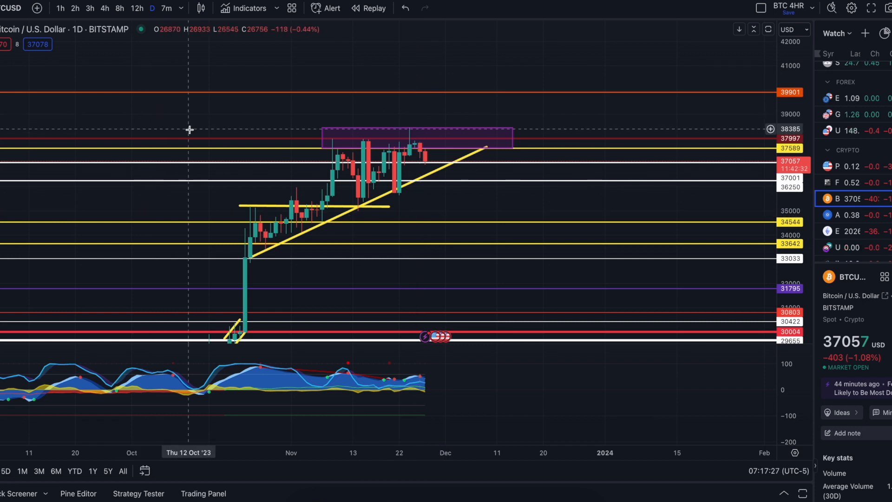
mouse_move(426, 164)
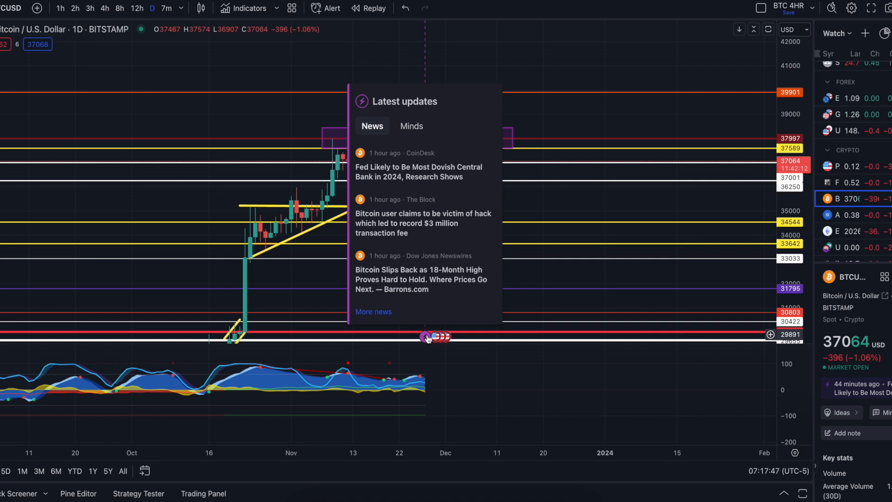
mouse_move(453, 280)
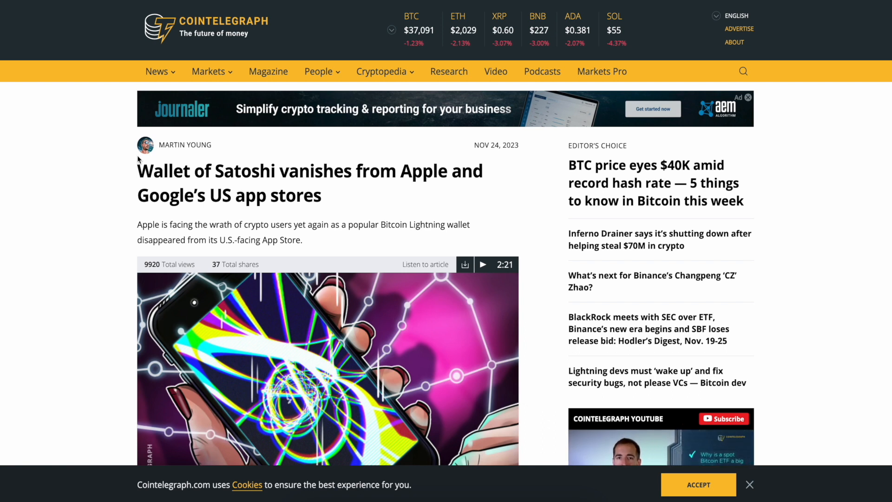
Scroll the Wallet of Satoshi article to its body text and ck's embedded X post.
scroll("down", 3)
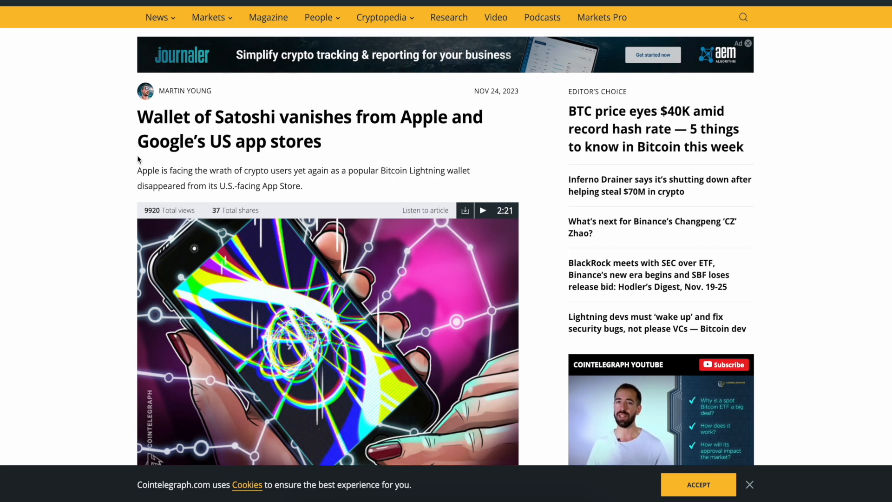
scroll("down", 3)
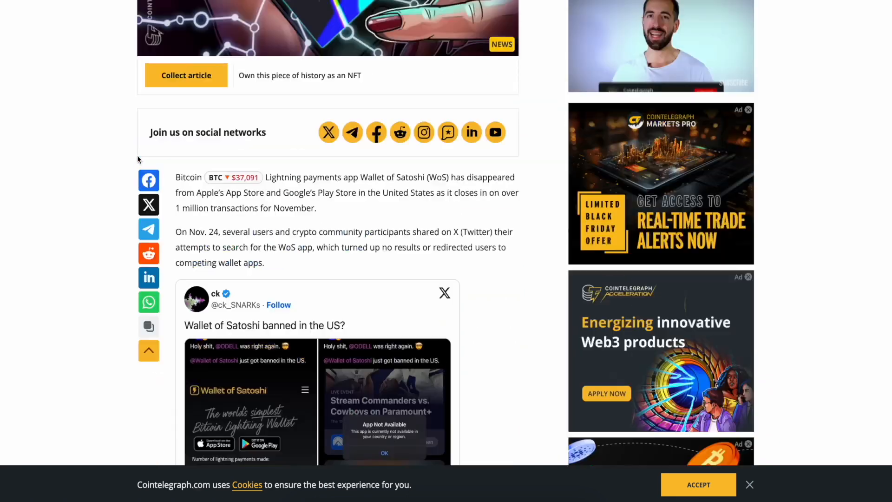
scroll("down", 3)
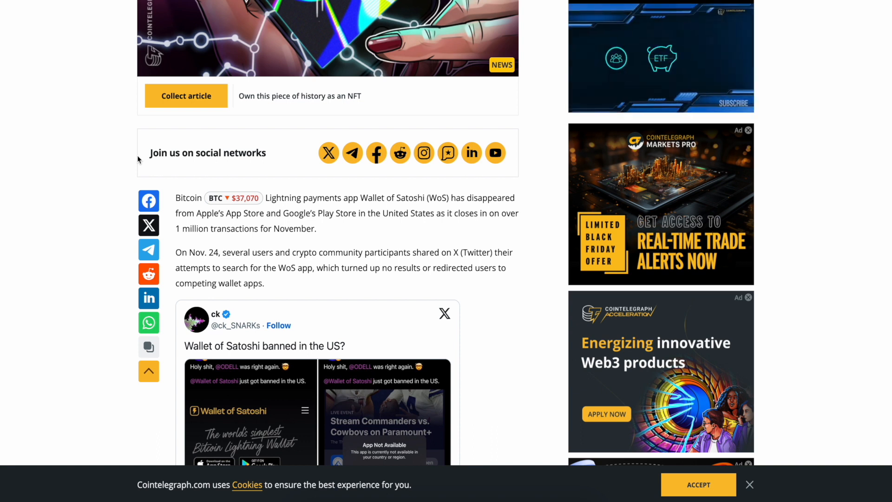
scroll("down", 3)
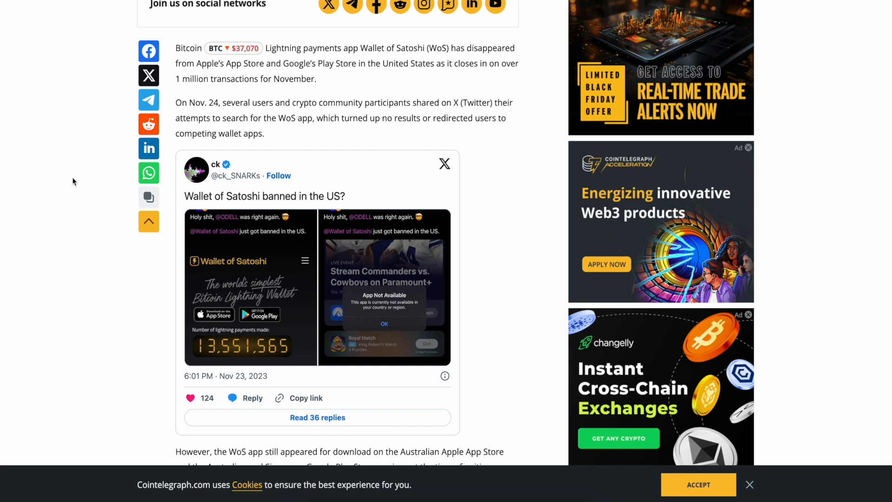
scroll("down", 3)
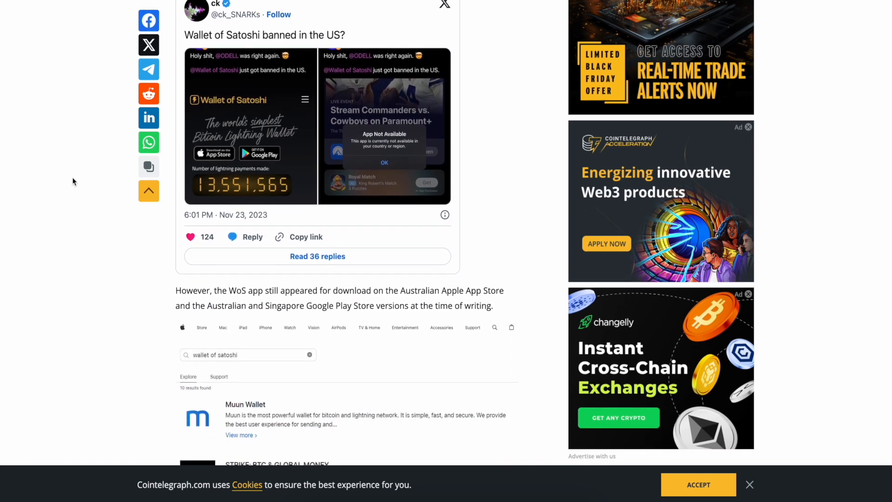
scroll("down", 3)
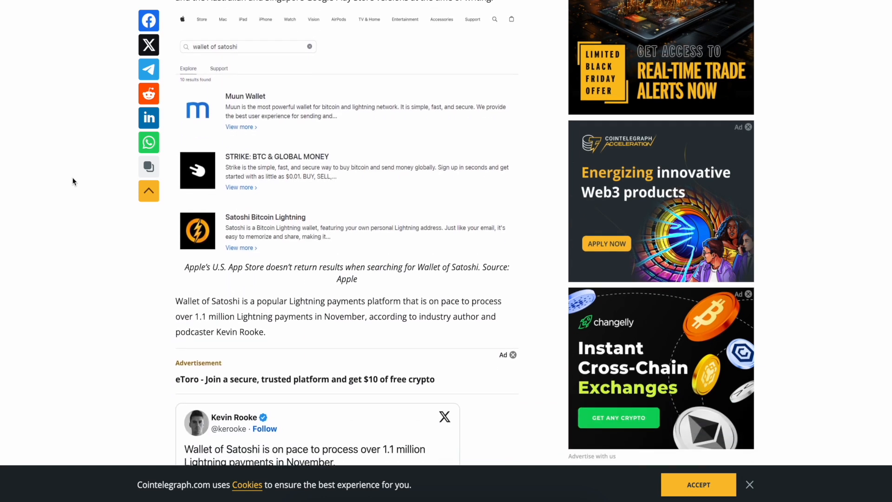
scroll("down", 3)
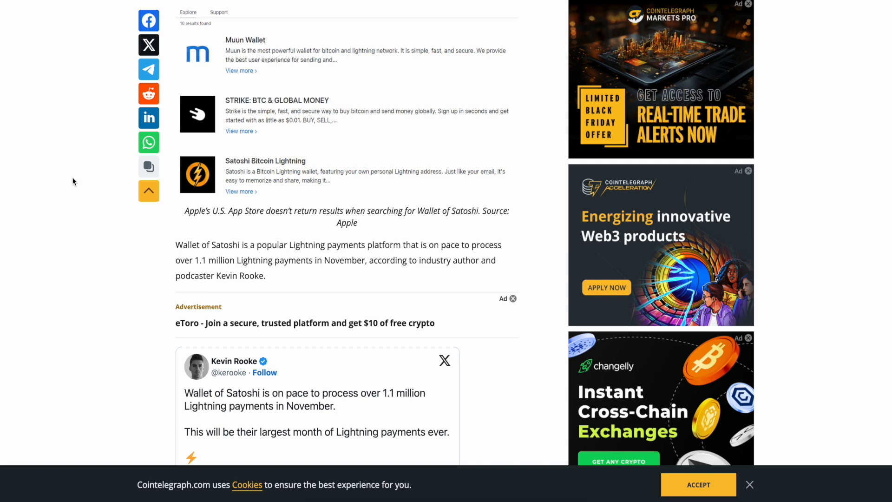
scroll("down", 3)
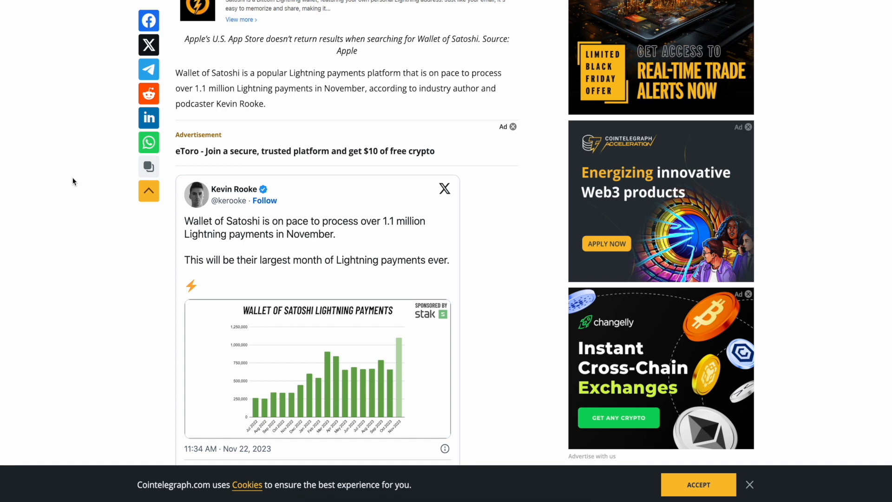
scroll("down", 3)
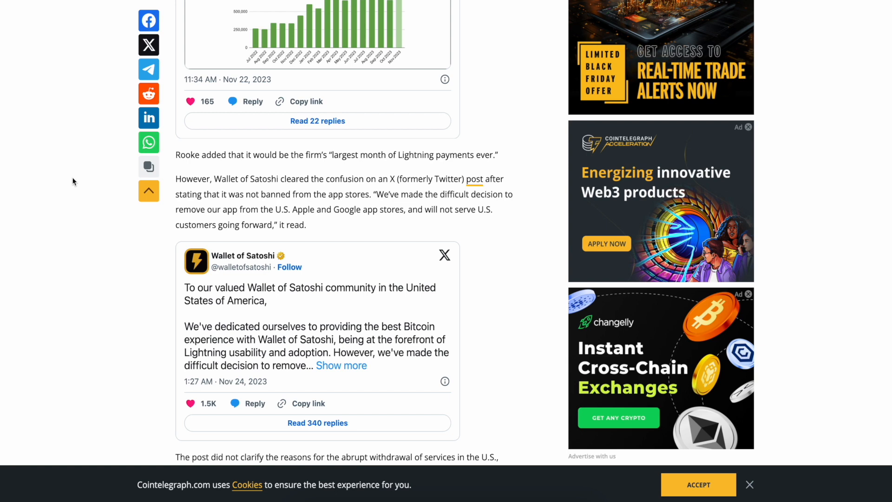
scroll("down", 3)
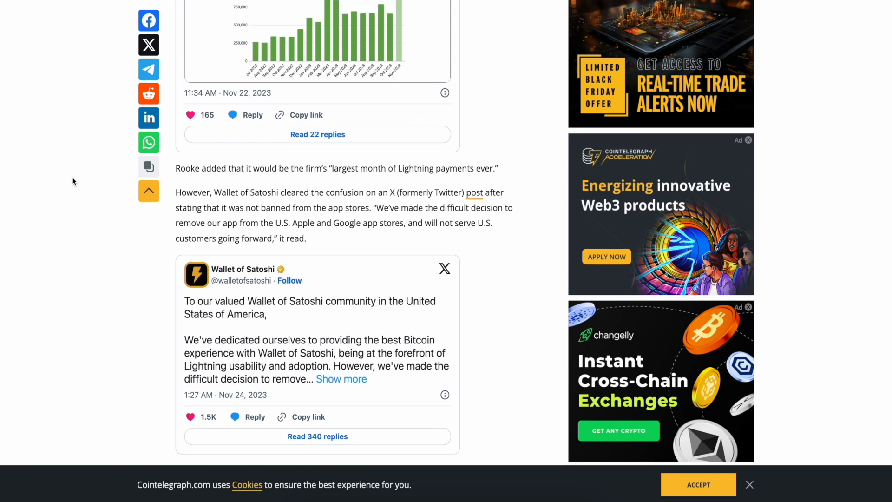
scroll("down", 3)
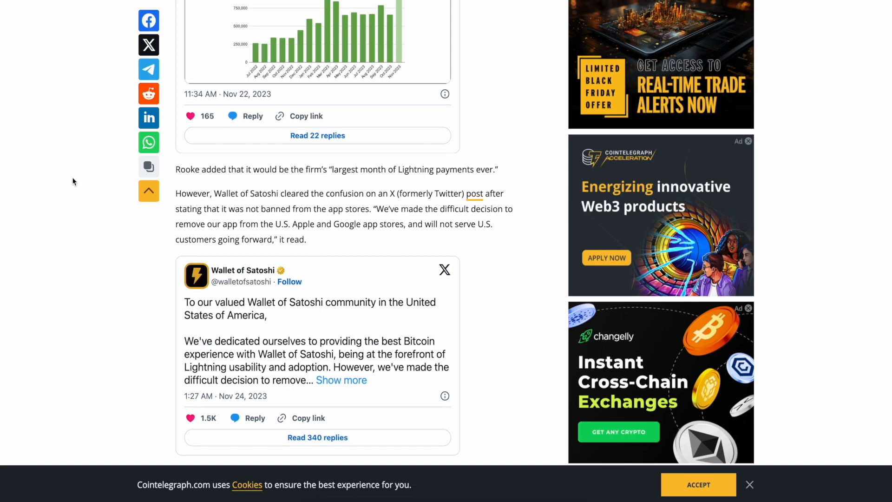
scroll("down", 3)
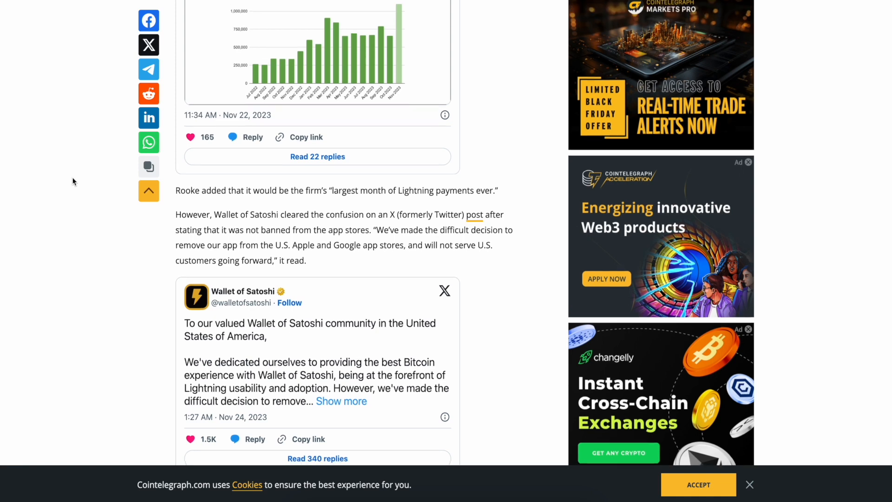
scroll("down", 3)
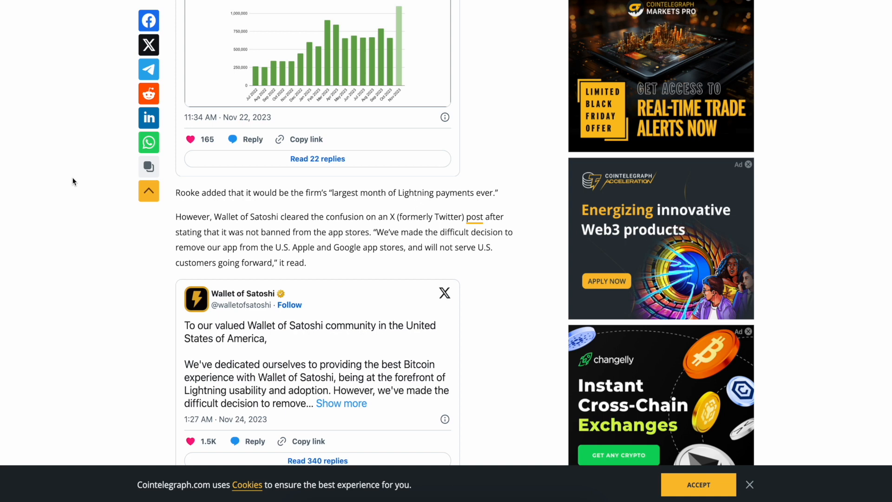
scroll("down", 3)
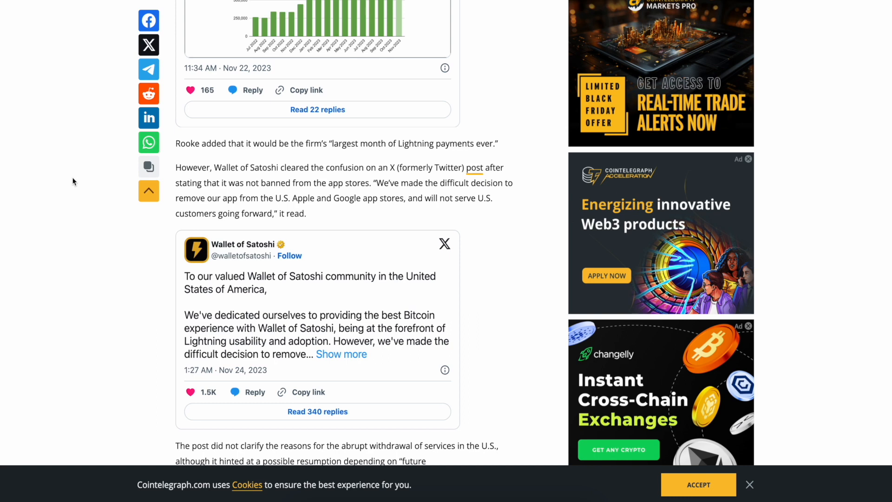
scroll("down", 3)
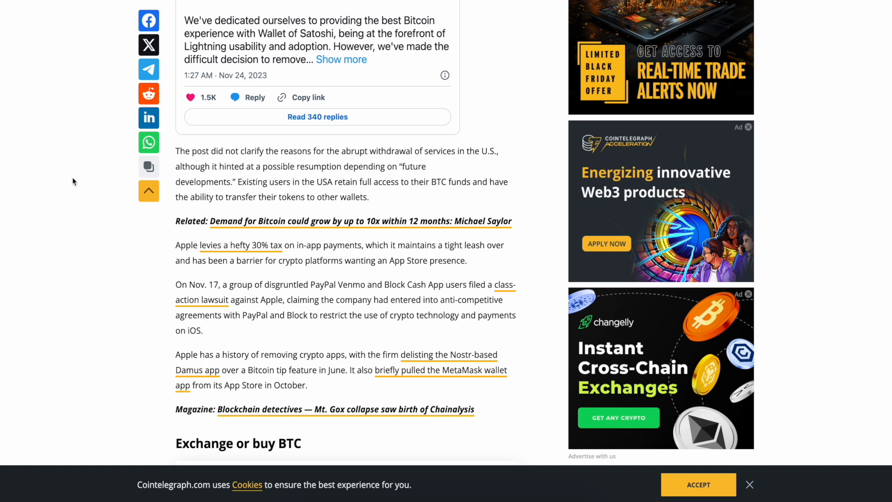
scroll("down", 3)
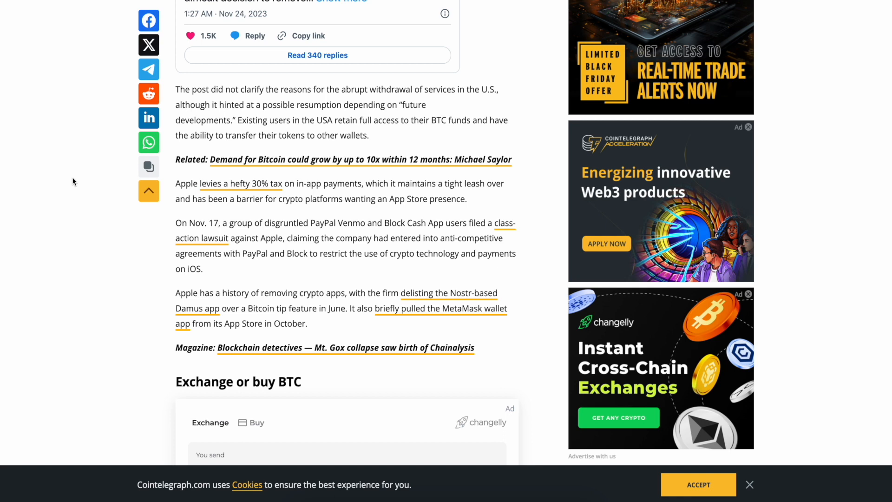
scroll("down", 3)
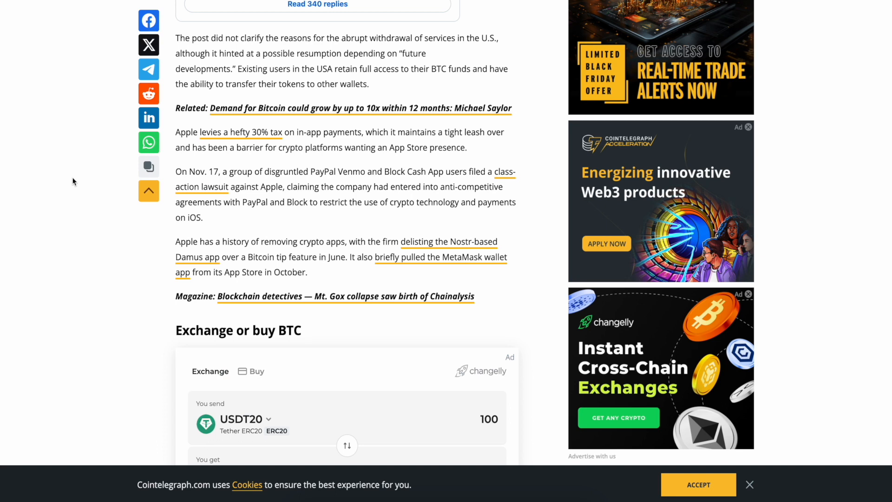
scroll("down", 3)
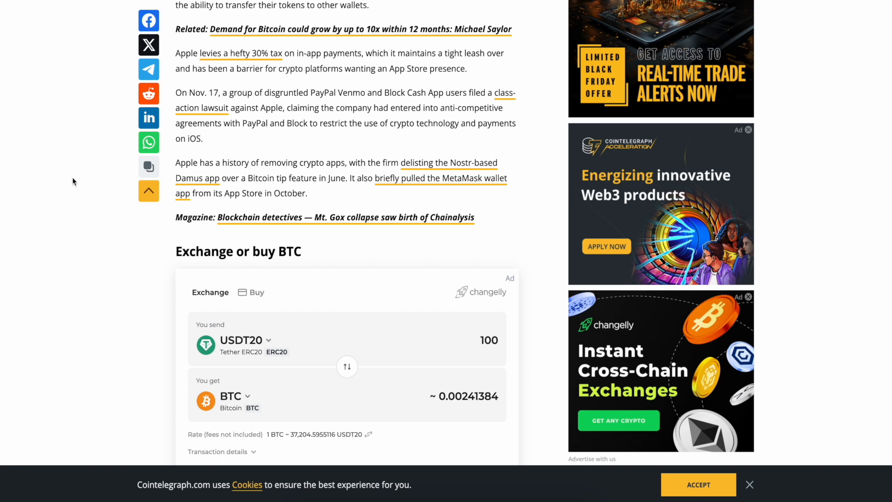
scroll("down", 3)
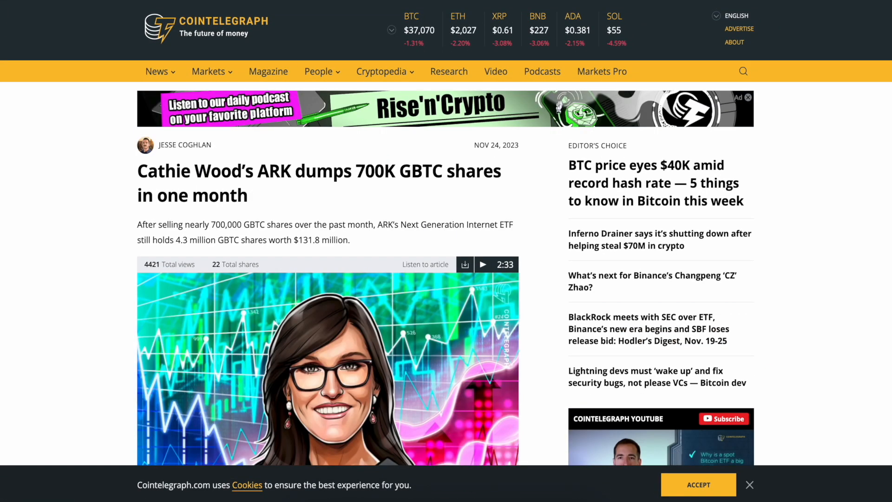
mouse_move(98, 209)
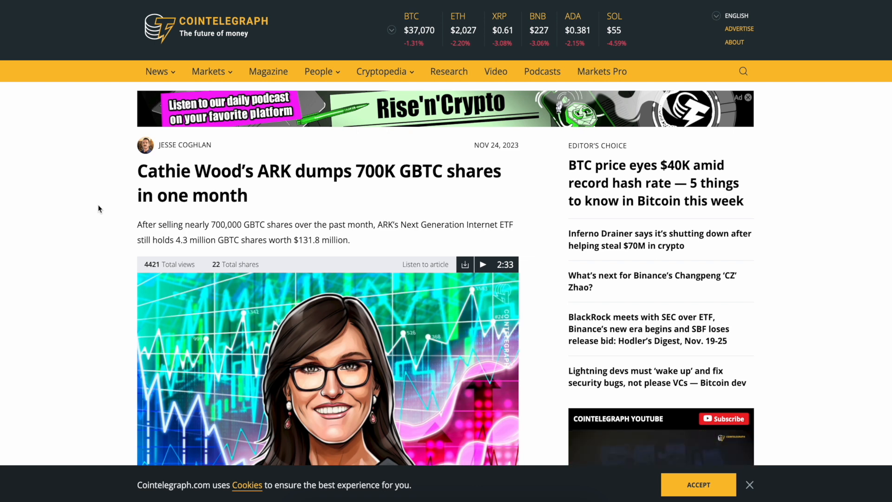
mouse_move(174, 396)
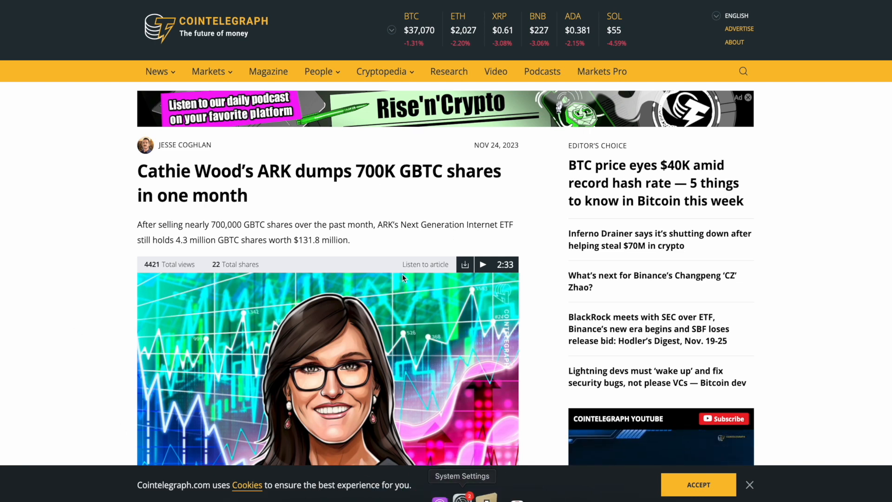
mouse_move(347, 422)
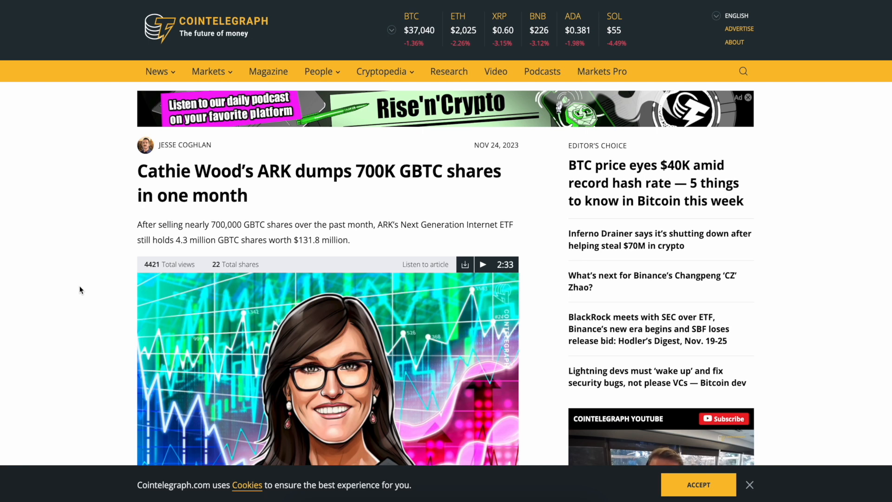
mouse_move(395, 171)
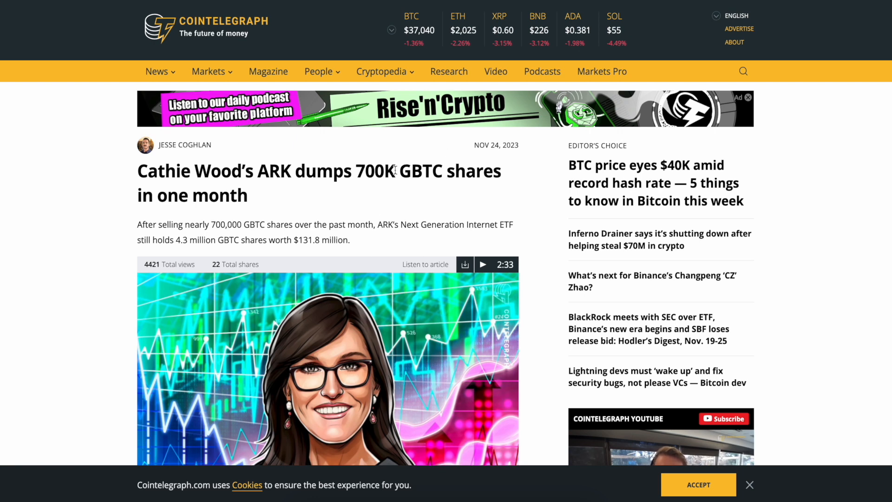
mouse_move(399, 171)
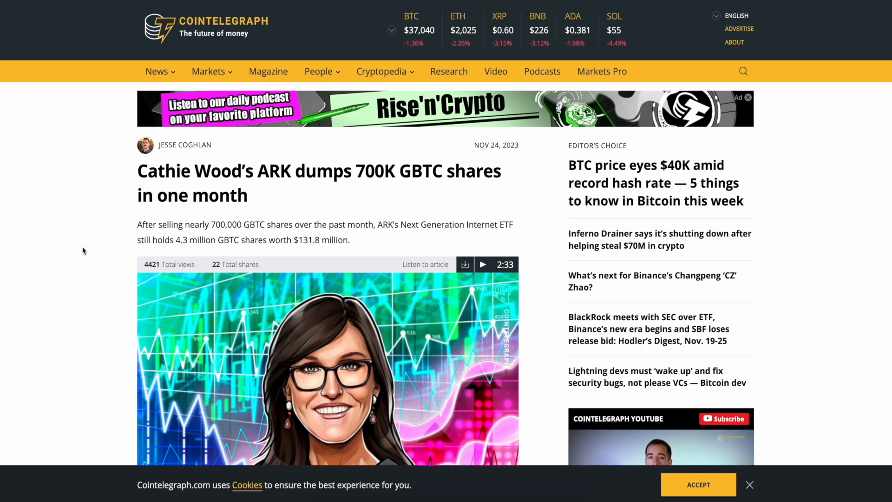
scroll("down", 3)
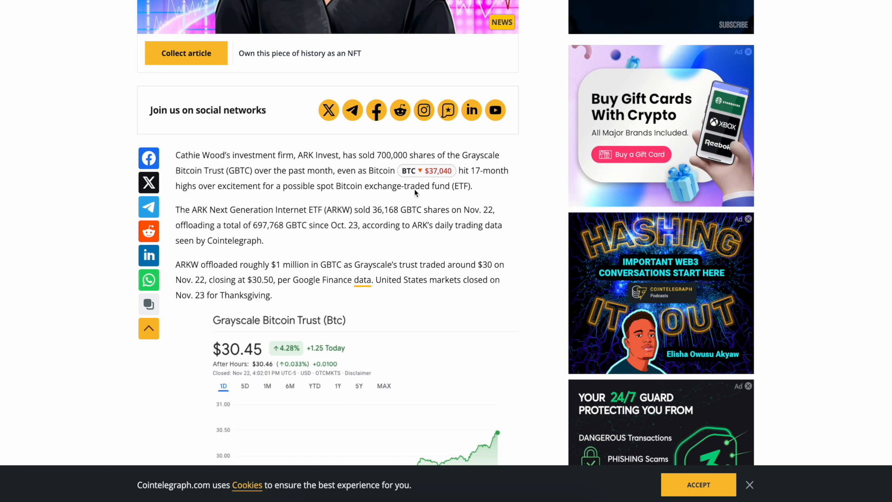
mouse_move(29, 219)
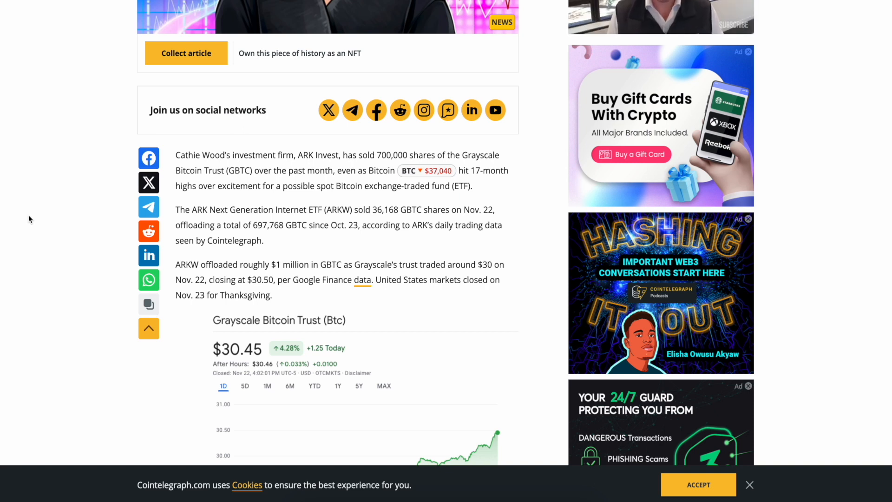
scroll("down", 3)
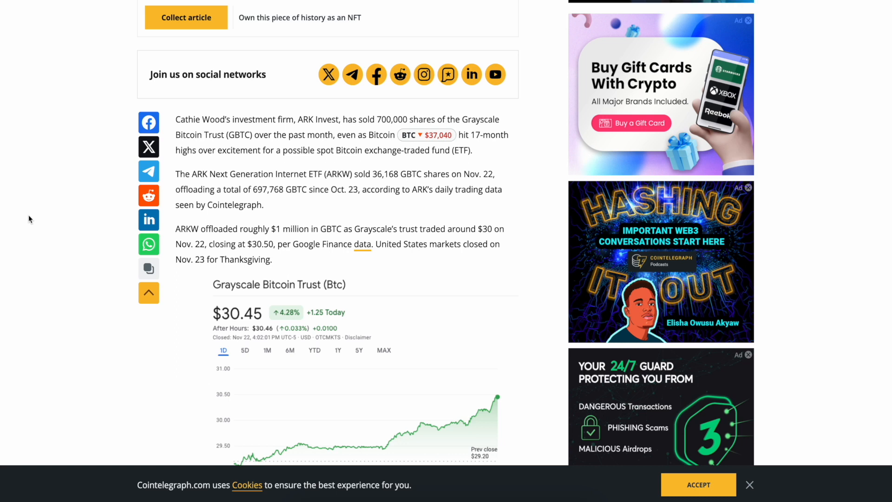
scroll("down", 3)
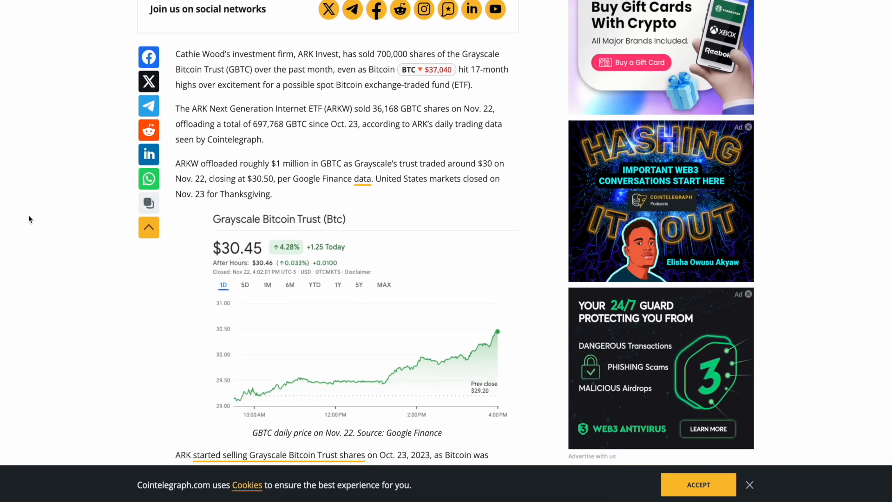
scroll("down", 3)
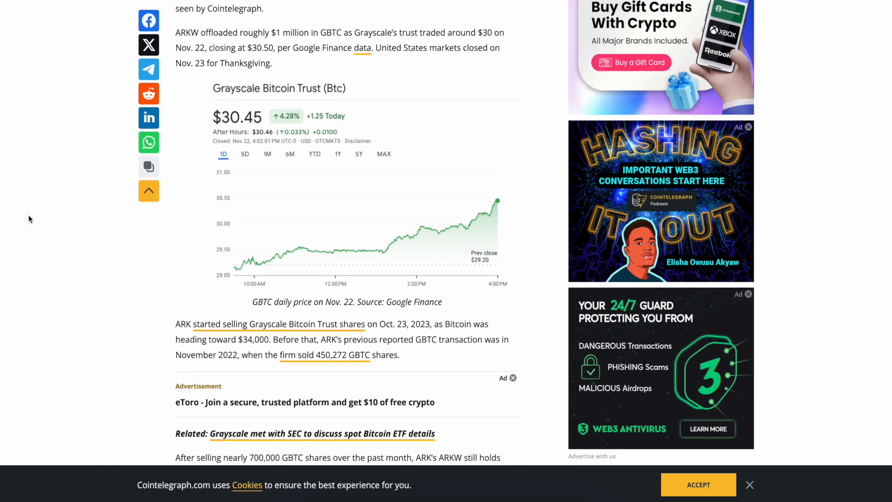
scroll("down", 3)
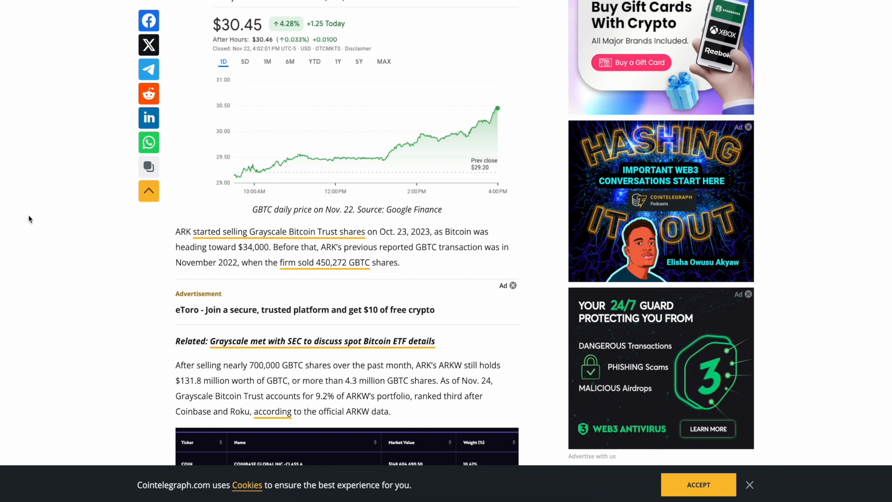
scroll("down", 3)
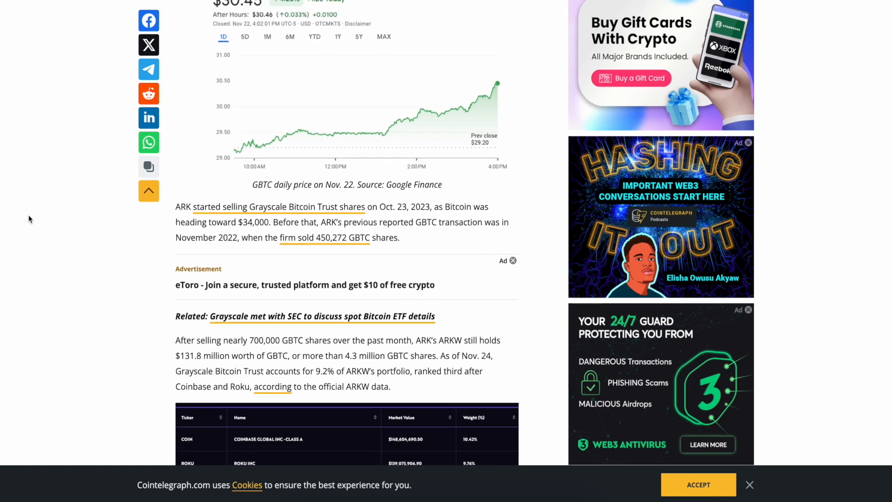
scroll("up", 3)
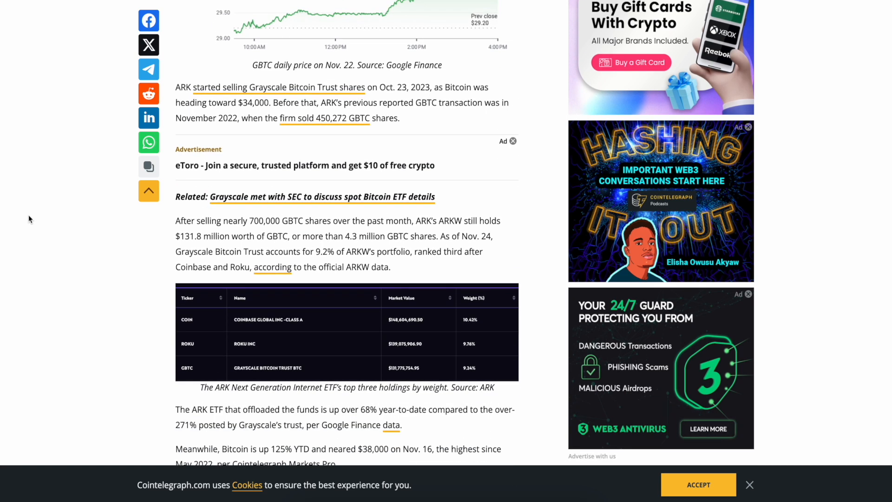
scroll("down", 3)
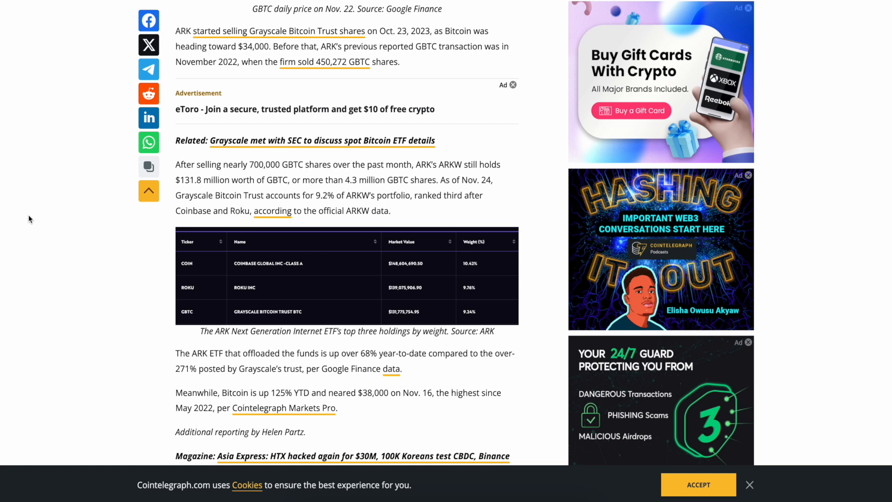
scroll("down", 3)
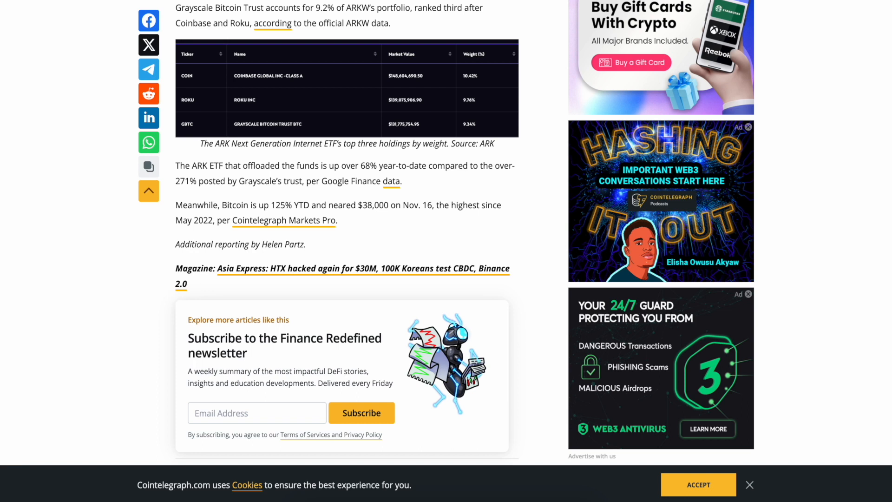
mouse_move(29, 219)
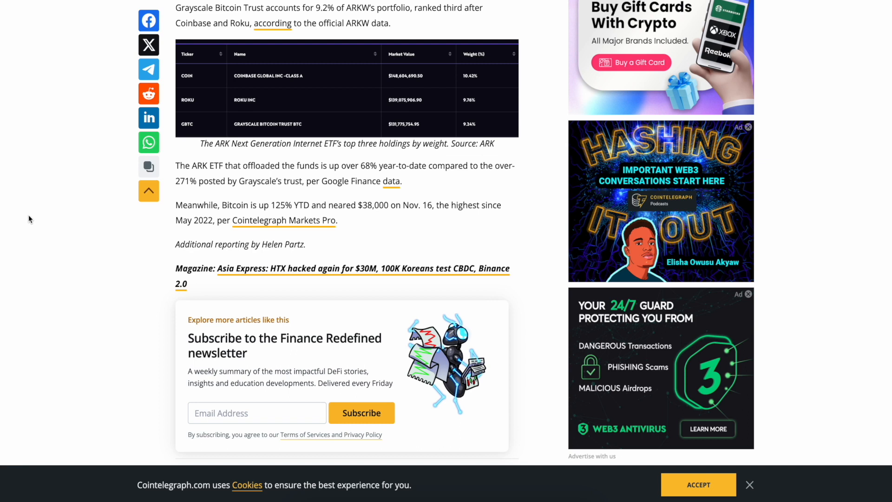
scroll("down", 3)
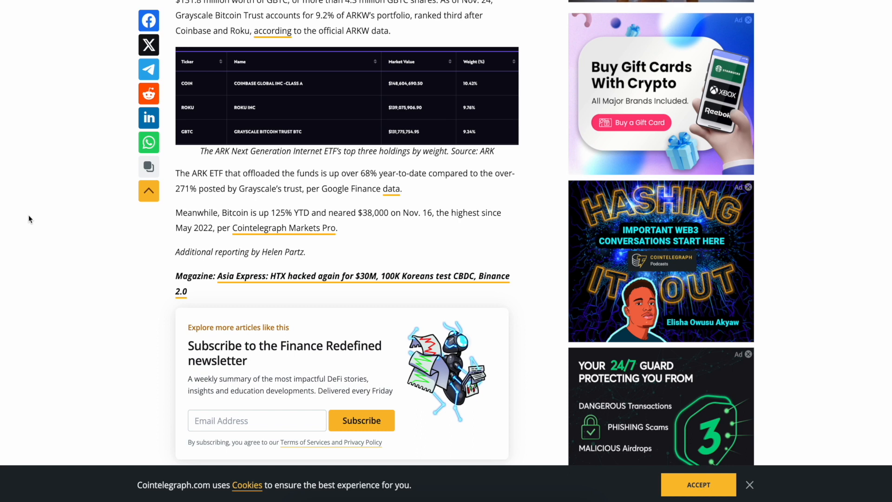
scroll("down", 3)
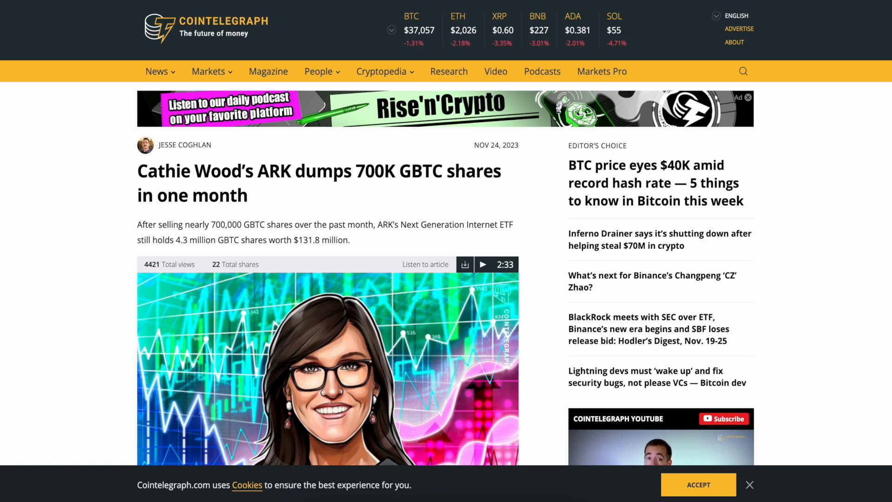
mouse_move(528, 137)
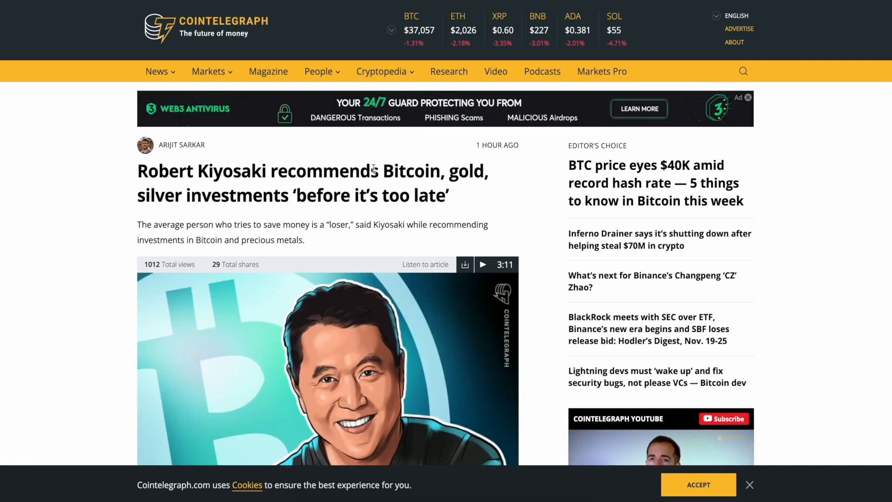
mouse_move(60, 165)
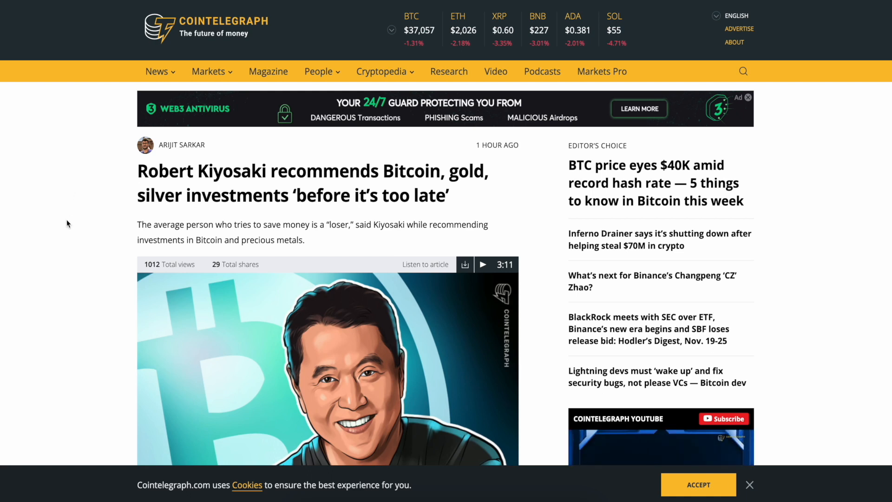
Scroll past the header to the Kiyosaki article's headline and cover illustration.
scroll("down", 3)
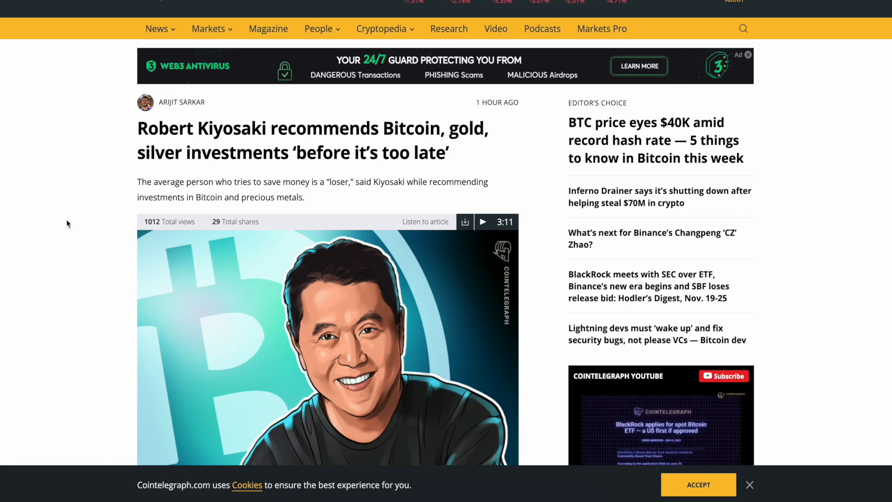
scroll("down", 3)
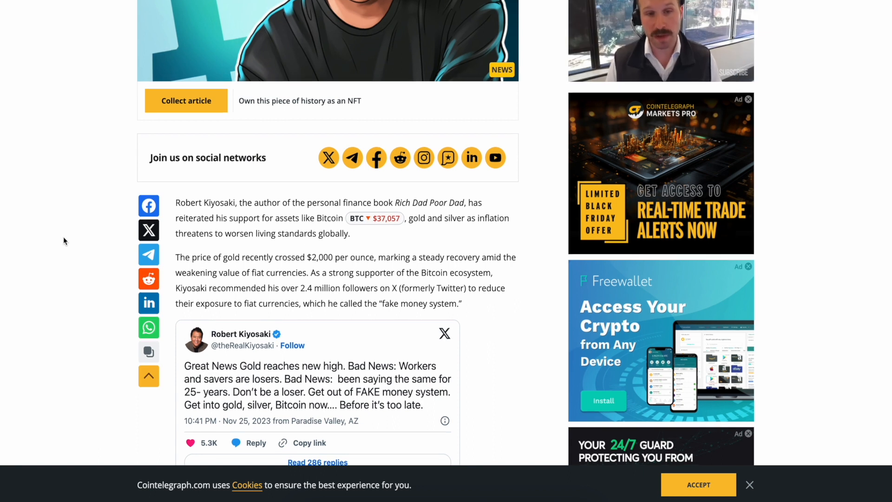
Scroll through Kiyosaki's 'Don't be a loser' tweet and the quoted passage.
scroll("down", 3)
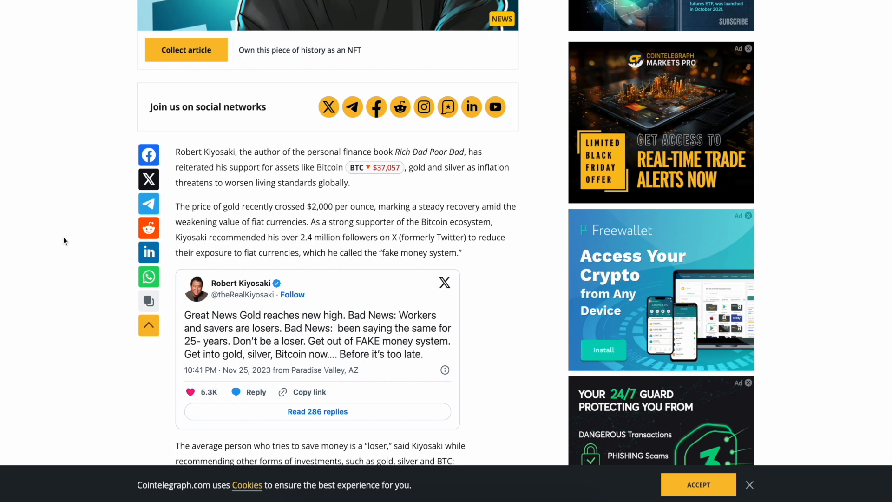
scroll("down", 3)
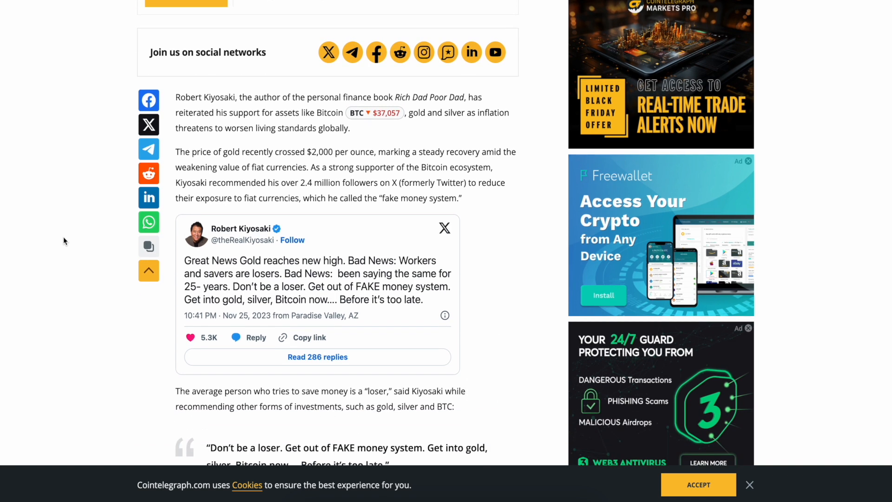
scroll("down", 3)
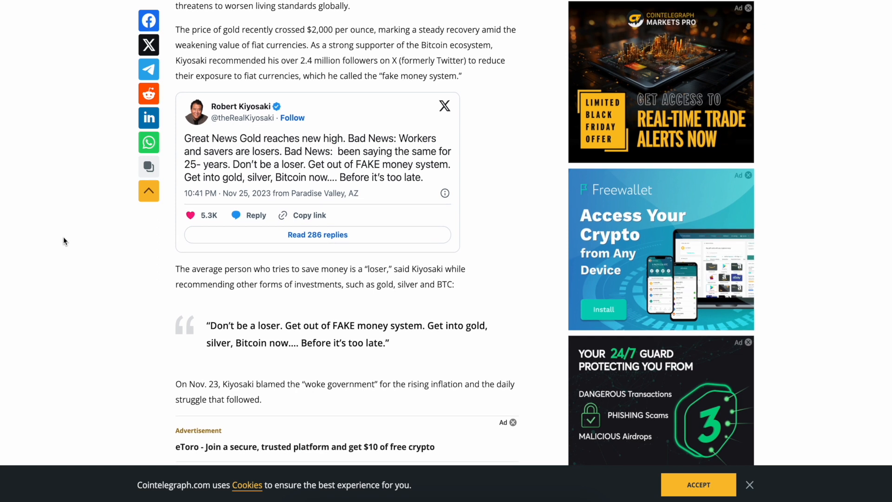
mouse_move(232, 125)
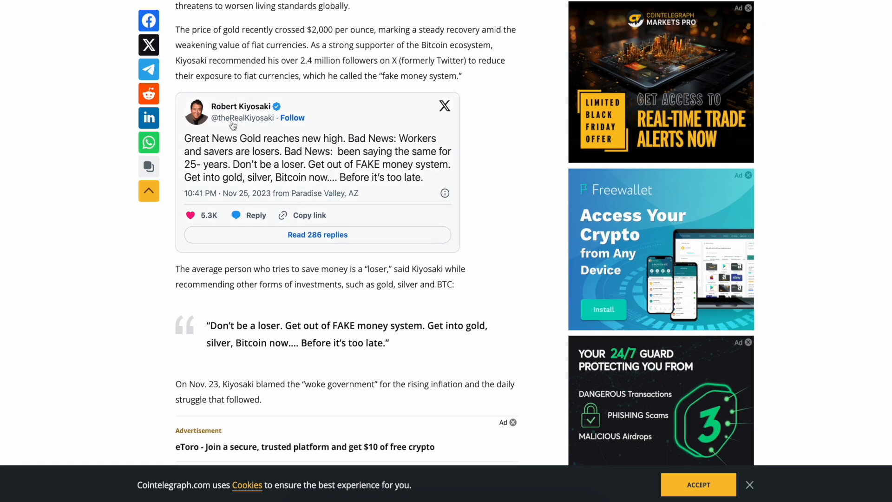
mouse_move(254, 168)
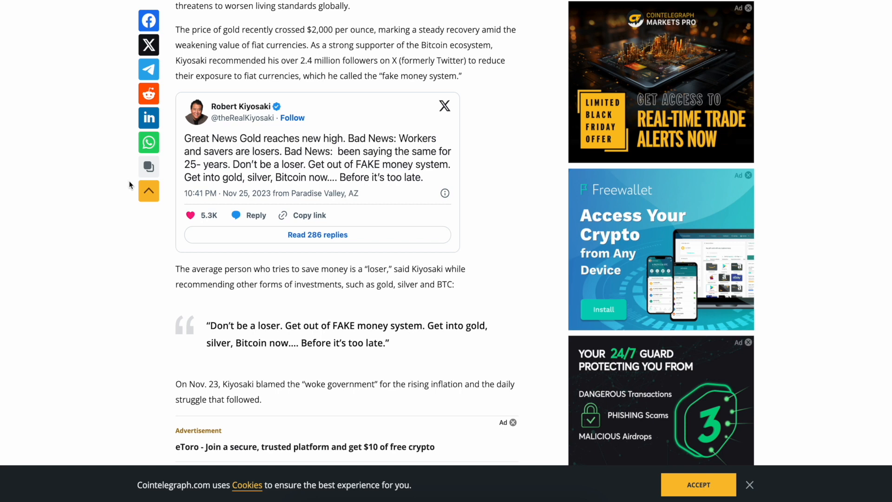
scroll("down", 3)
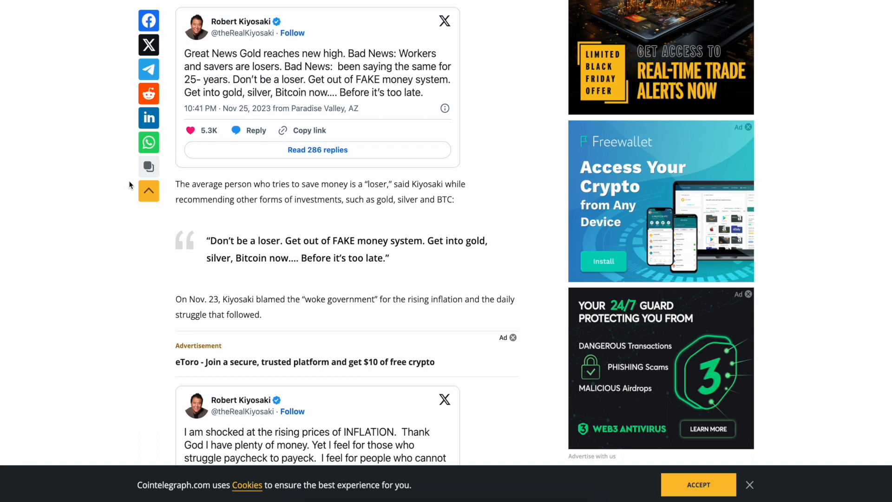
Scroll on to his Nov. 23 inflation tweet and the August 2023 $100K Bitcoin prediction.
scroll("down", 3)
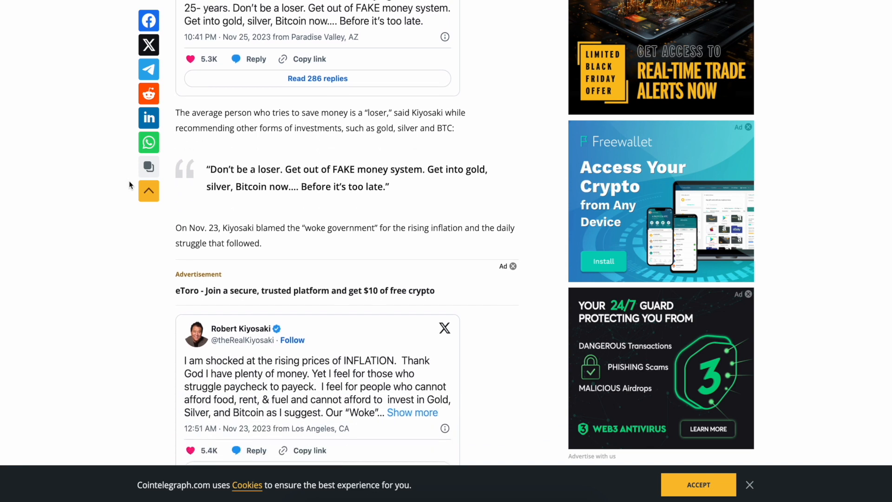
scroll("down", 3)
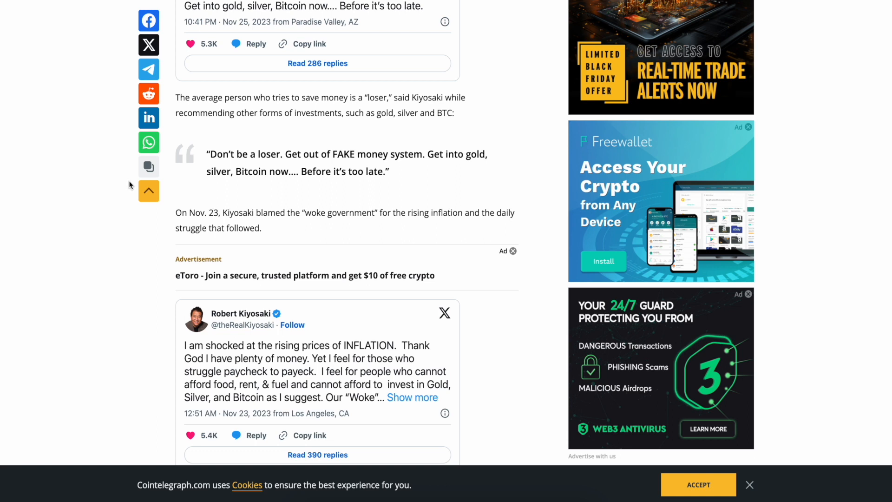
scroll("down", 3)
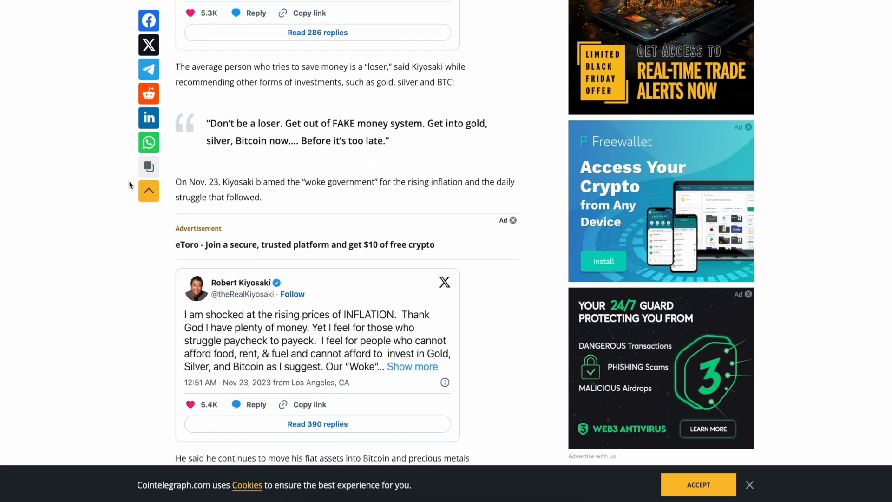
scroll("down", 3)
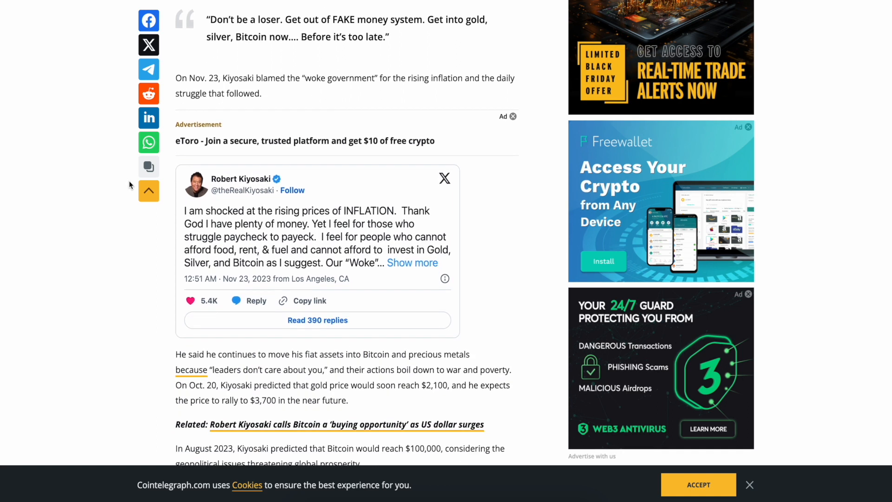
scroll("down", 3)
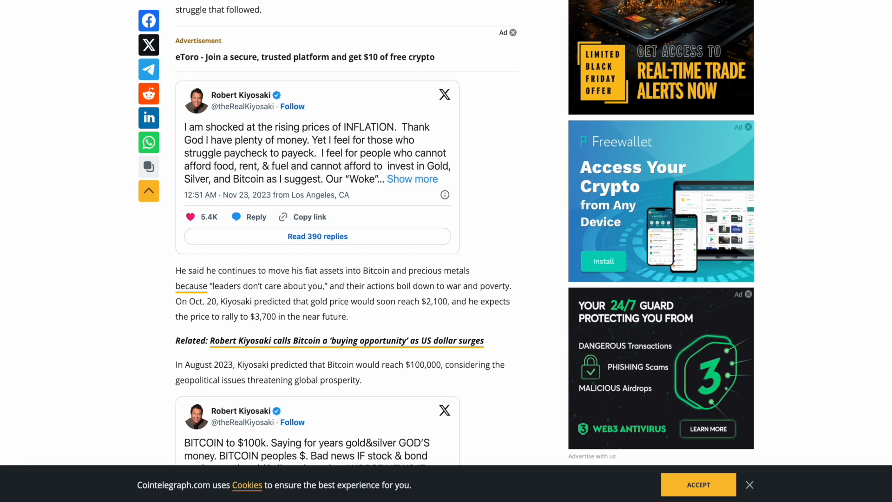
mouse_move(130, 184)
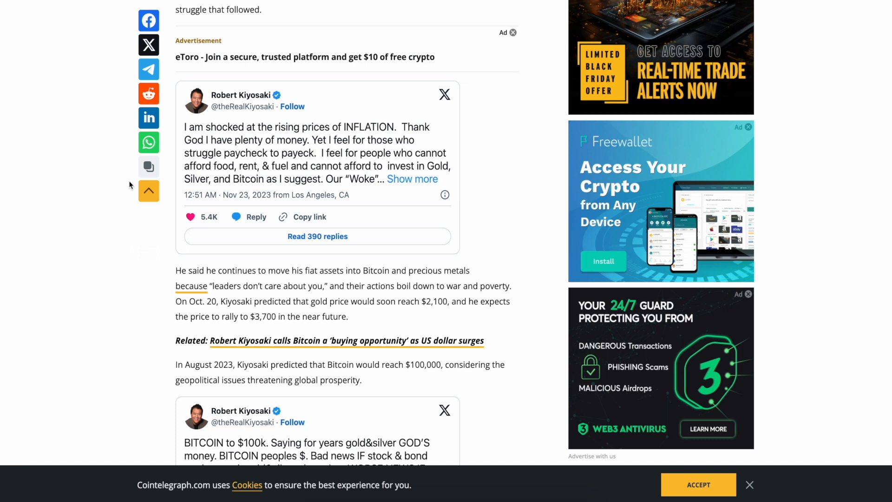
mouse_move(151, 294)
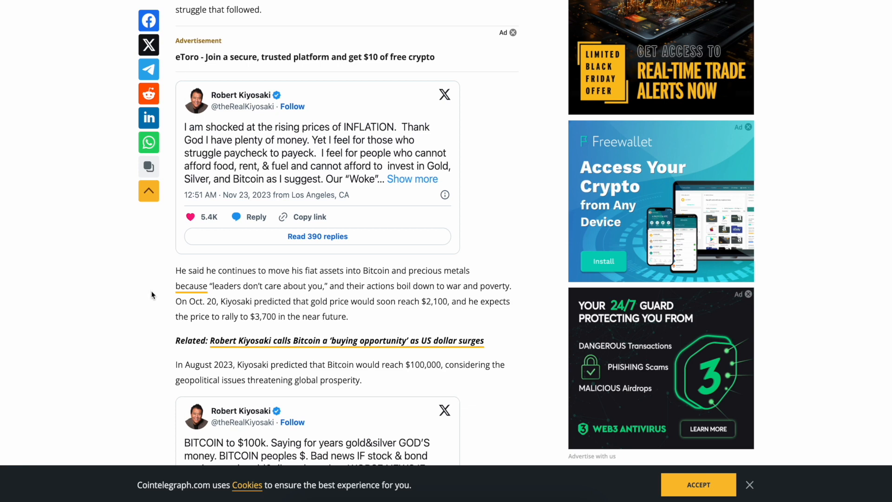
scroll("down", 3)
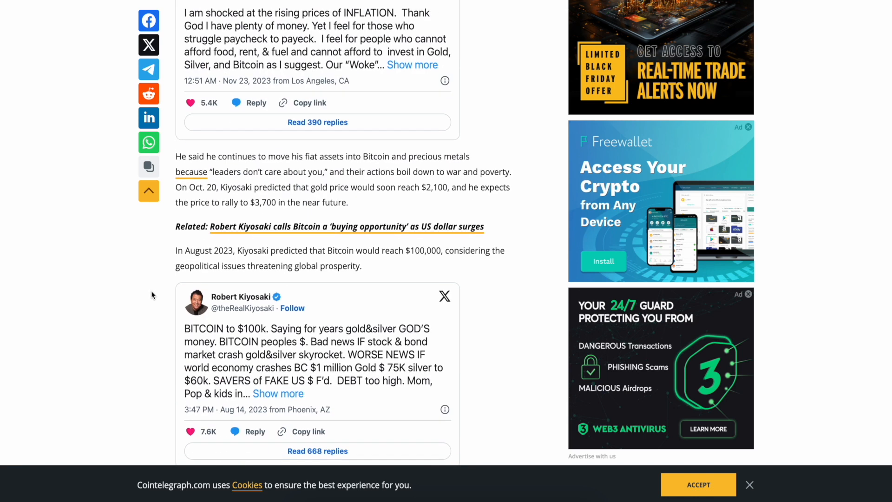
Scroll to Kiyosaki's Aug 14, 2023 'BITCOIN to $100k' tweet and the crash paragraph below it.
scroll("down", 3)
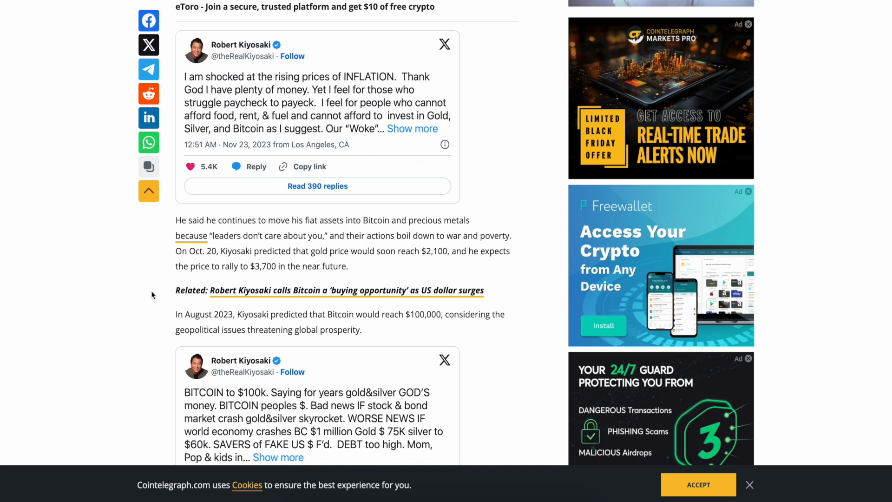
scroll("down", 3)
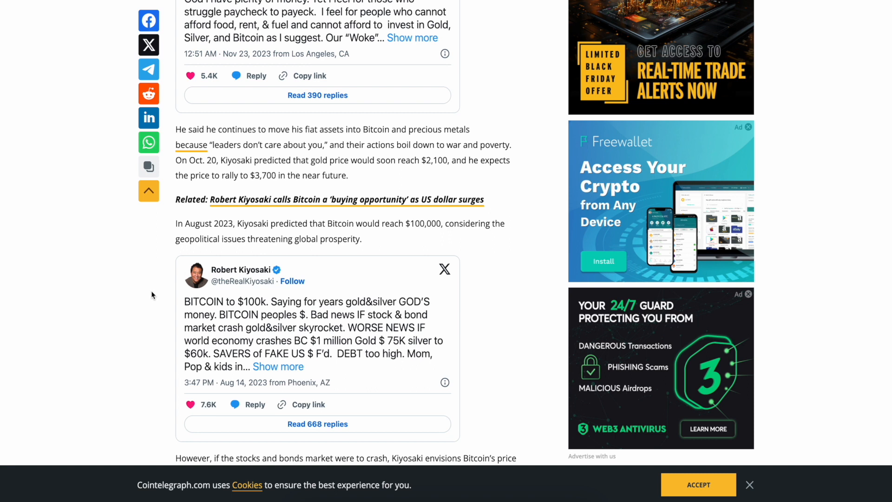
Scroll to the full $1 million Bitcoin crash-scenario paragraph and the buy-BTC widget.
scroll("down", 3)
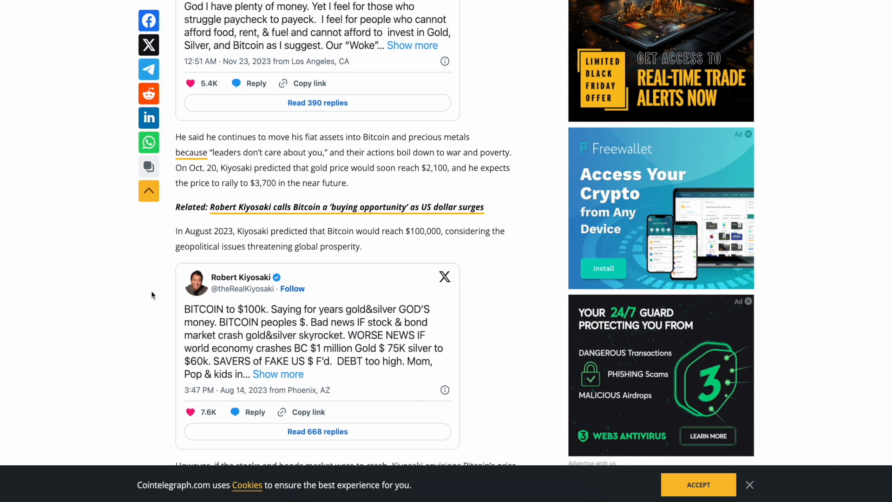
scroll("down", 3)
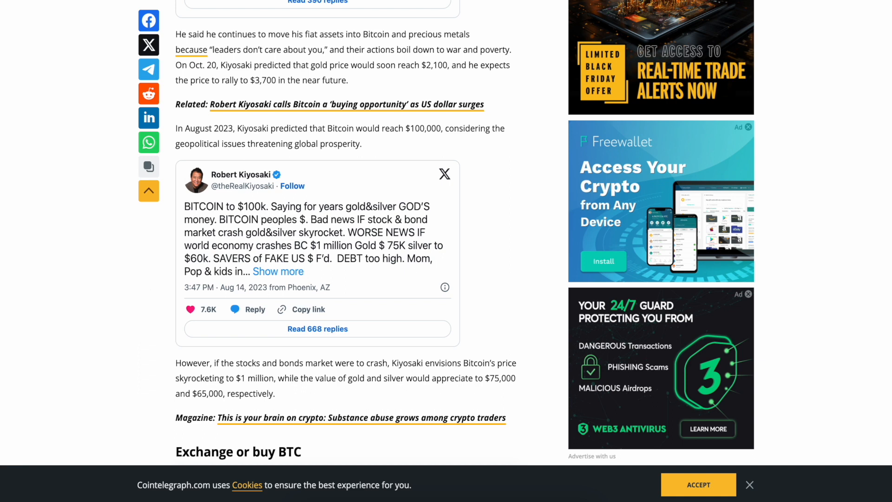
mouse_move(151, 294)
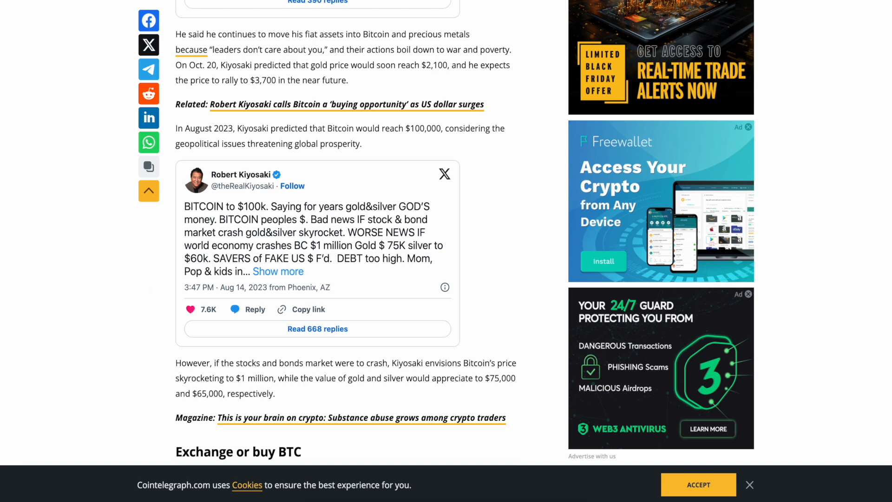
mouse_move(152, 295)
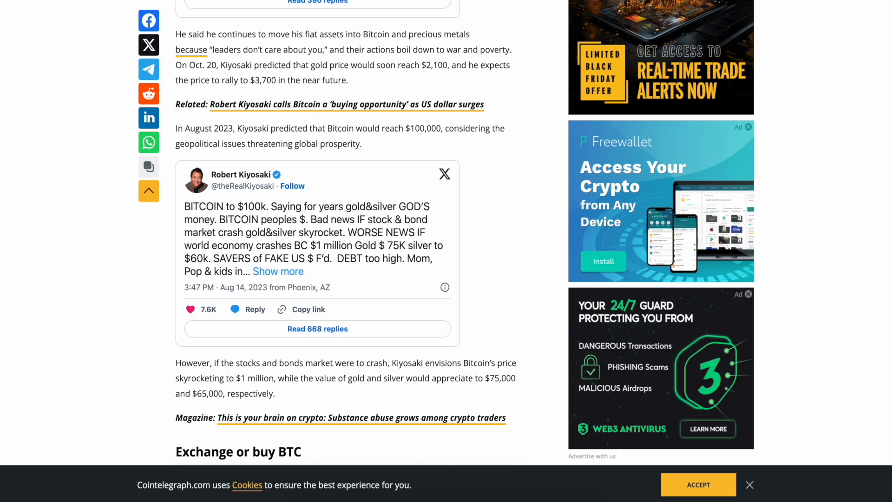
mouse_move(152, 295)
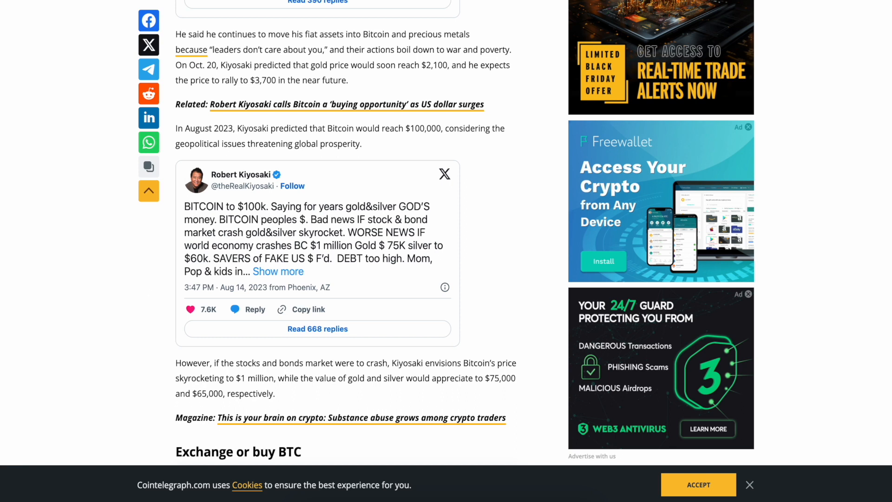
mouse_move(151, 294)
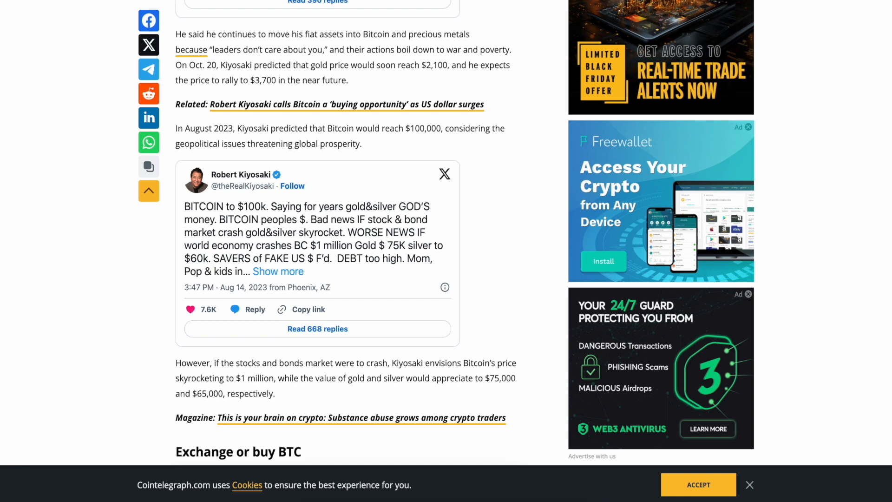
mouse_move(151, 294)
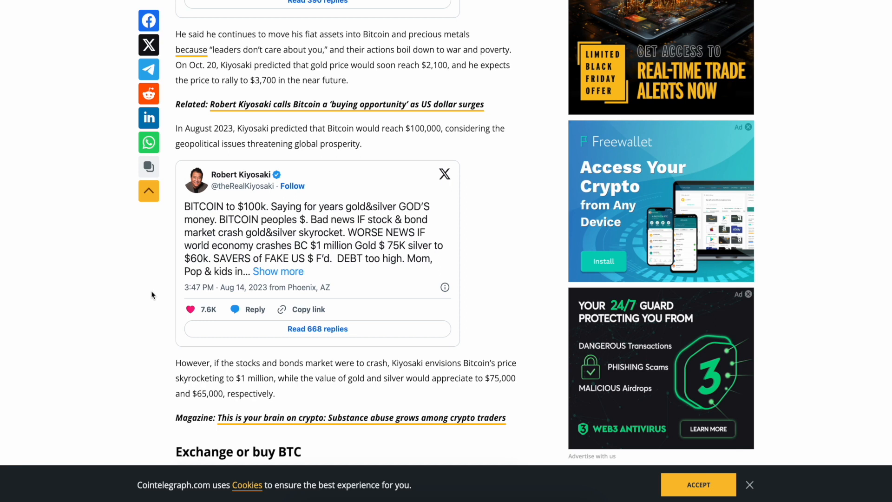
mouse_move(278, 368)
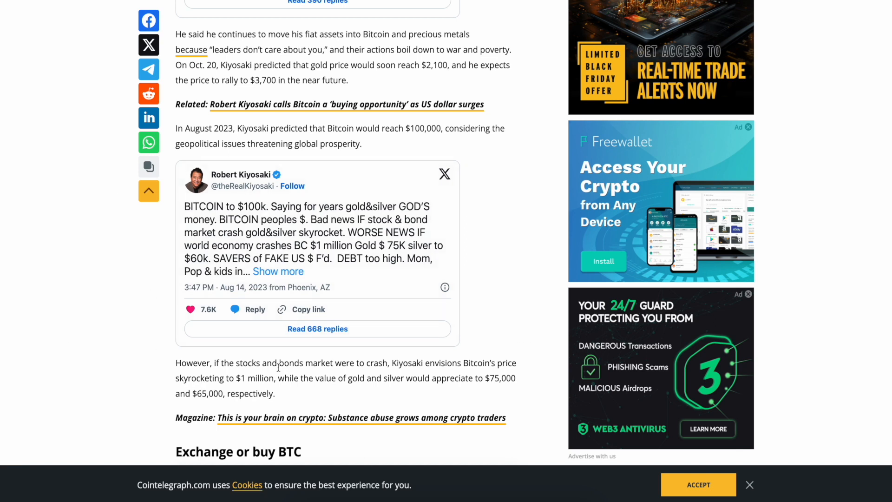
mouse_move(4, 340)
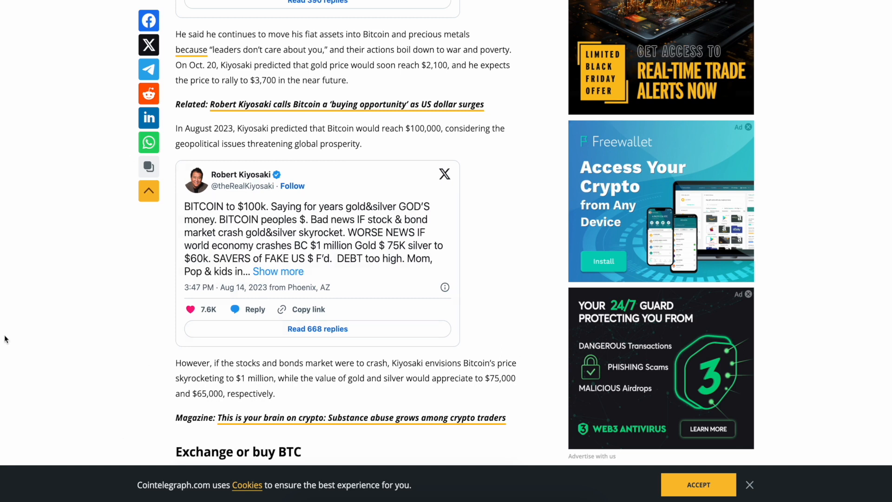
scroll("down", 3)
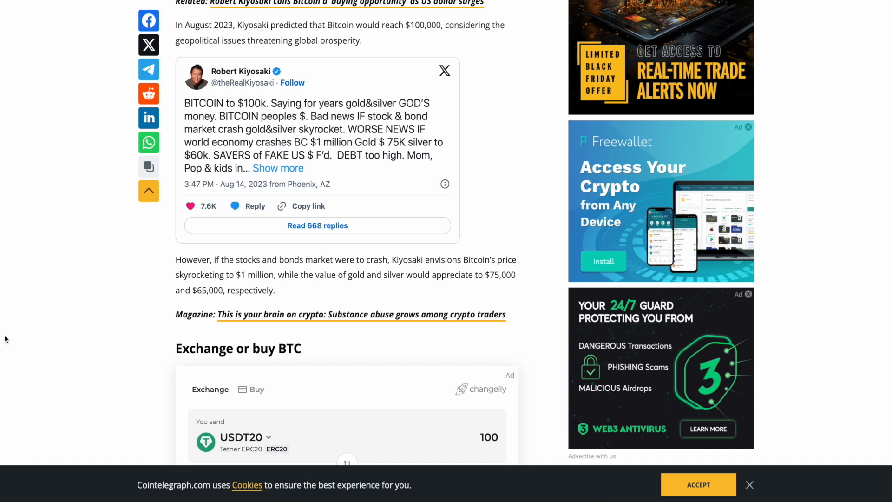
mouse_move(110, 277)
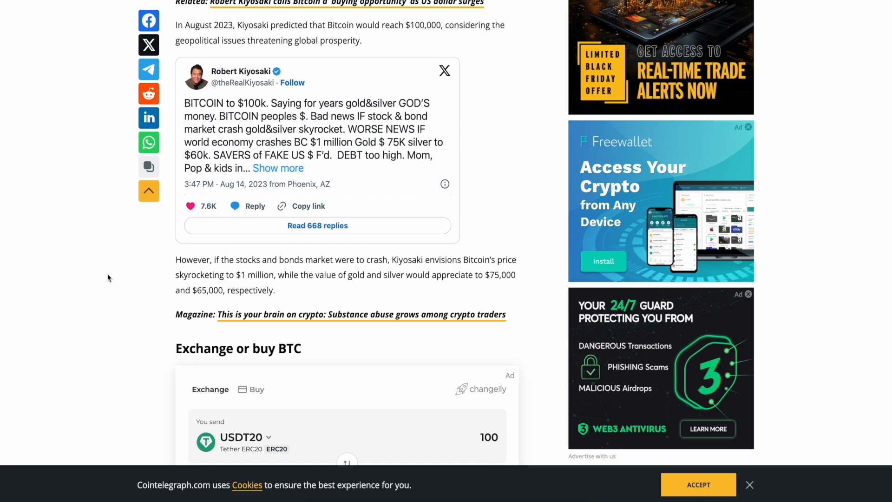
Scroll down to the article's Magazine link and the Exchange or buy BTC widget.
scroll("down", 3)
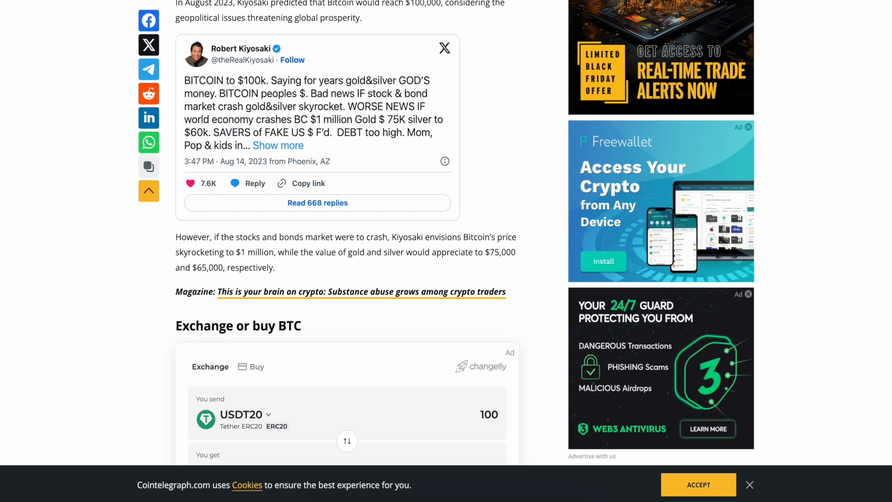
mouse_move(109, 278)
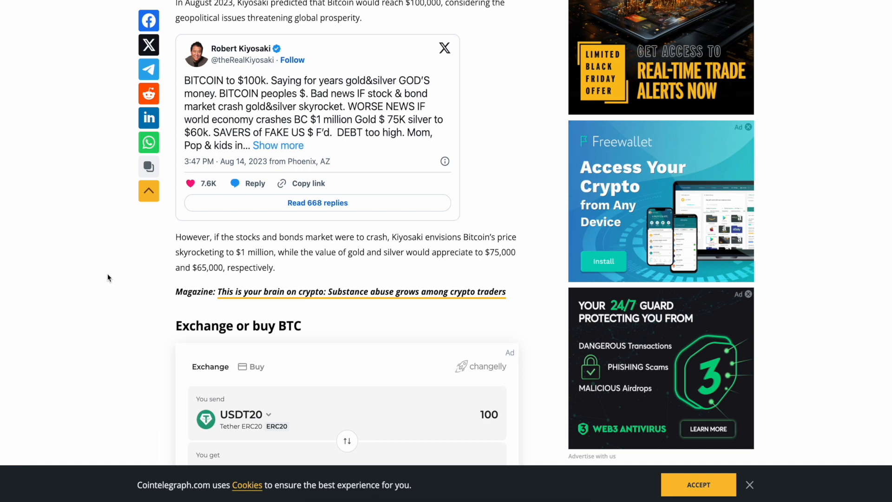
mouse_move(221, 304)
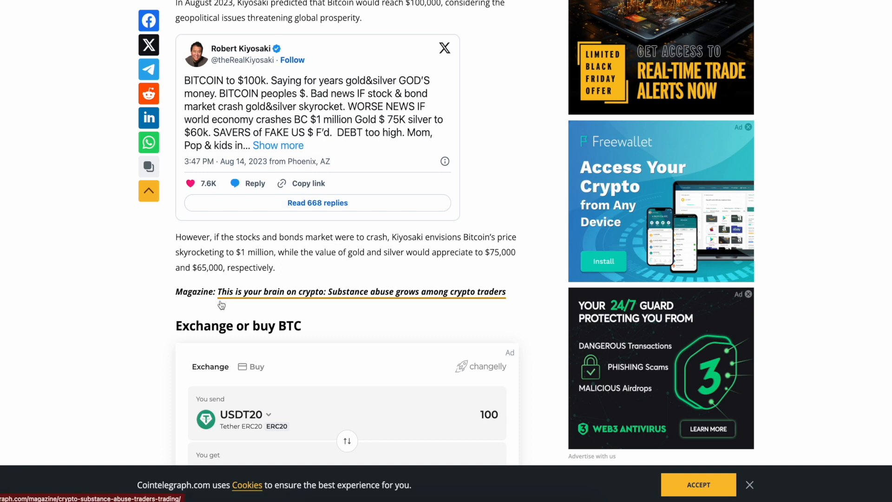
mouse_move(104, 310)
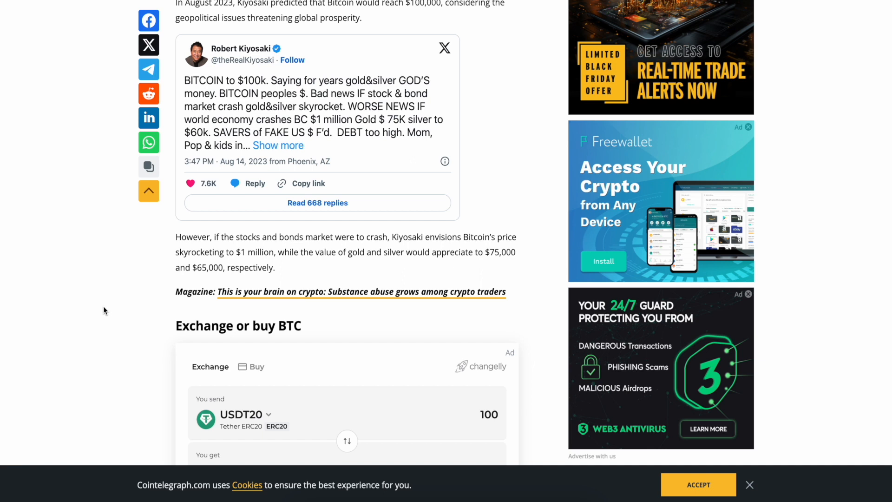
mouse_move(113, 274)
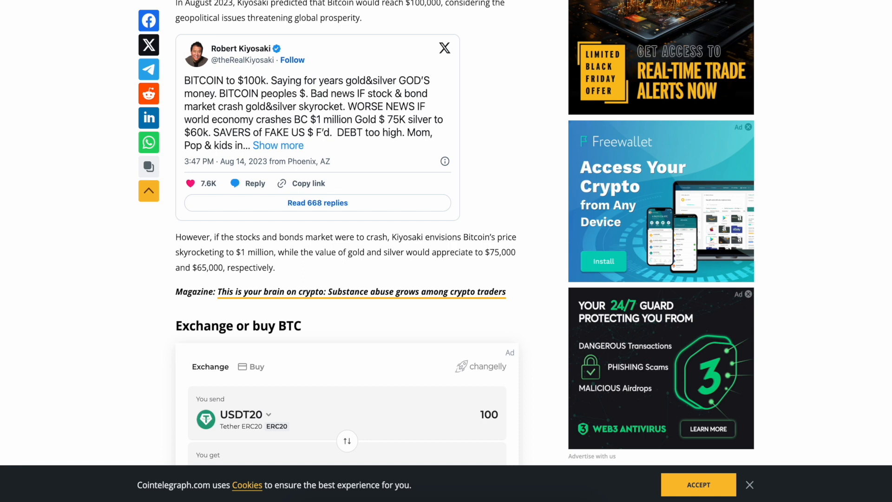
mouse_move(112, 274)
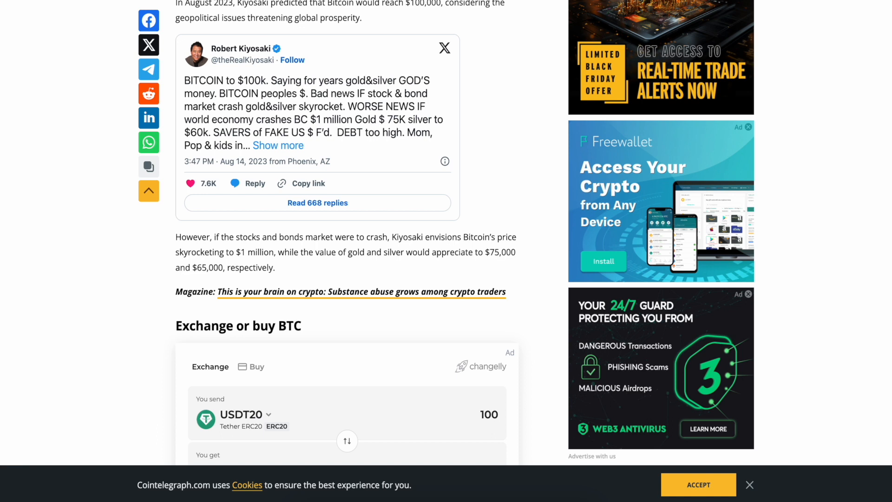
mouse_move(89, 354)
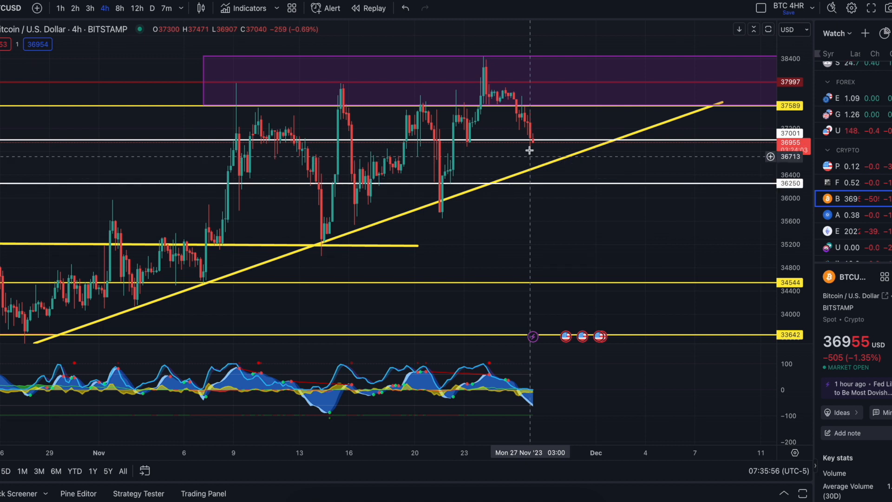
mouse_move(528, 180)
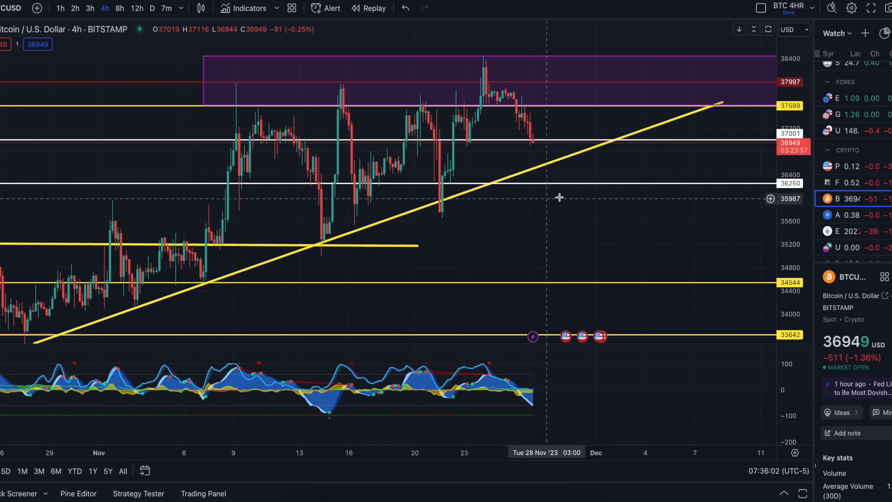
mouse_move(533, 187)
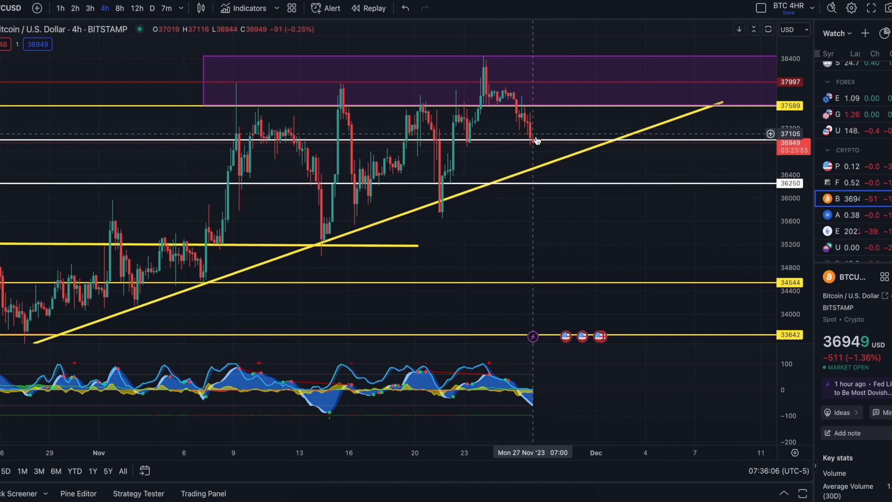
mouse_move(530, 279)
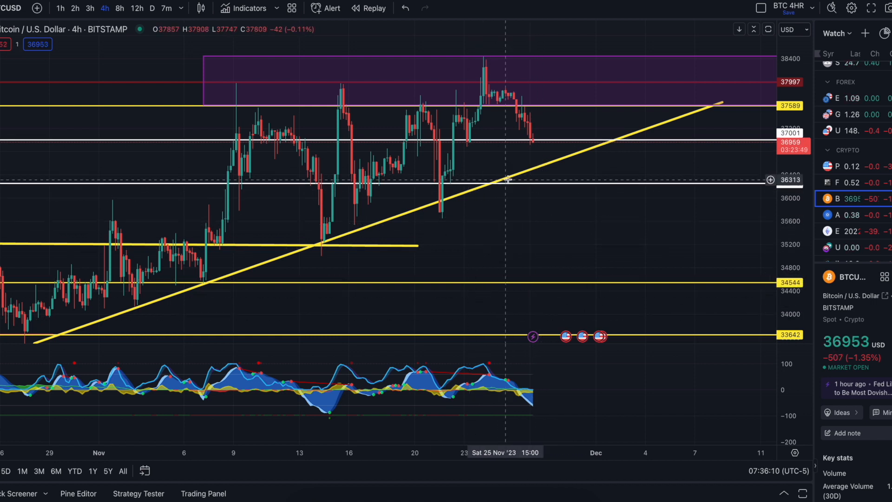
mouse_move(549, 202)
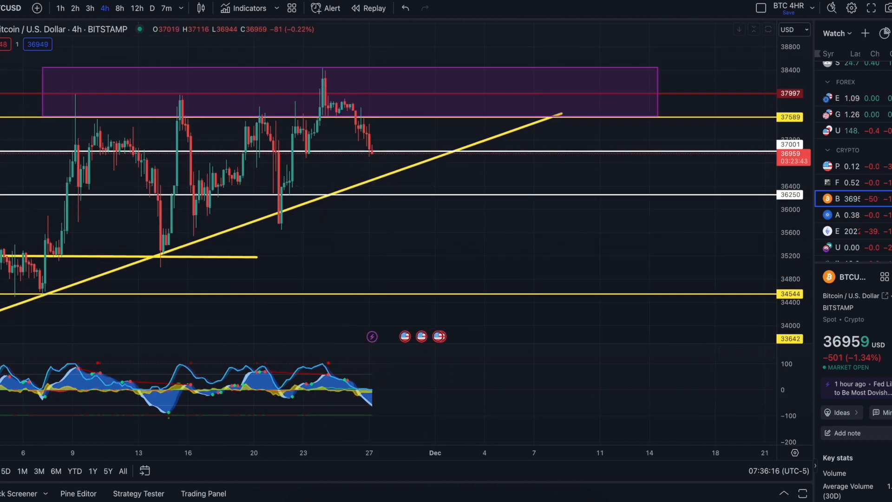
Switch the BTC/USD chart to the daily timeframe.
left_click(138, 8)
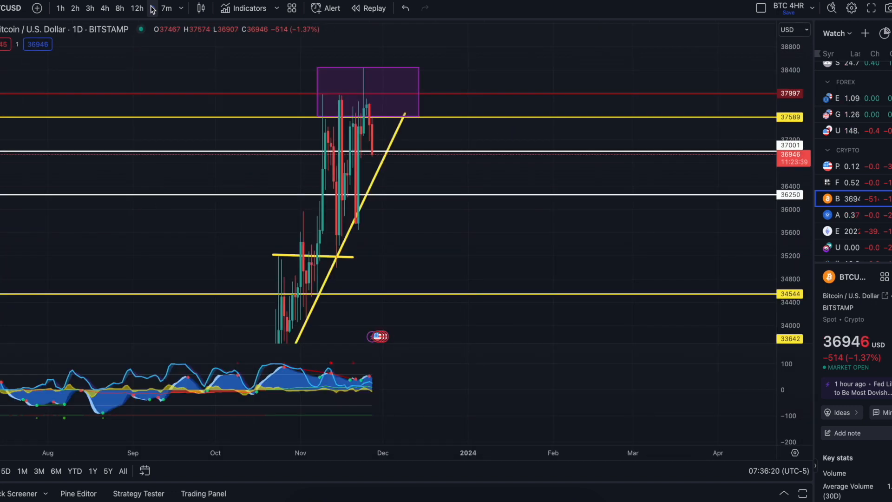
mouse_move(371, 187)
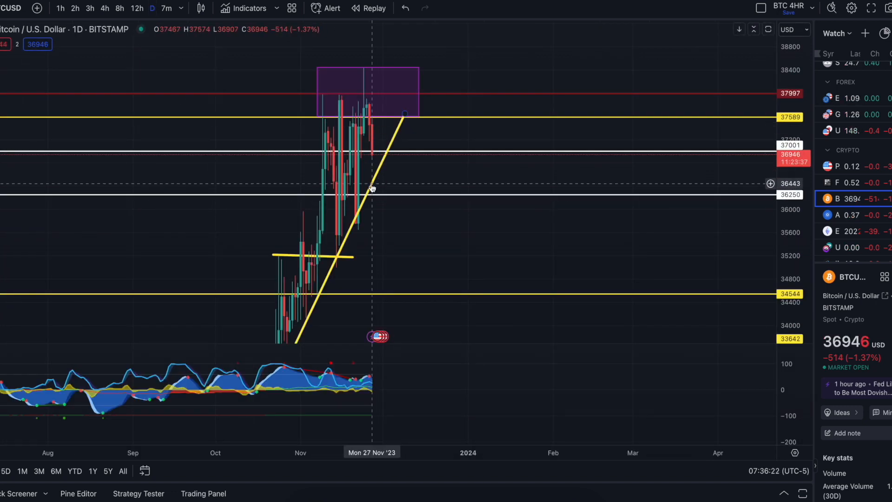
mouse_move(366, 363)
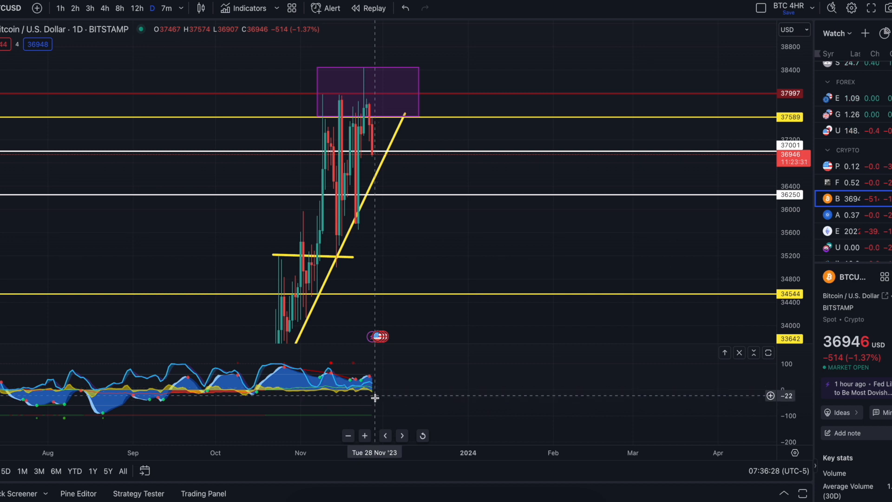
mouse_move(361, 394)
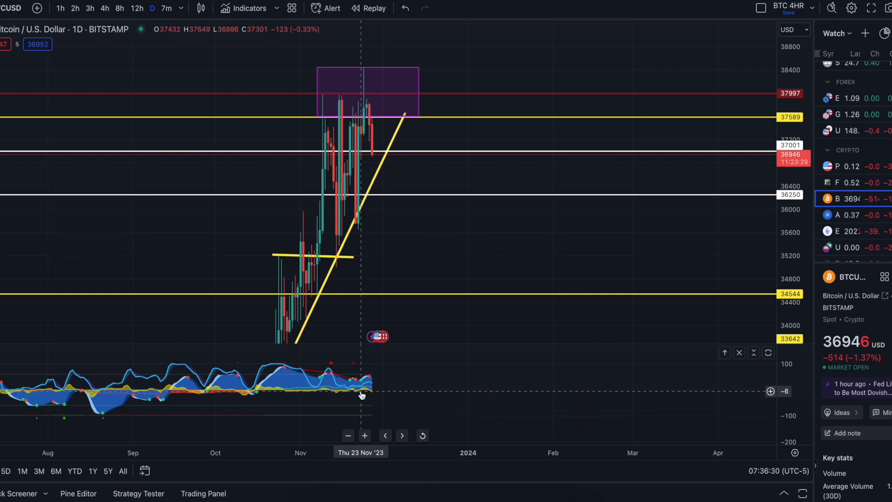
mouse_move(337, 420)
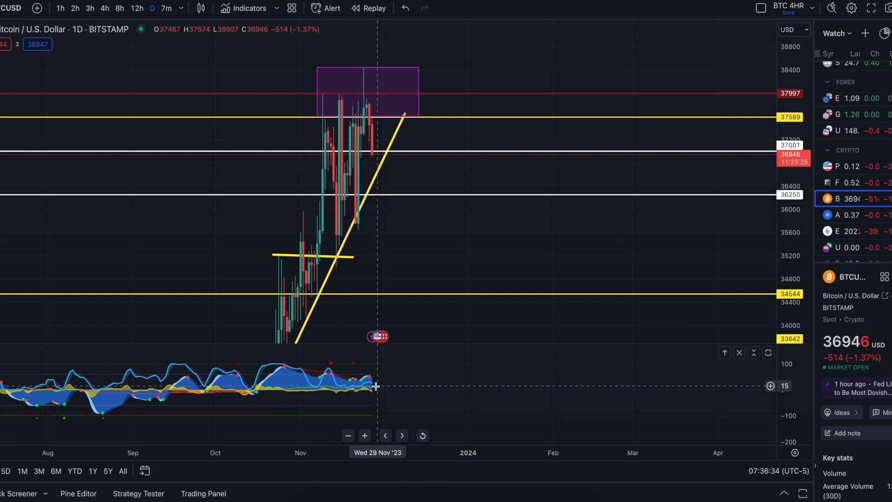
mouse_move(374, 184)
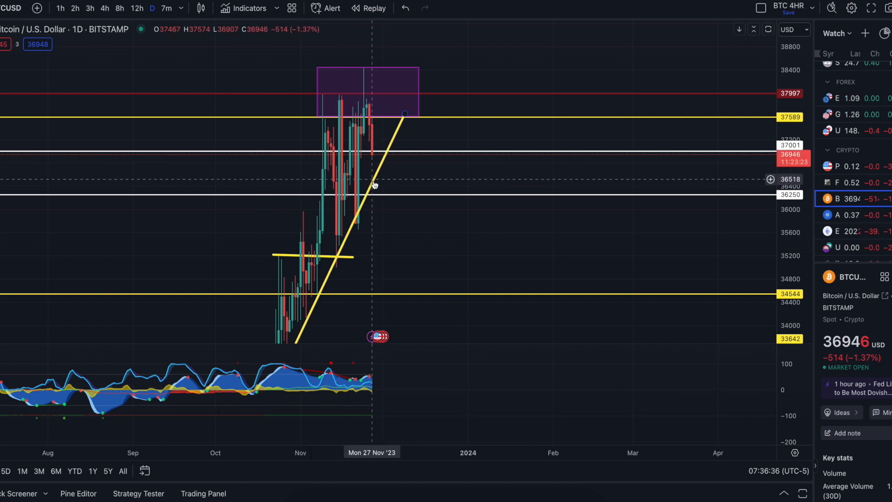
mouse_move(376, 236)
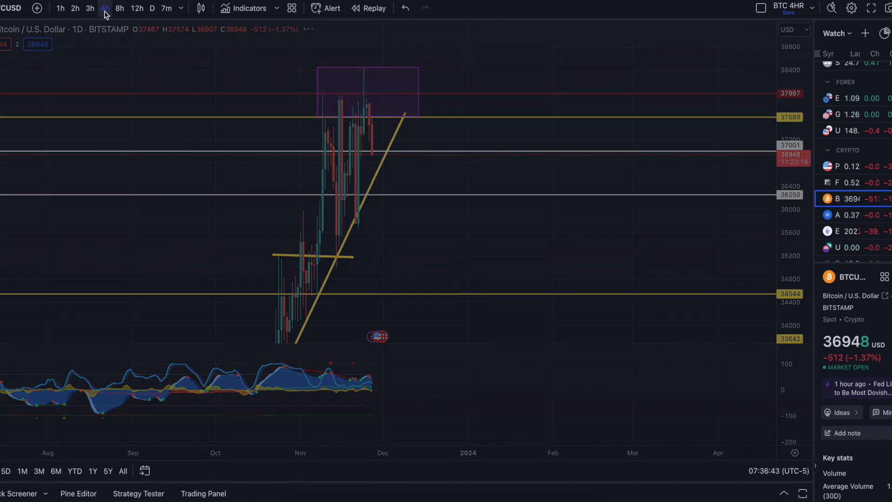
Return the BTC/USD chart to the 4-hour timeframe.
left_click(105, 9)
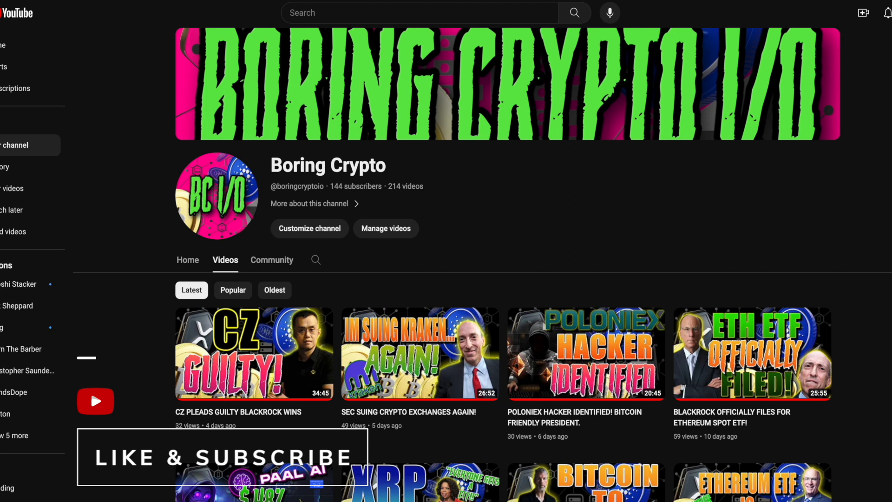
mouse_move(470, 192)
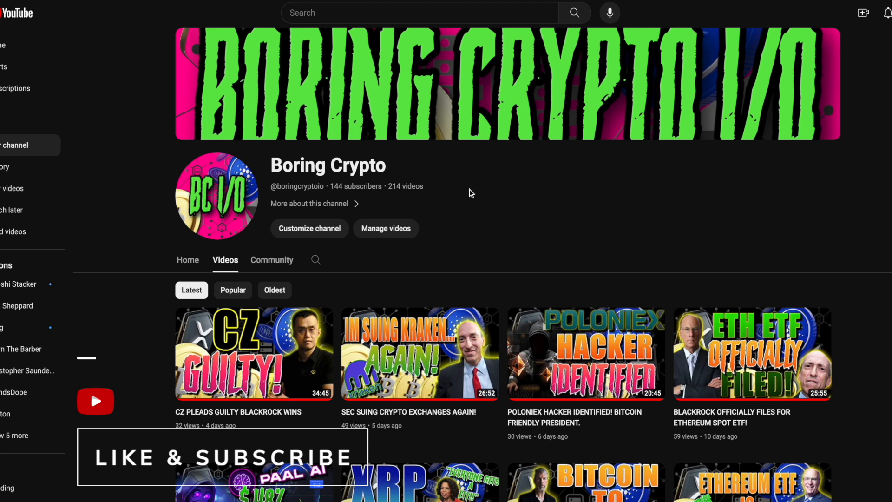